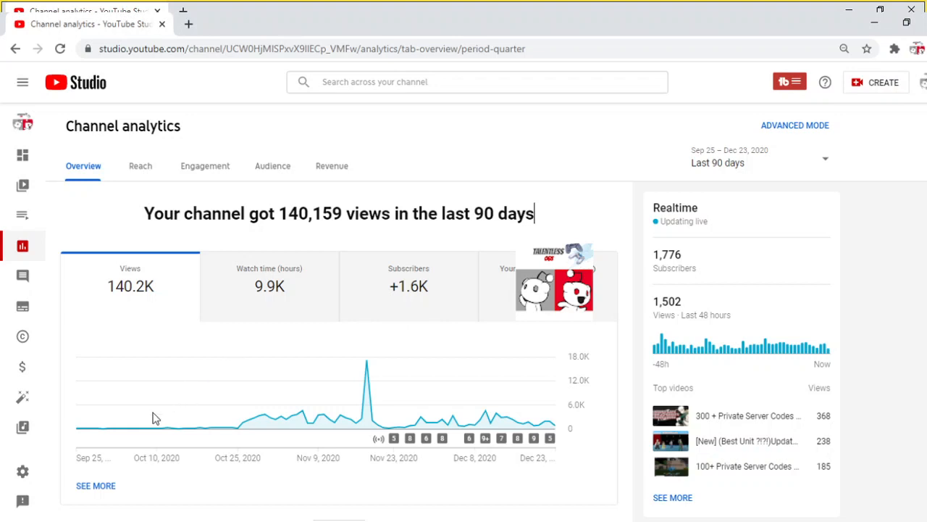
mouse_move(135, 430)
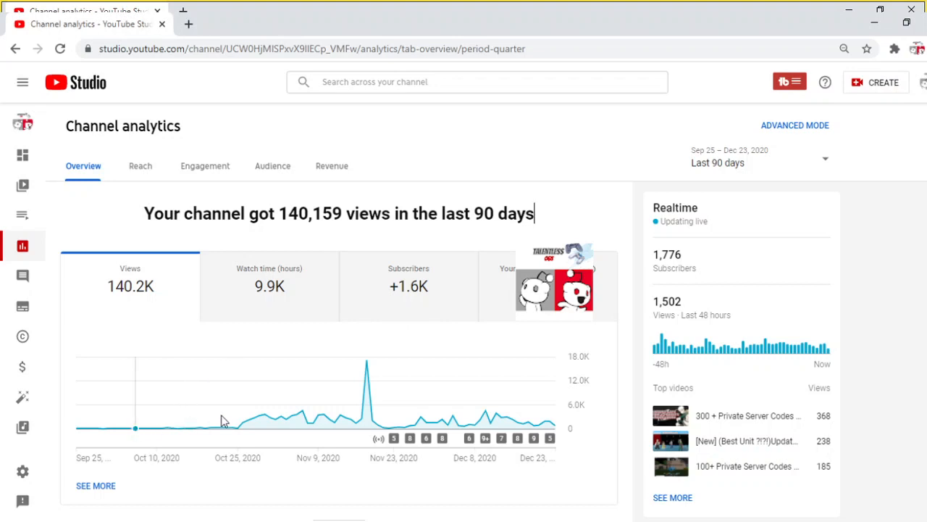
mouse_move(191, 433)
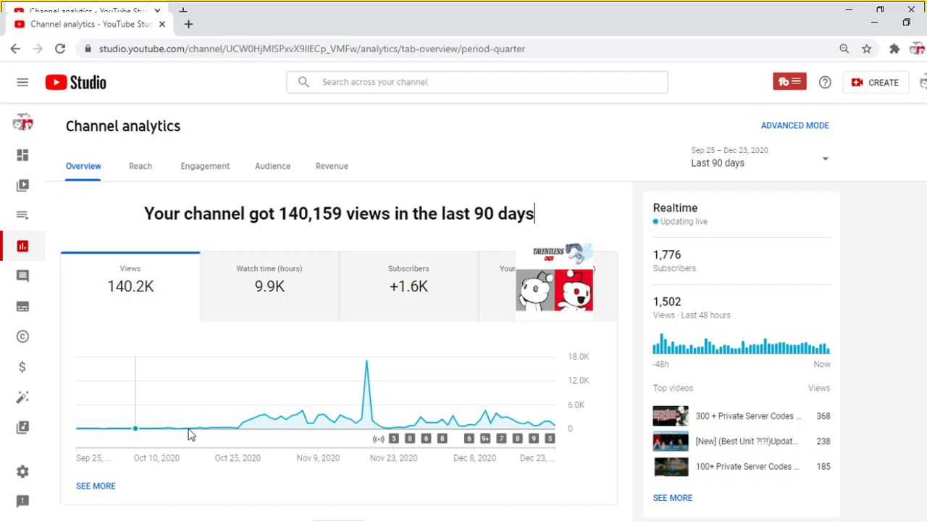
mouse_move(189, 431)
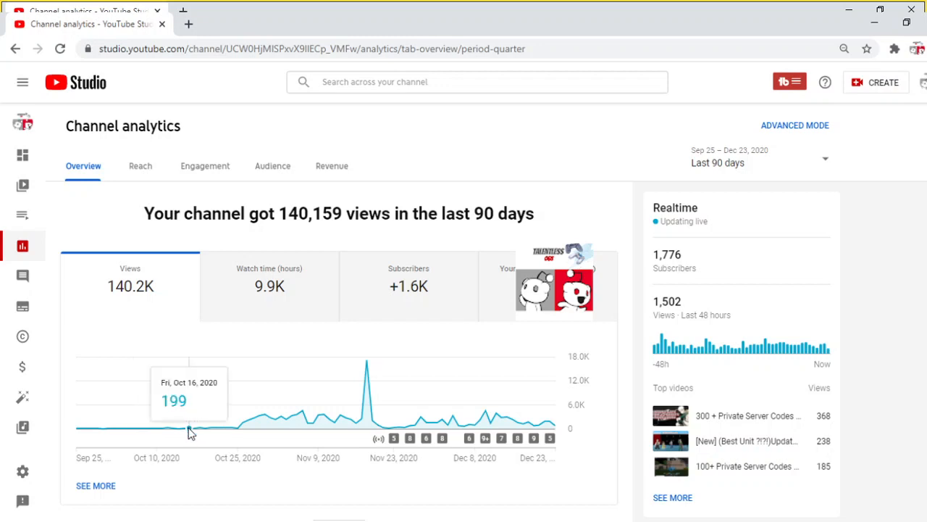
mouse_move(181, 431)
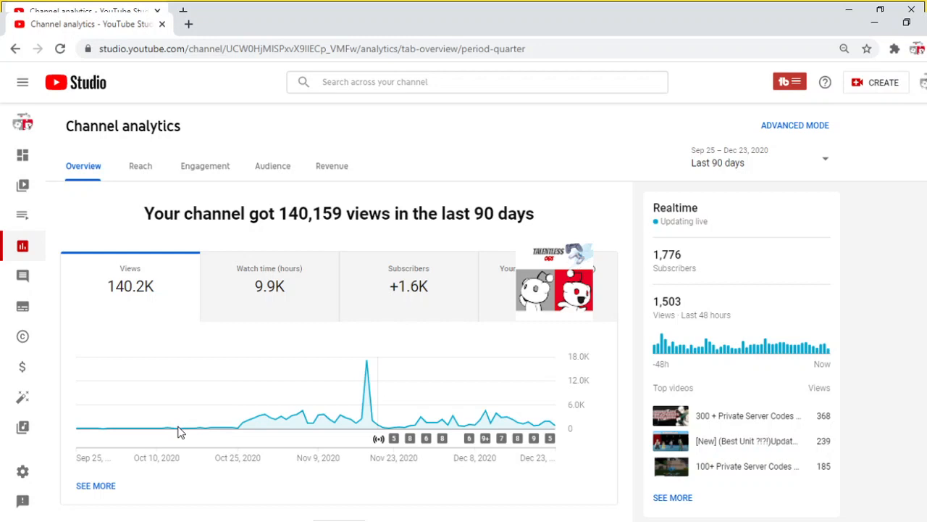
mouse_move(180, 431)
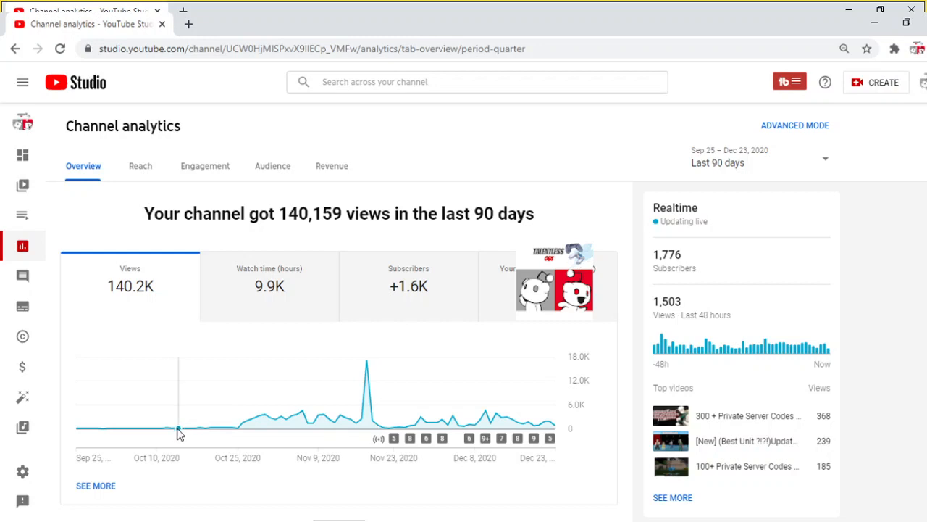
mouse_move(174, 427)
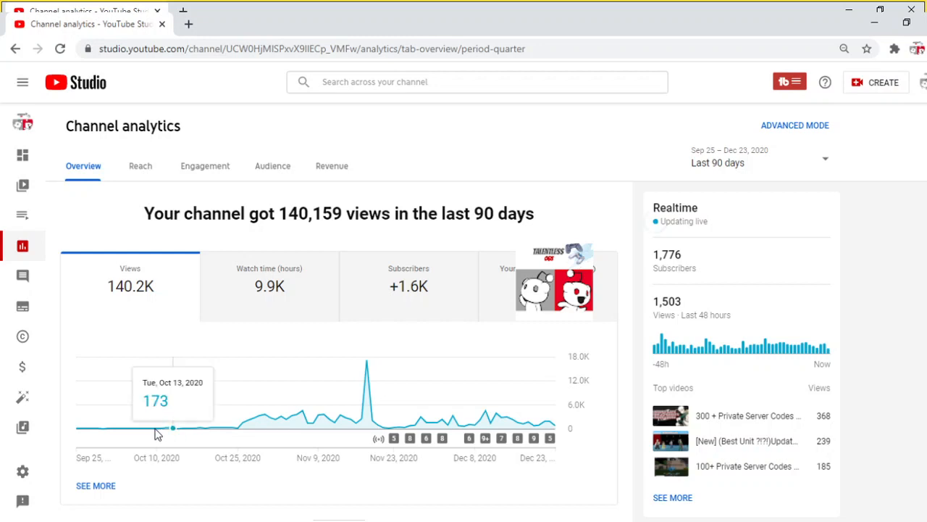
mouse_move(152, 431)
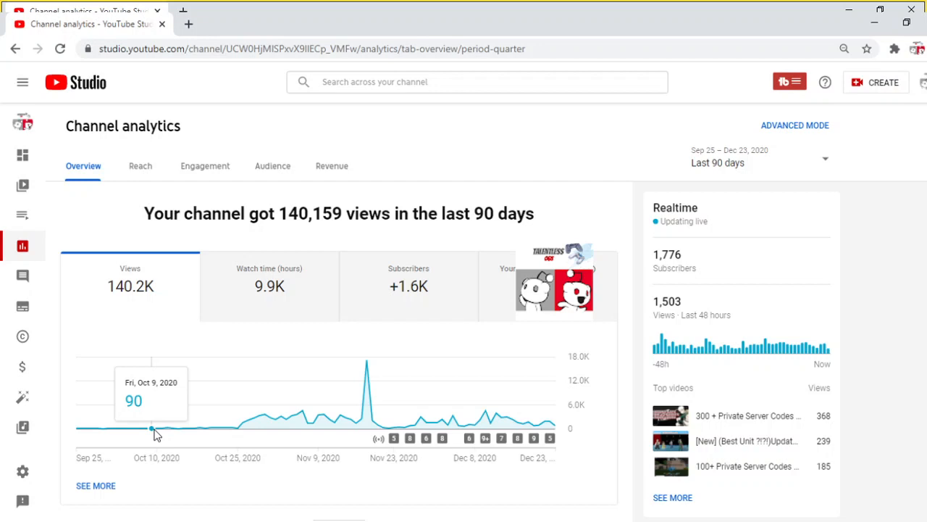
mouse_move(245, 426)
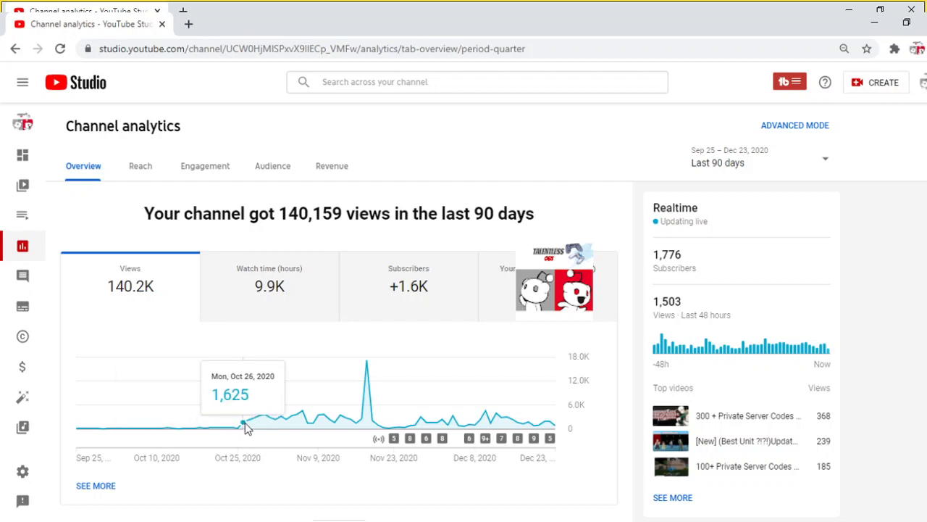
mouse_move(303, 414)
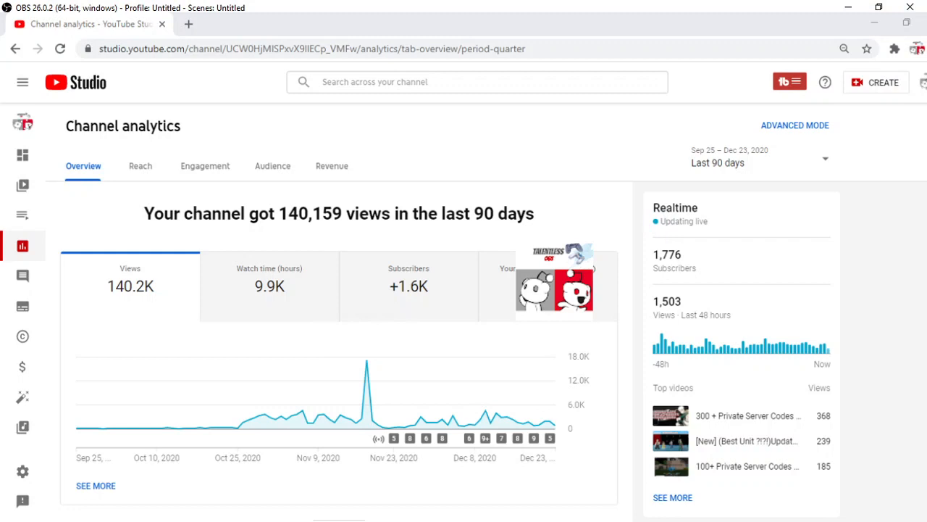
Open a new Chrome tab to start navigating toward TubeBuddy's account page.
left_click(188, 24)
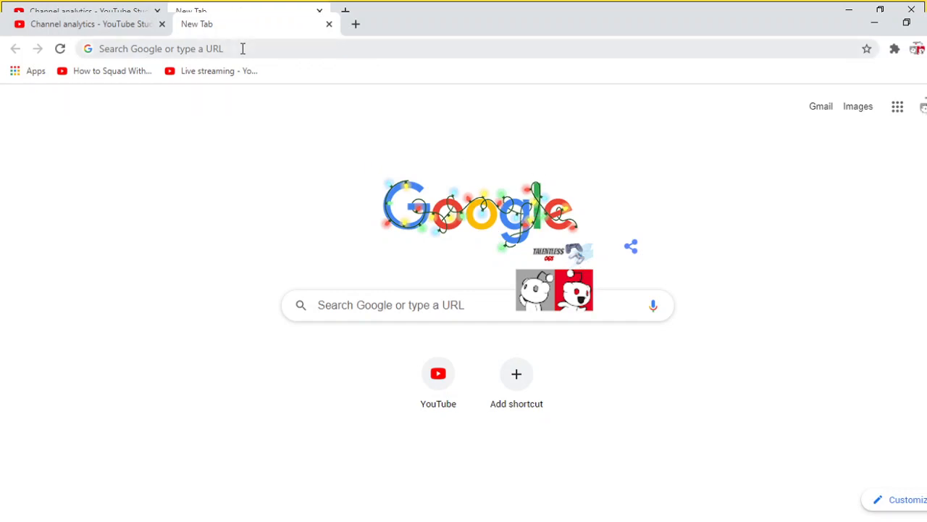
mouse_move(324, 65)
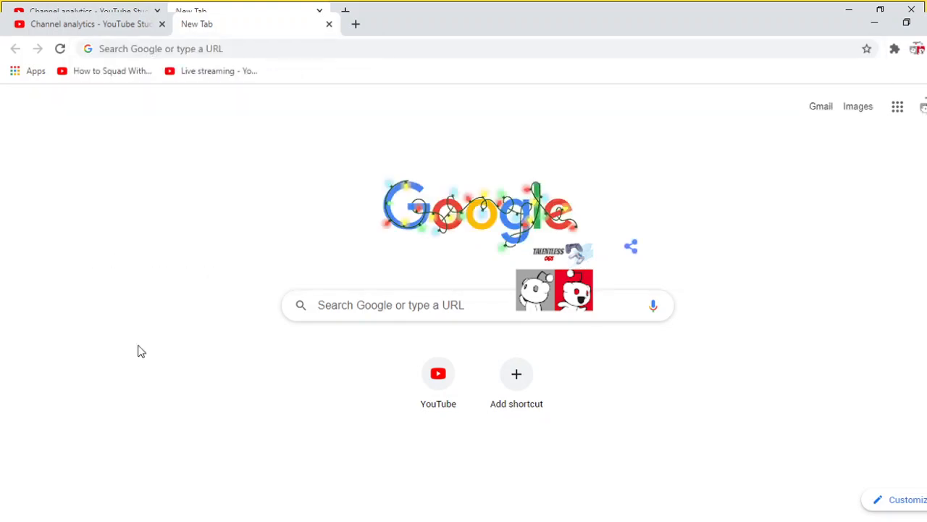
mouse_move(369, 100)
type("T")
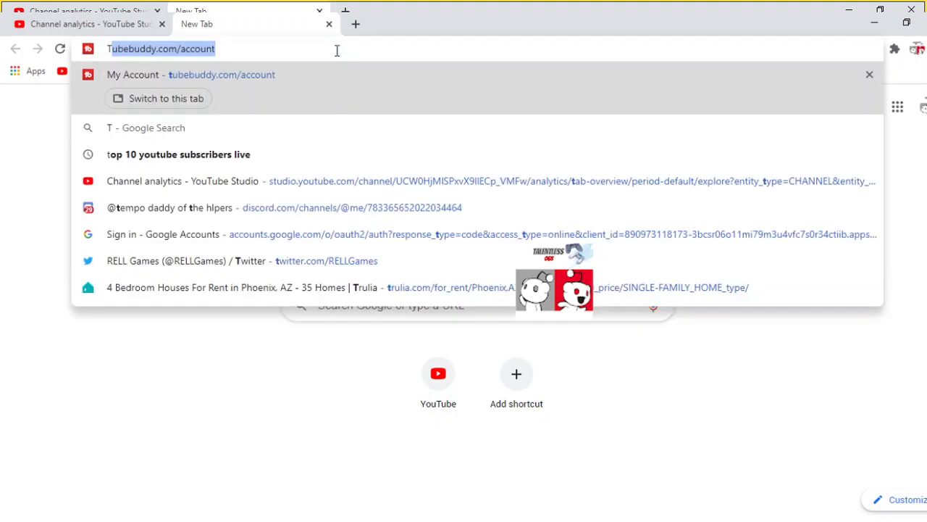
Clear the 'tutorial' search and load tubebuddy.com/account in the new tab.
type("tutorial")
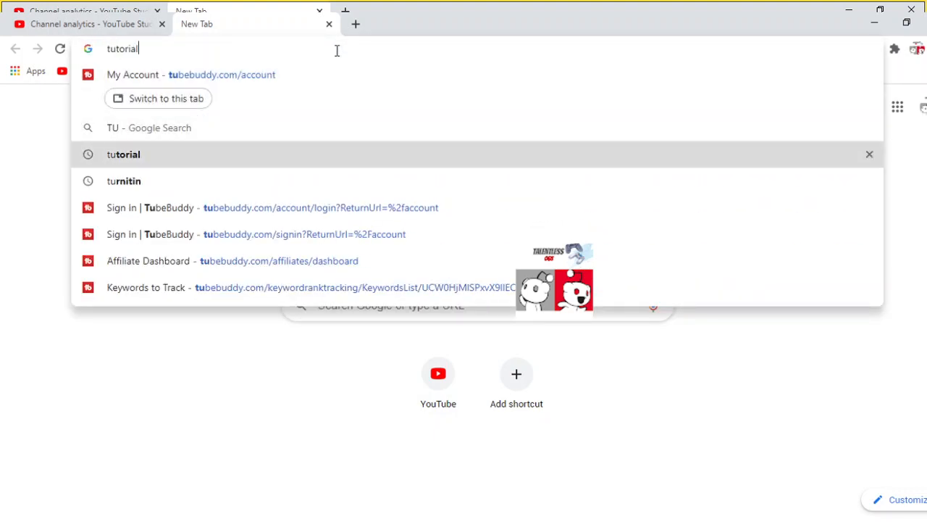
key("Backspace")
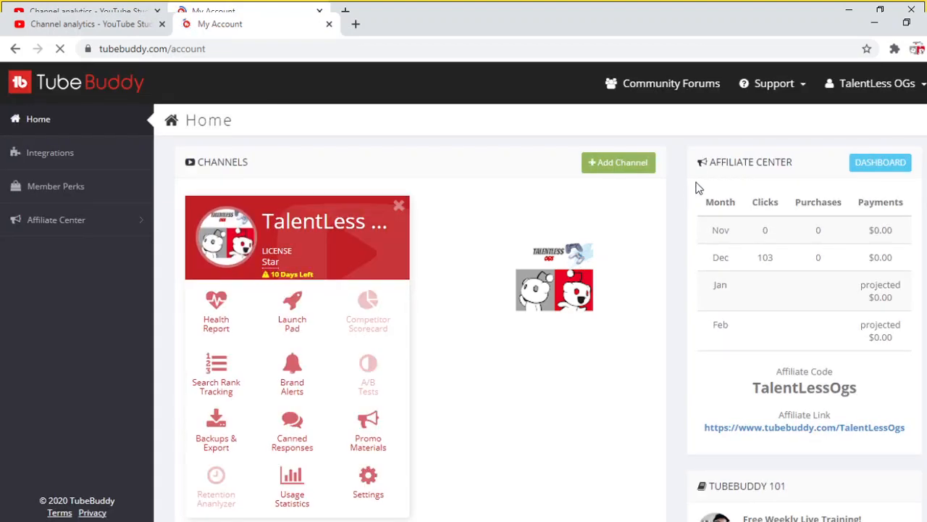
Open Affiliate Center > Dashboard and follow the affiliate link to TubeBuddy's landing page.
left_click(152, 48)
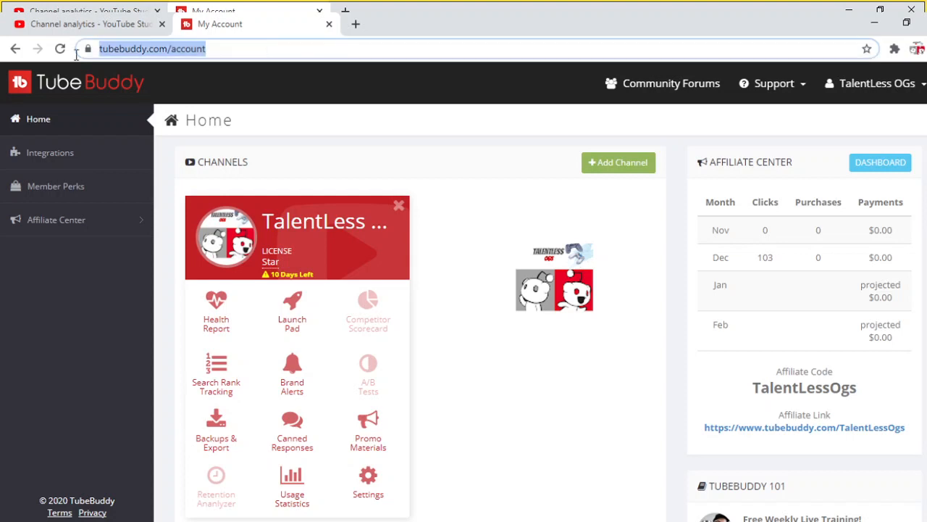
mouse_move(78, 198)
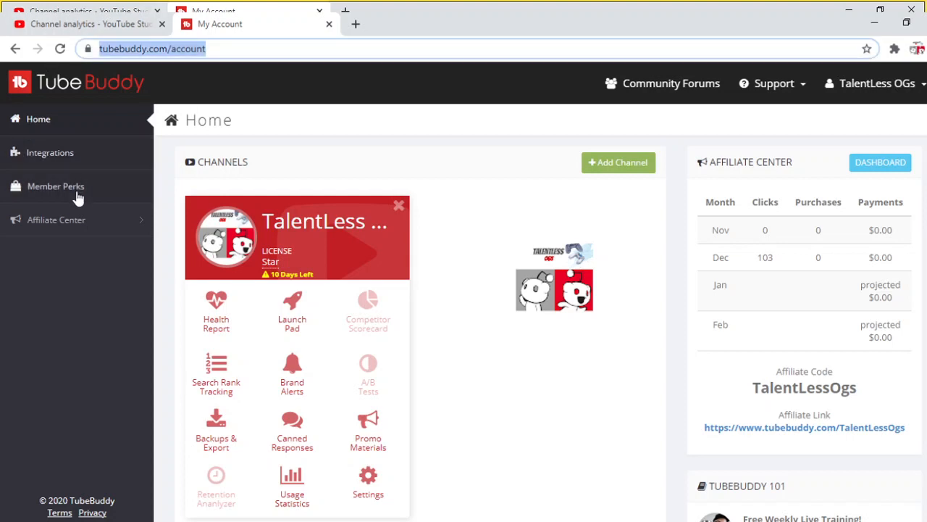
left_click(56, 220)
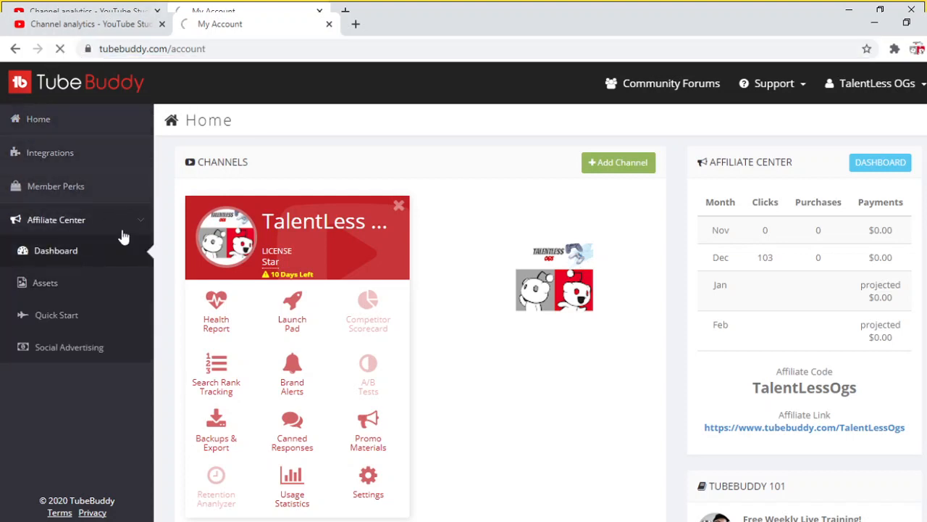
left_click(56, 250)
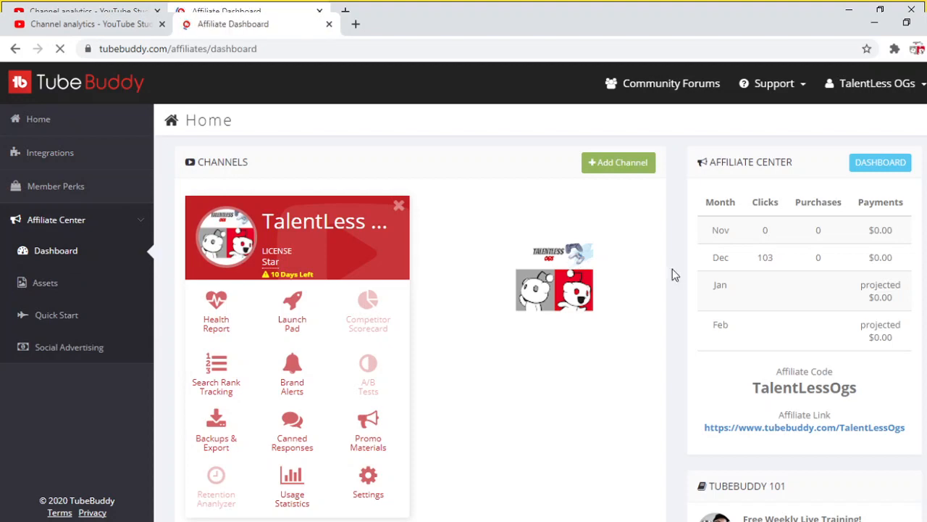
left_click(880, 161)
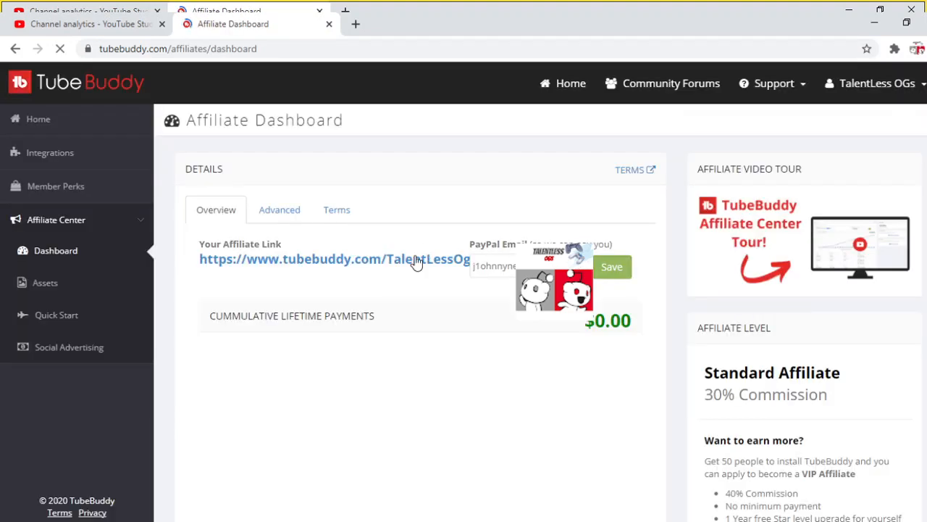
left_click(335, 258)
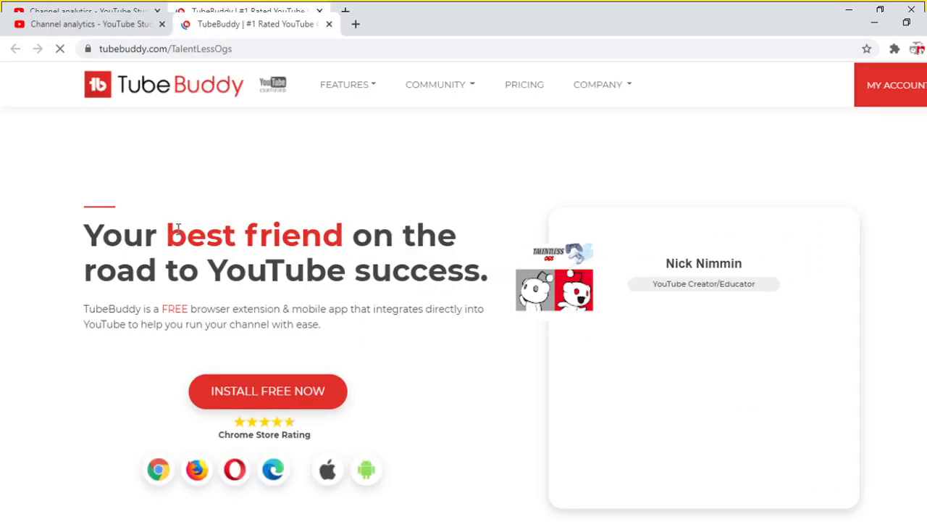
Scroll through TubeBuddy's extension-installed success page and back toward the top.
scroll("down", 3)
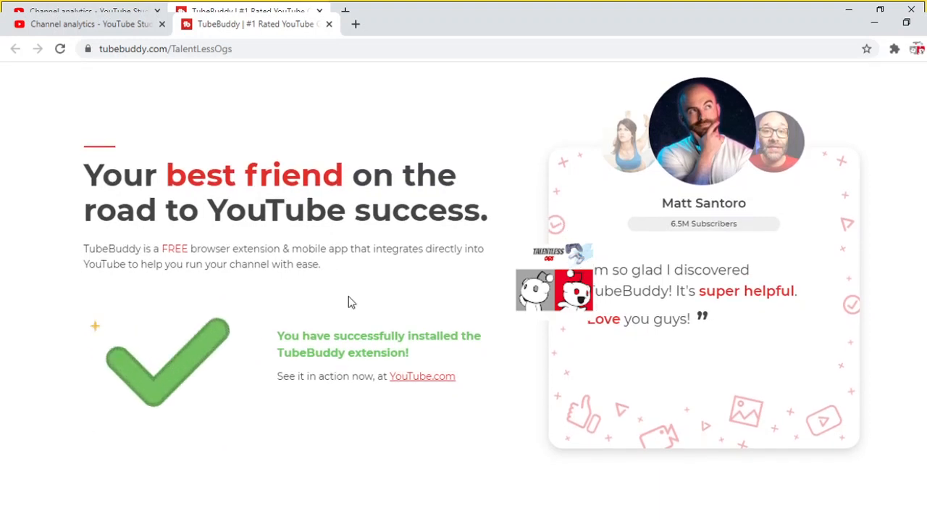
scroll("down", 3)
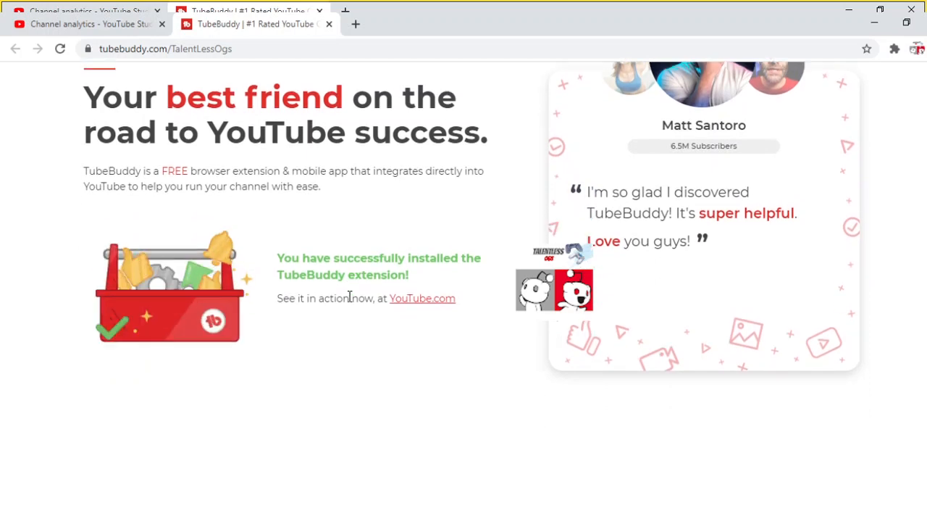
scroll("down", 3)
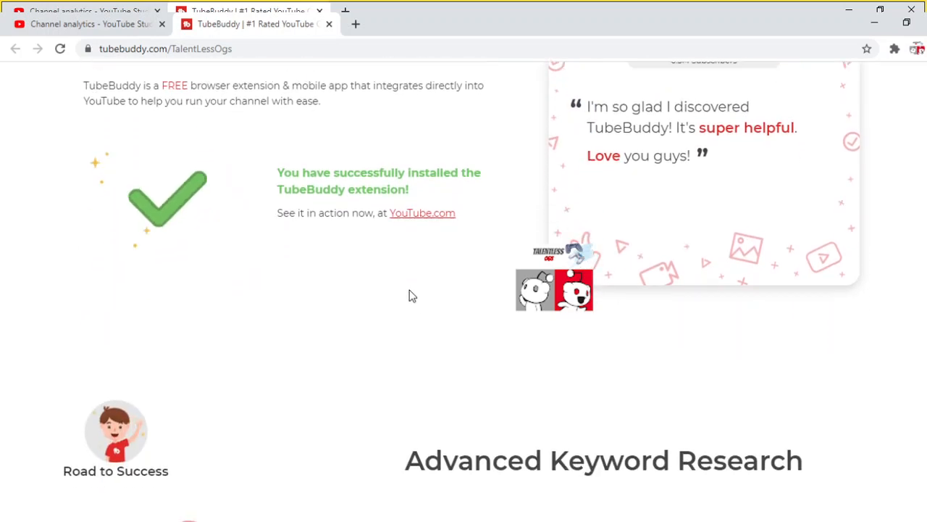
scroll("down", 3)
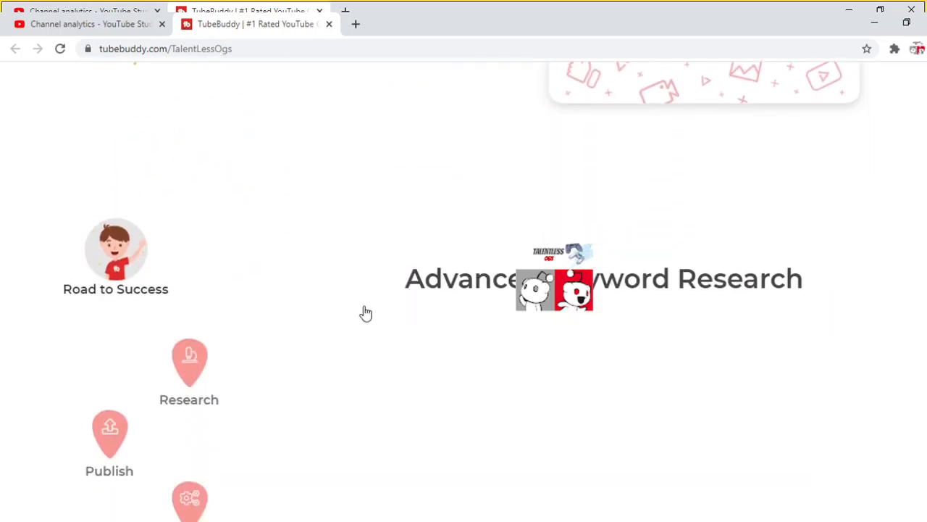
scroll("down", 3)
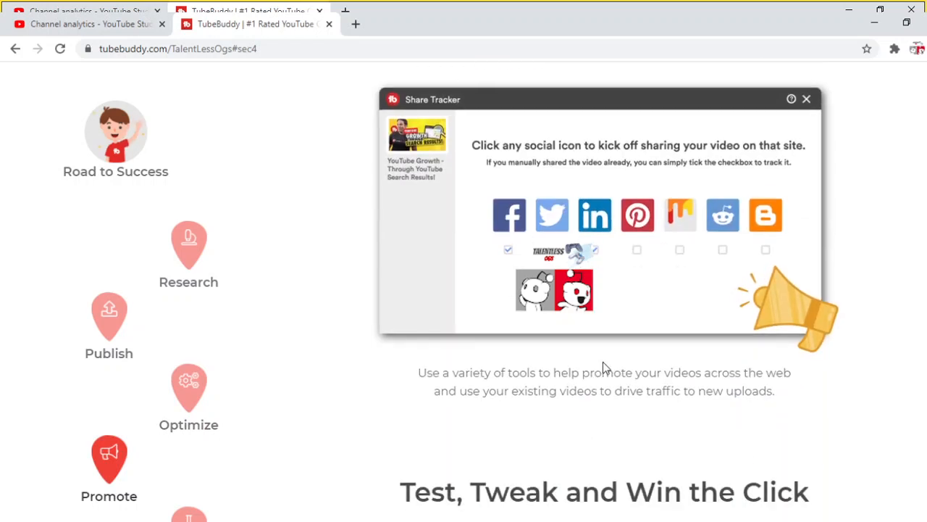
scroll("down", 3)
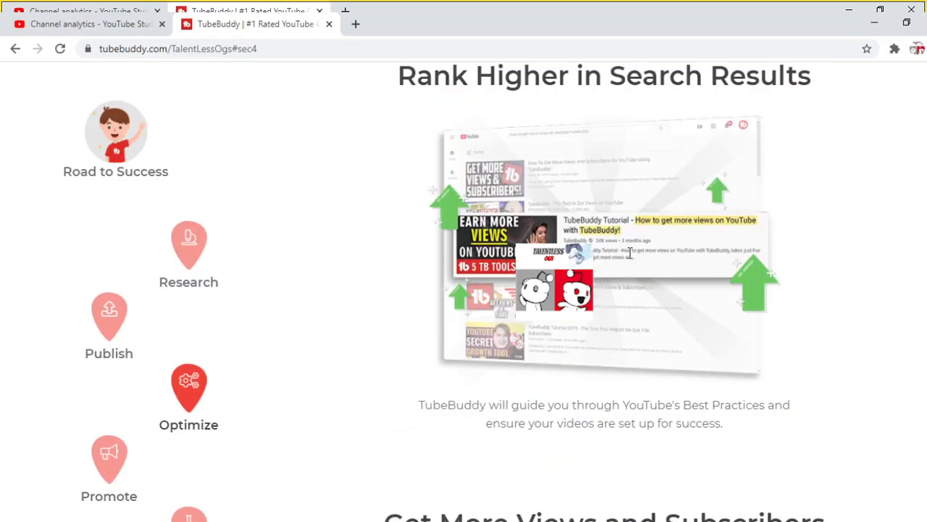
scroll("up", 3)
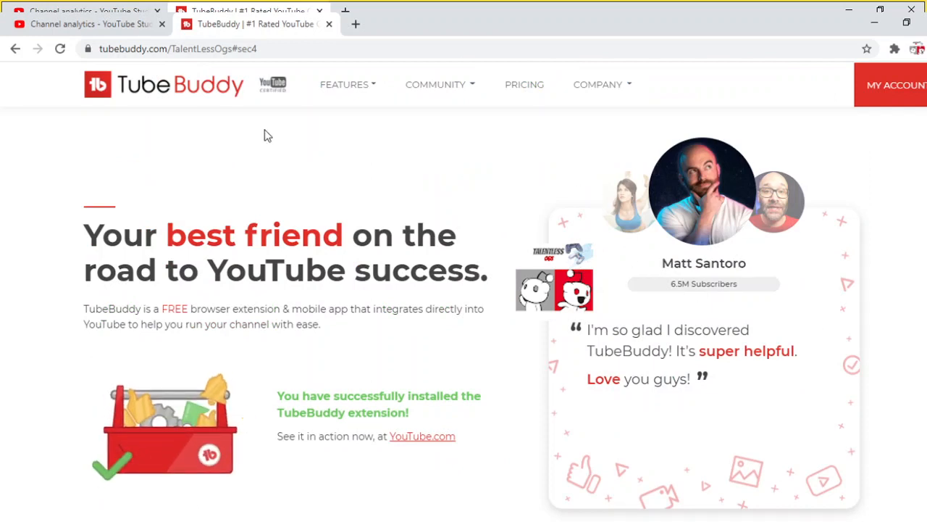
scroll("down", 3)
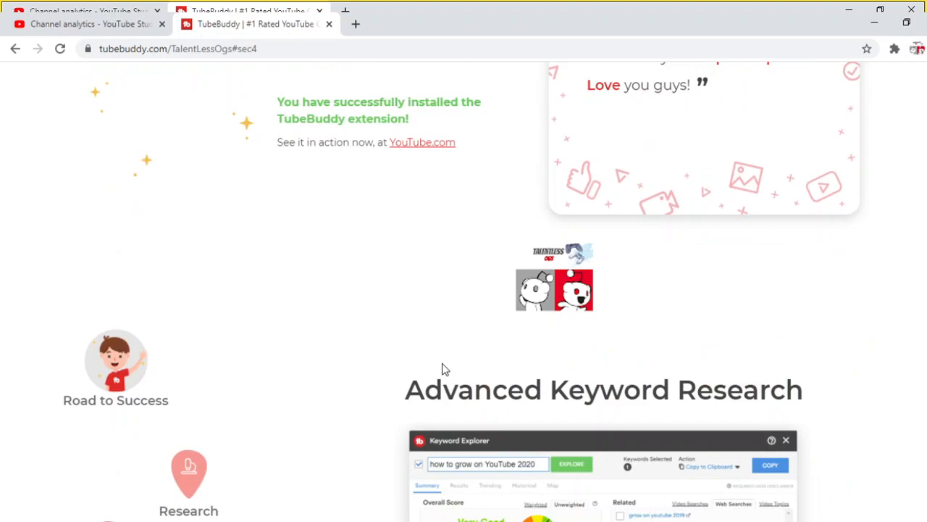
scroll("down", 3)
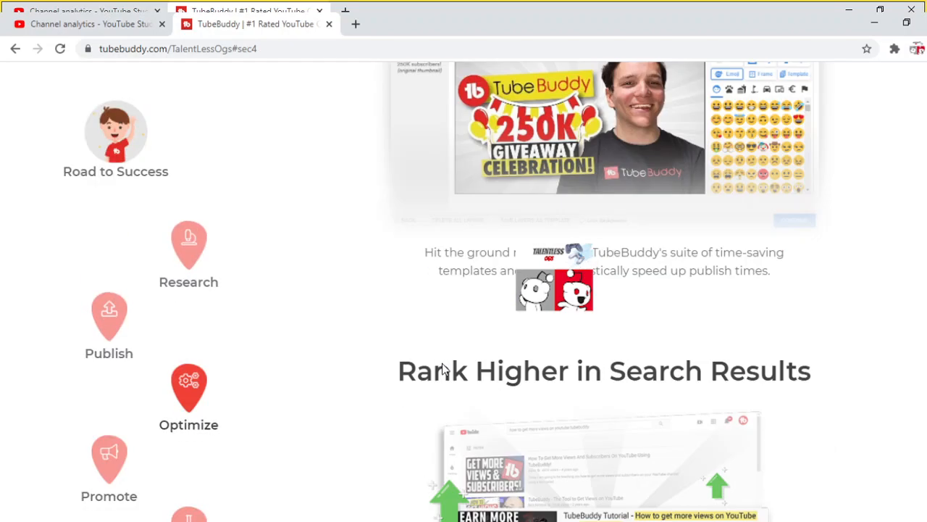
scroll("up", 3)
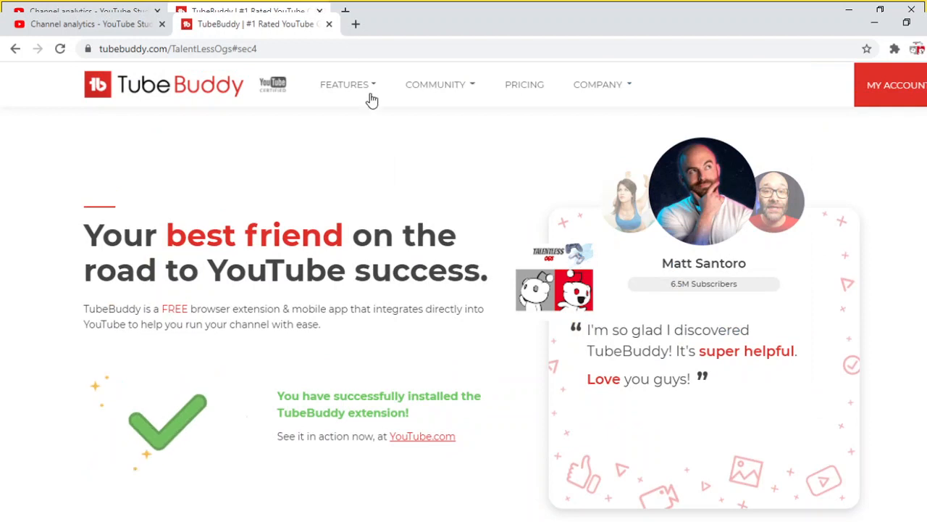
Browse TubeBuddy's feature list, then return to the Channel analytics tab.
left_click(347, 84)
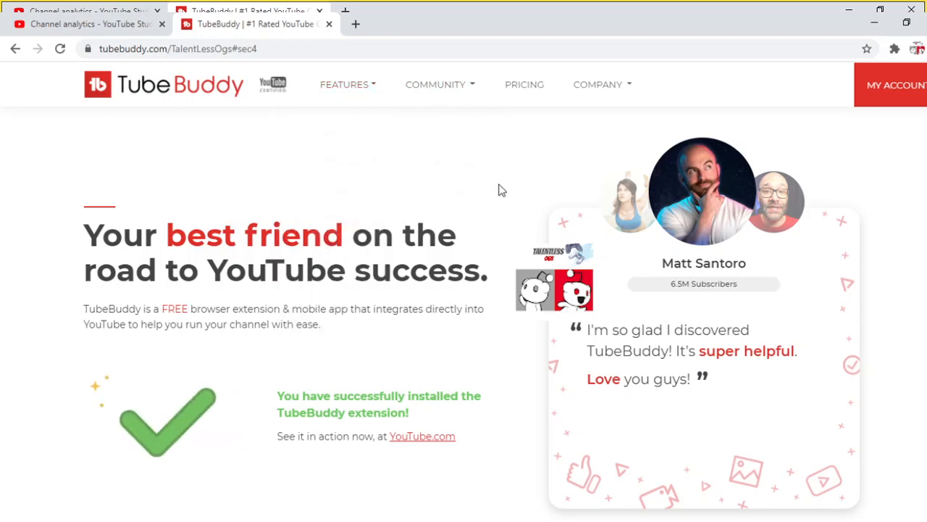
scroll("down", 3)
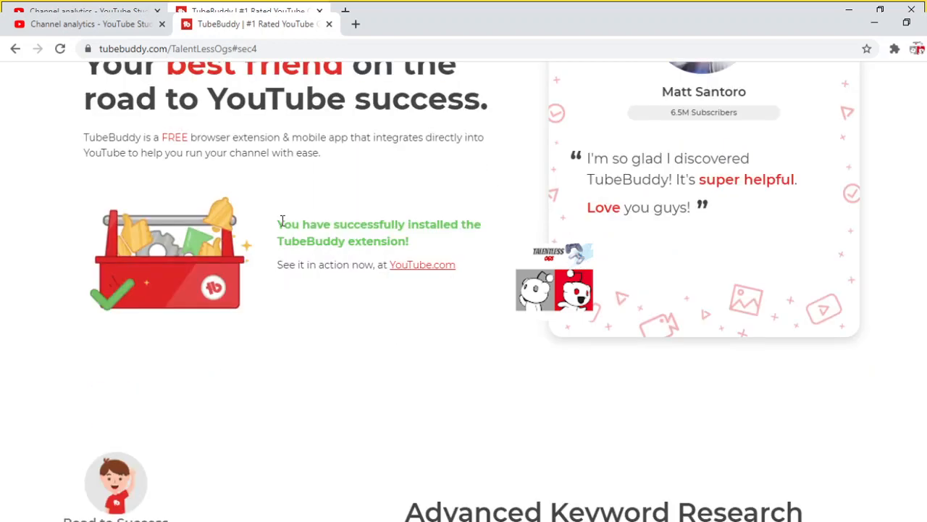
scroll("down", 3)
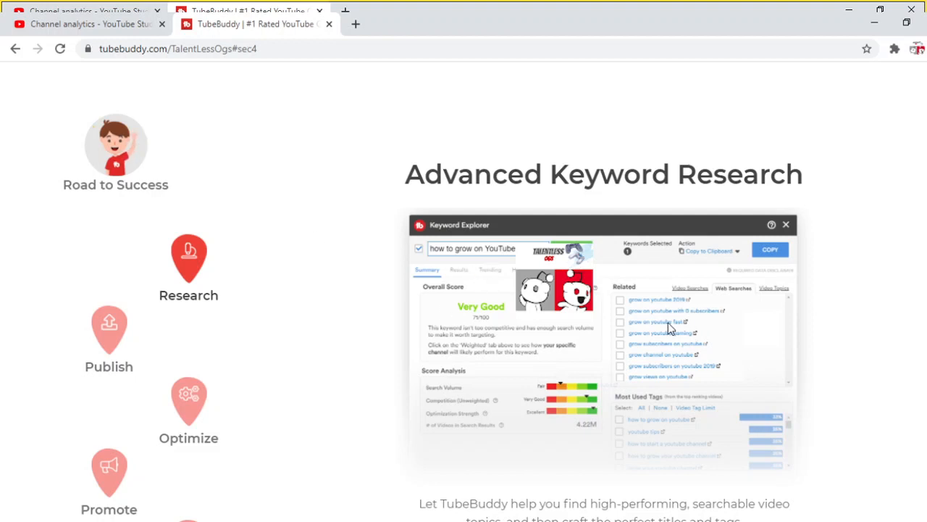
mouse_move(628, 330)
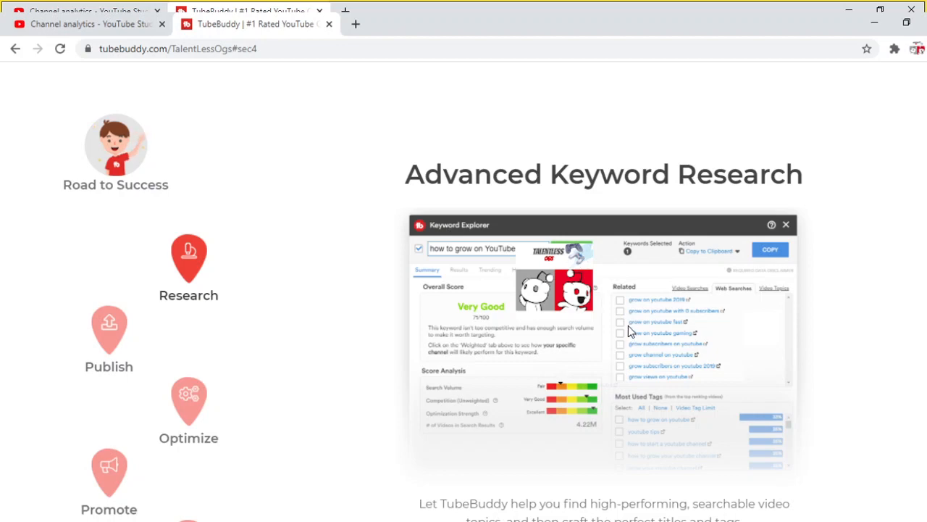
mouse_move(706, 406)
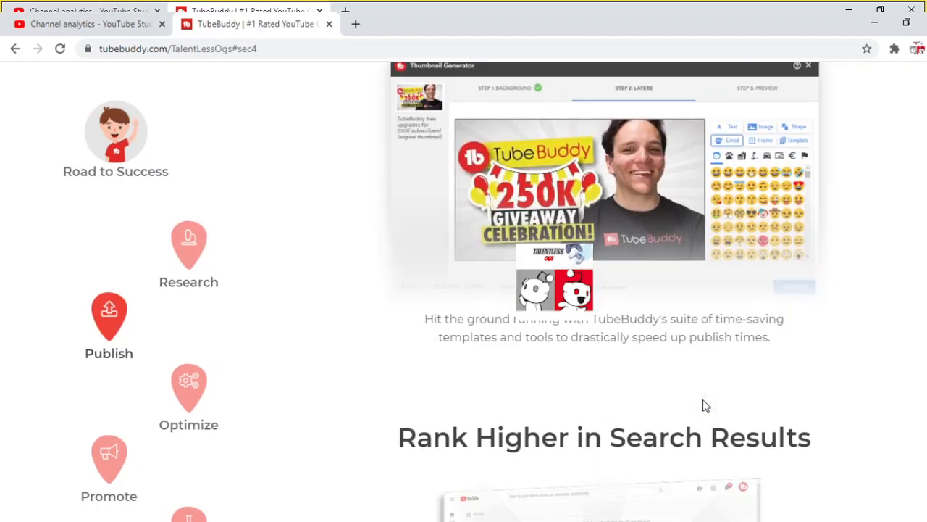
scroll("up", 3)
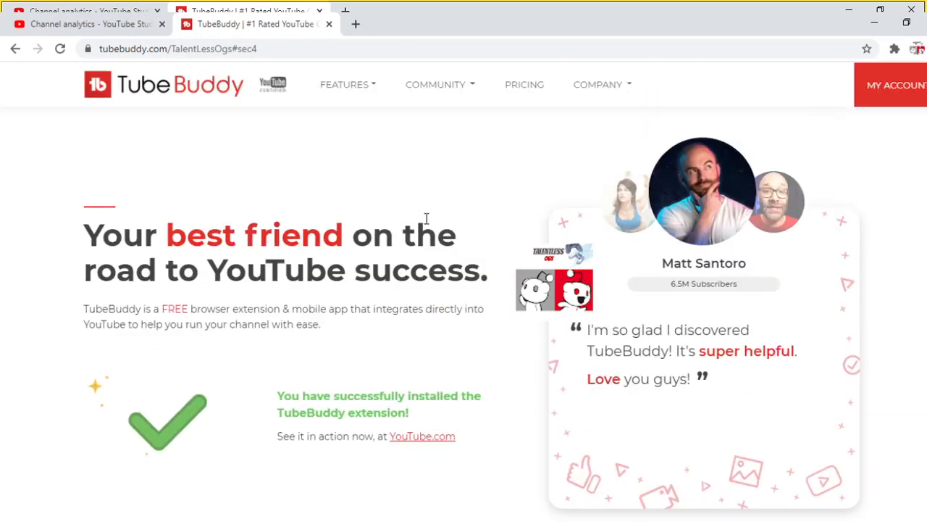
mouse_move(490, 213)
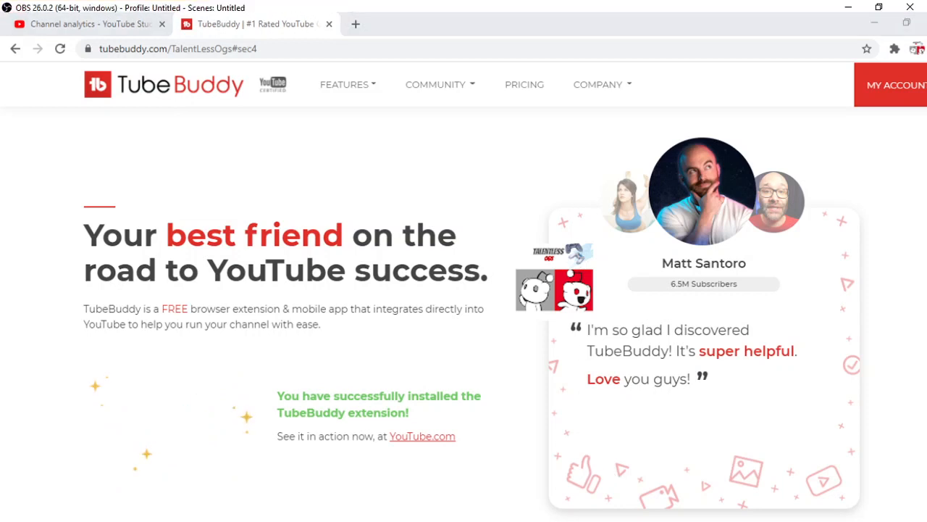
left_click(87, 24)
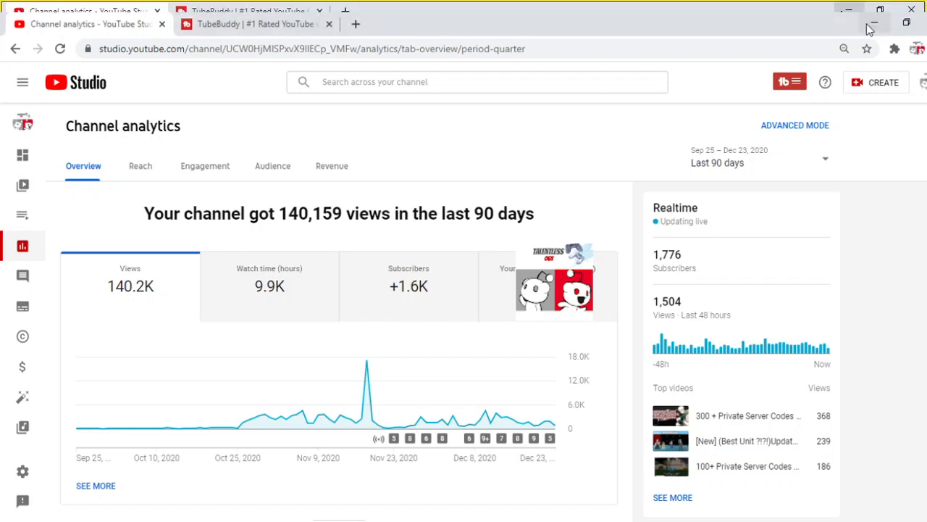
mouse_move(555, 423)
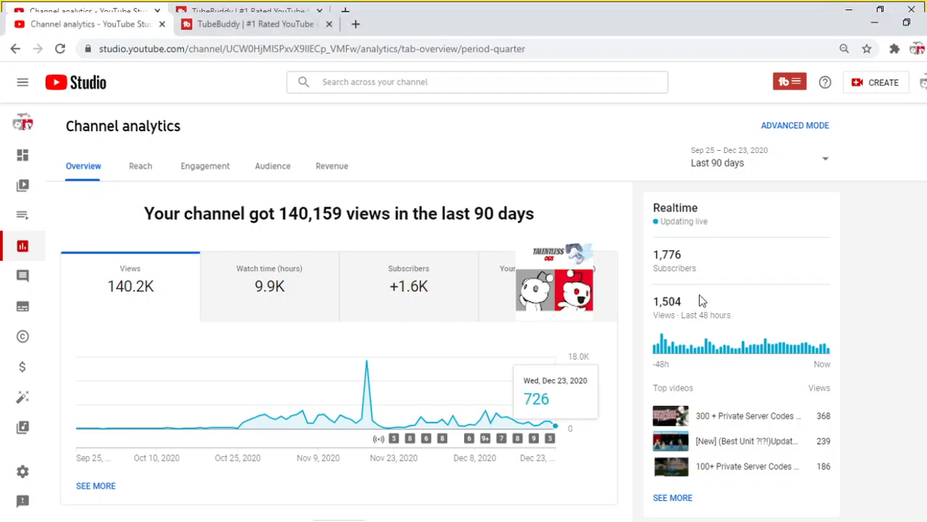
mouse_move(849, 509)
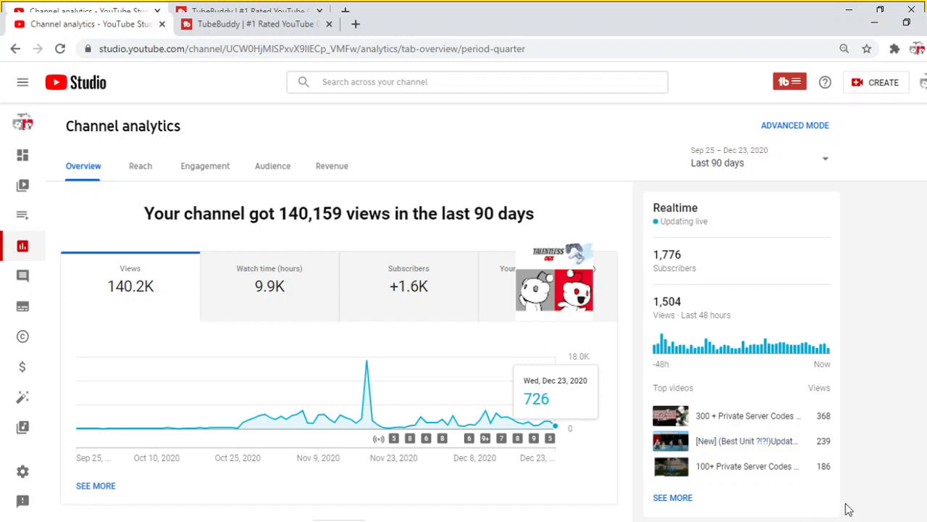
mouse_move(831, 360)
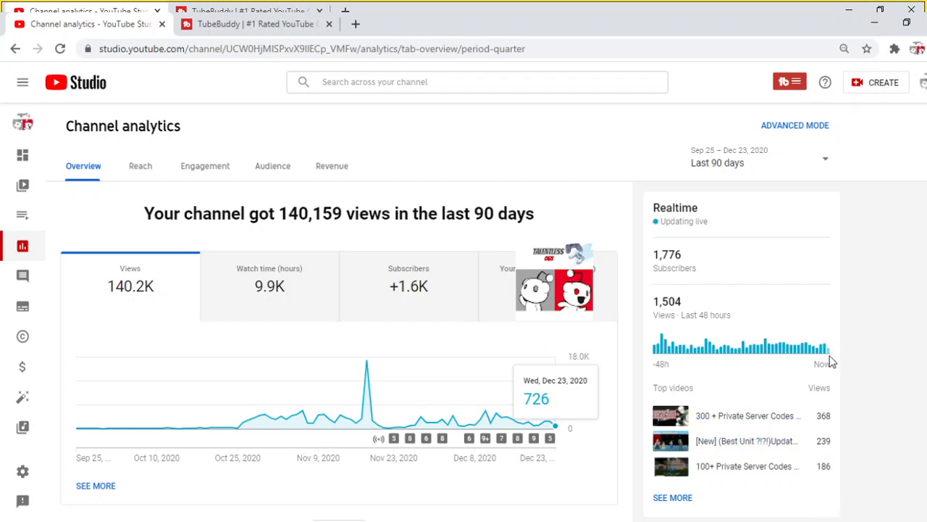
mouse_move(245, 208)
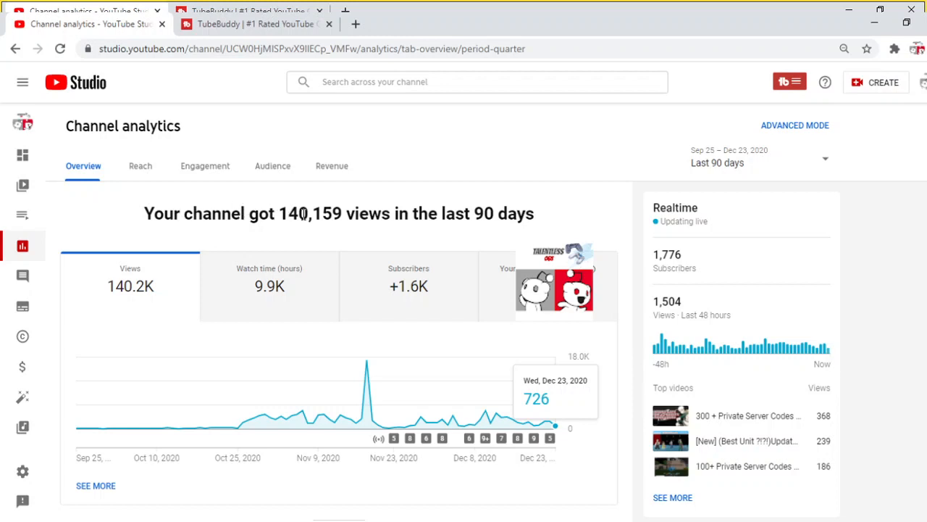
mouse_move(190, 427)
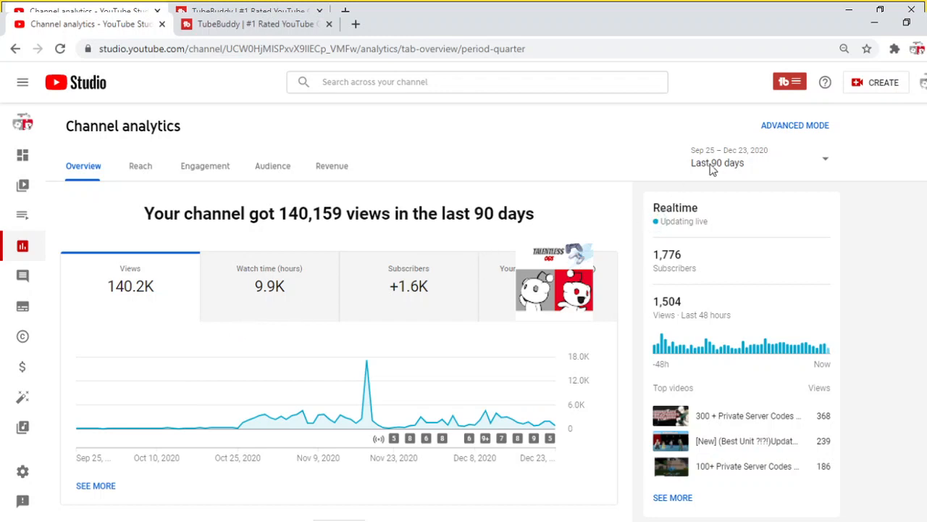
mouse_move(714, 165)
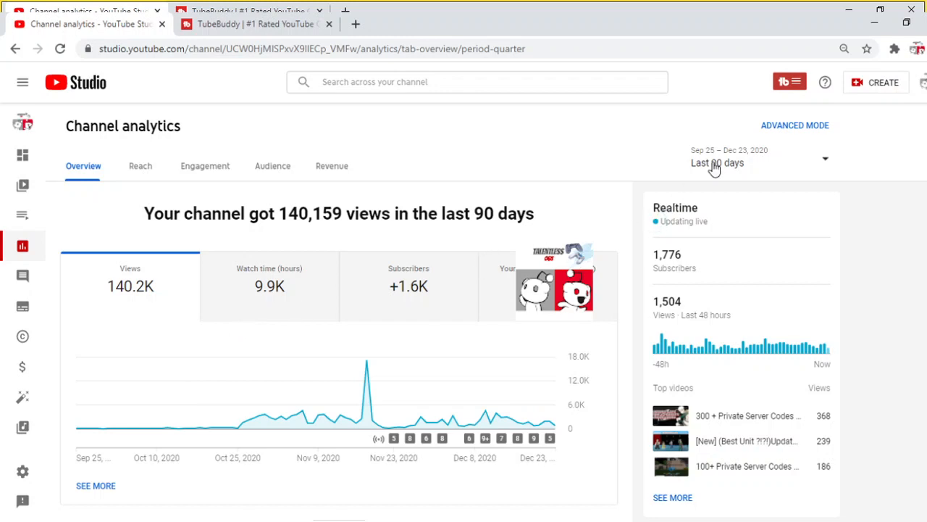
mouse_move(802, 179)
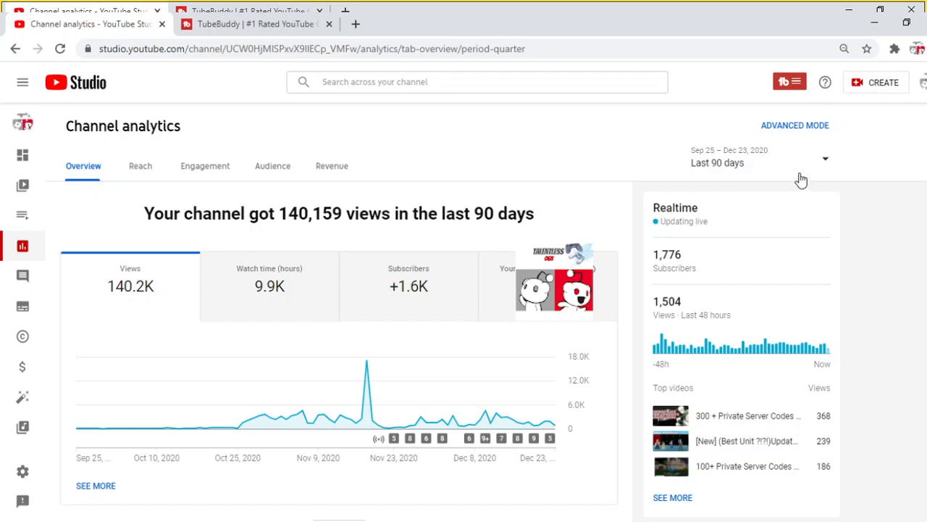
Discard pending changes and switch the analytics date range to Last 28 days.
left_click(759, 158)
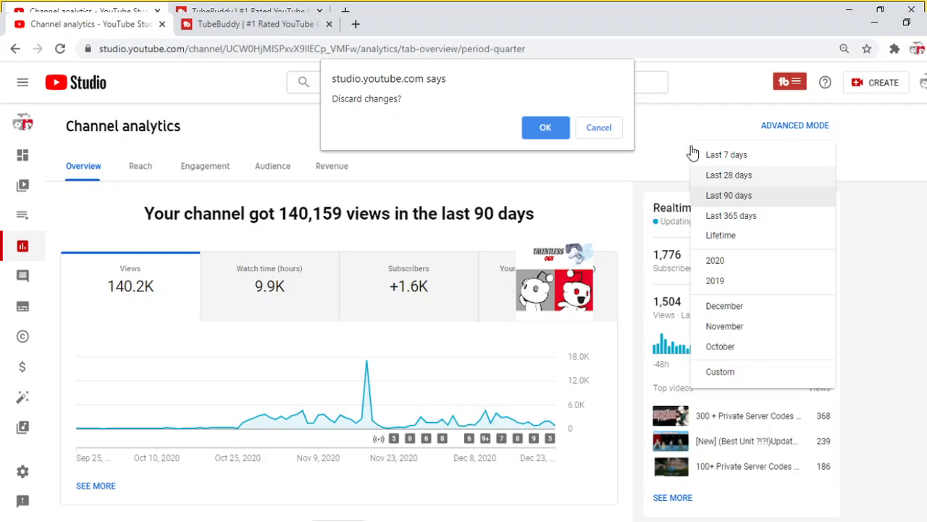
left_click(545, 126)
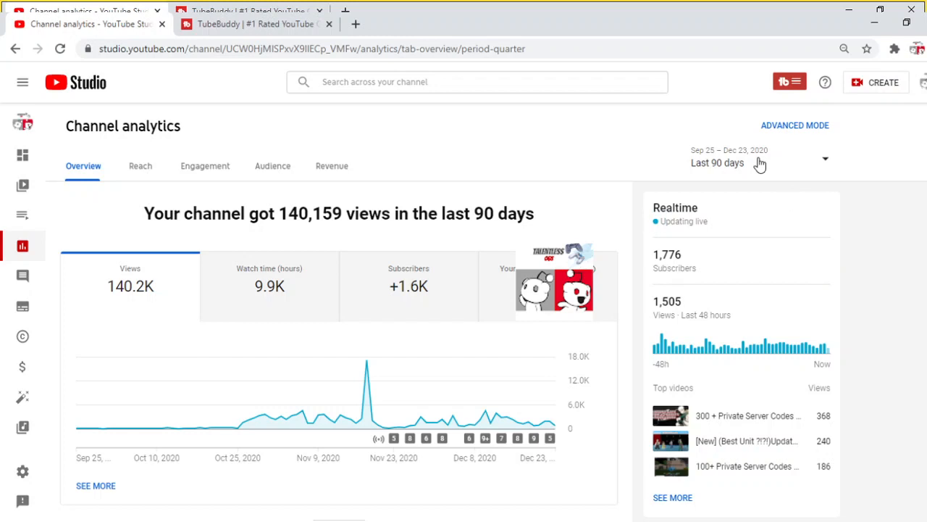
mouse_move(717, 268)
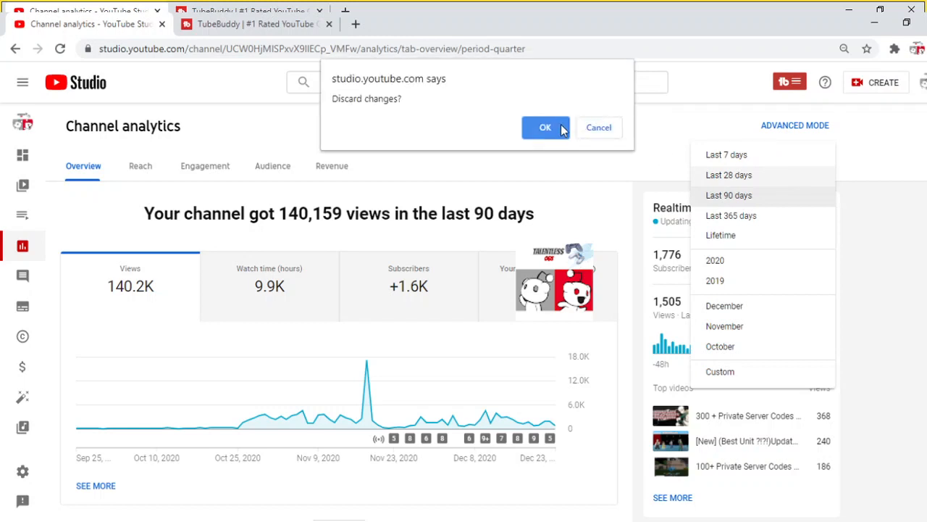
left_click(545, 127)
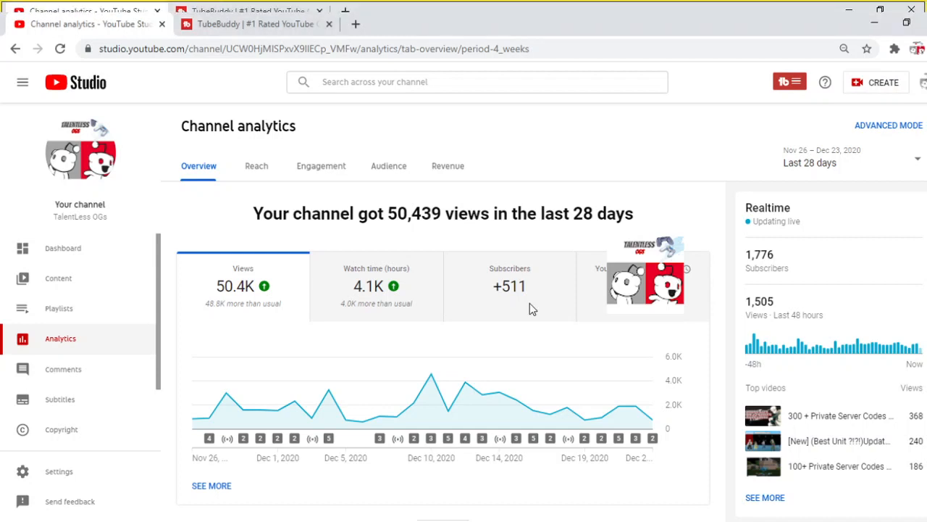
mouse_move(291, 262)
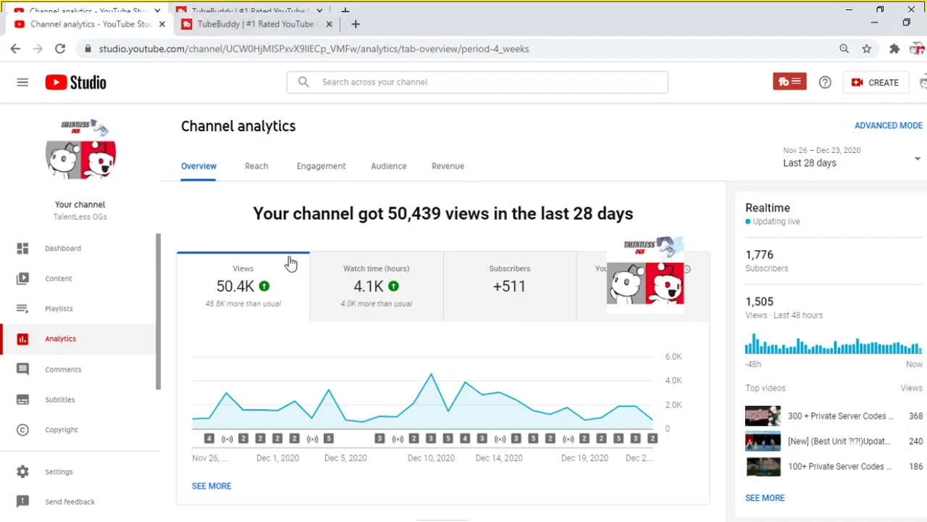
mouse_move(510, 290)
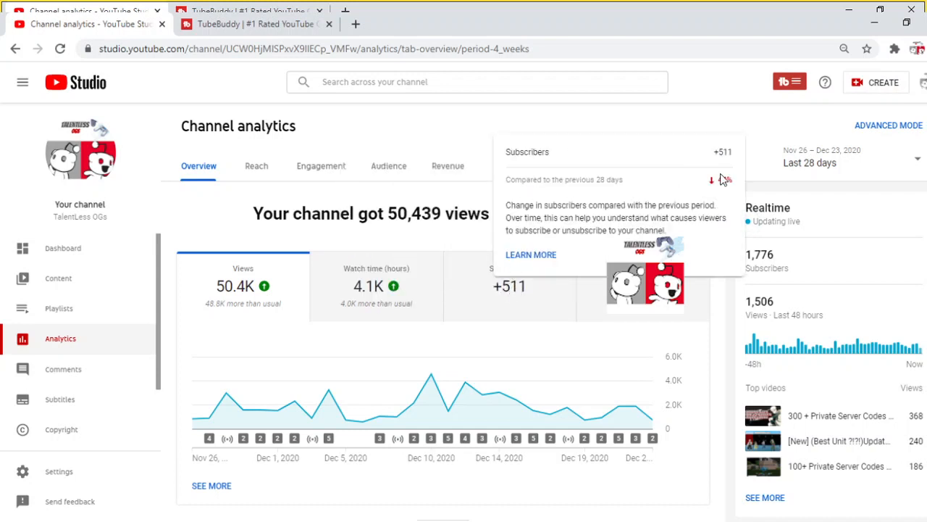
mouse_move(509, 288)
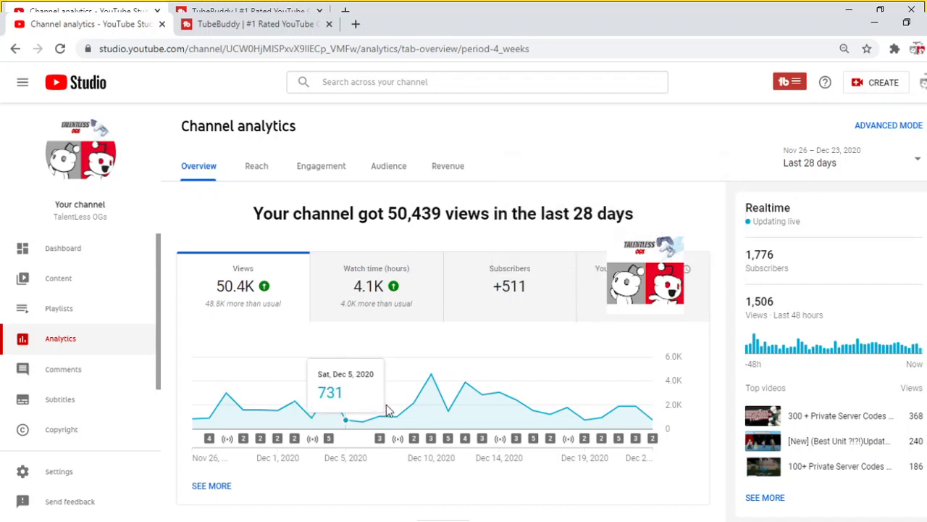
mouse_move(352, 427)
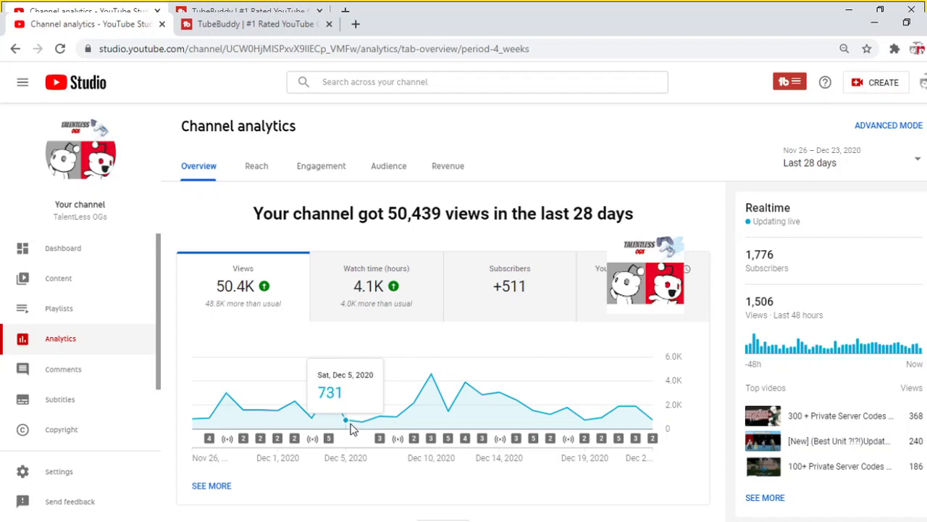
mouse_move(431, 373)
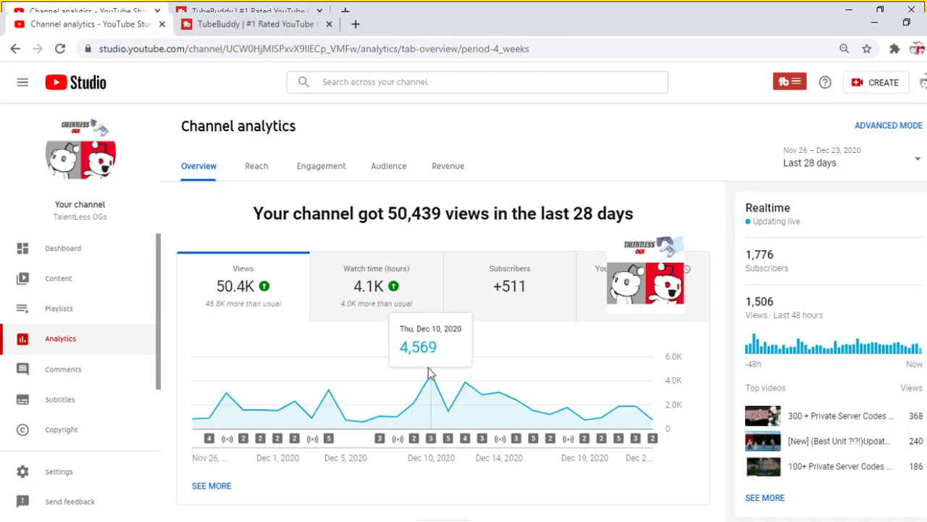
mouse_move(466, 385)
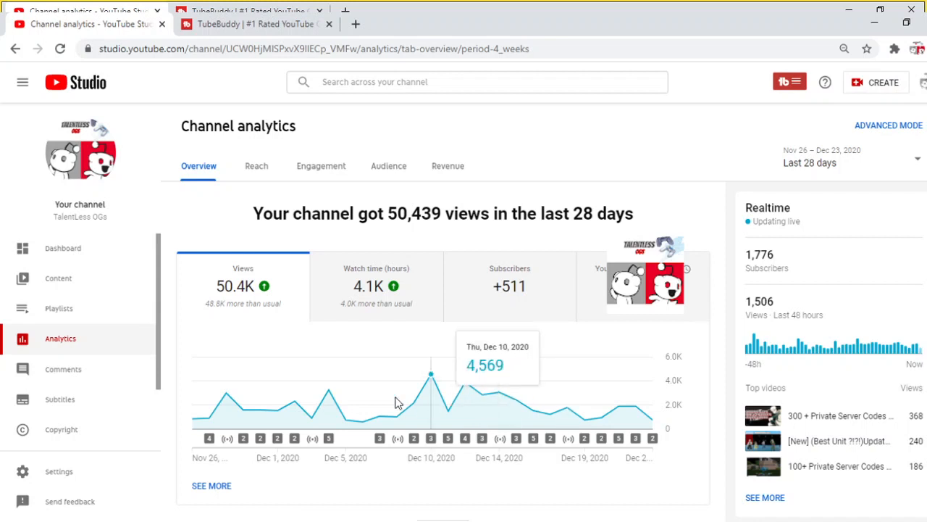
mouse_move(801, 84)
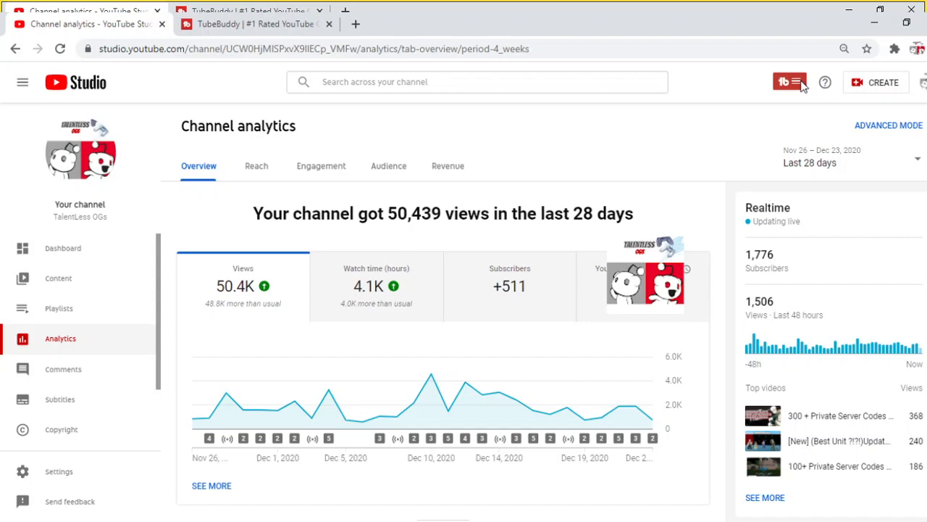
mouse_move(791, 136)
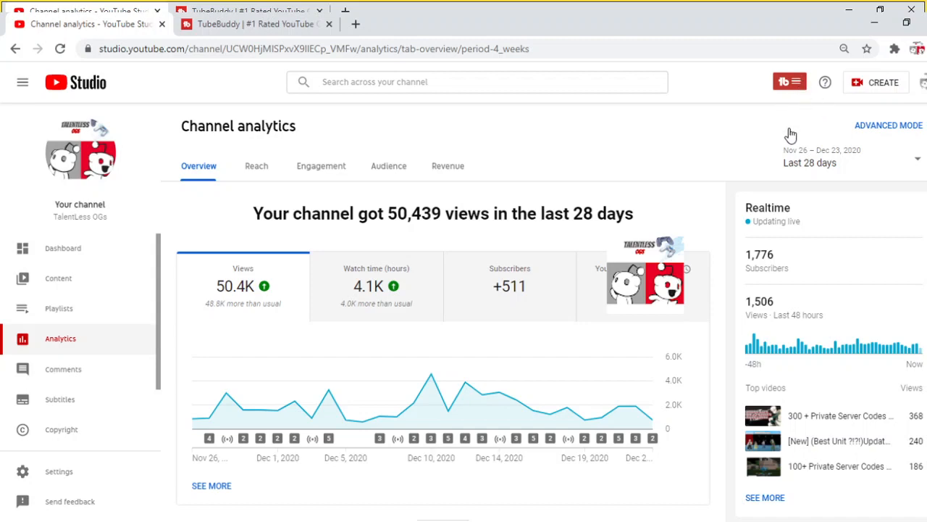
mouse_move(812, 129)
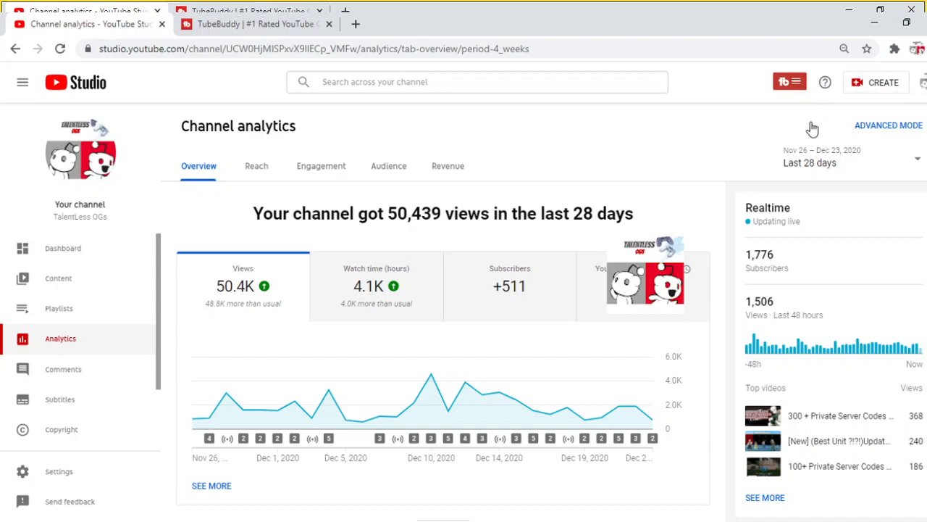
left_click(783, 81)
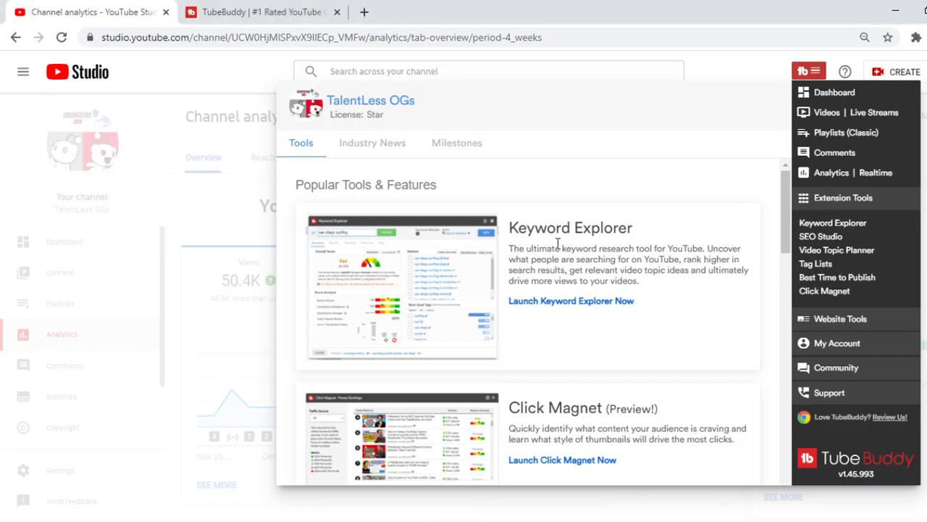
mouse_move(614, 331)
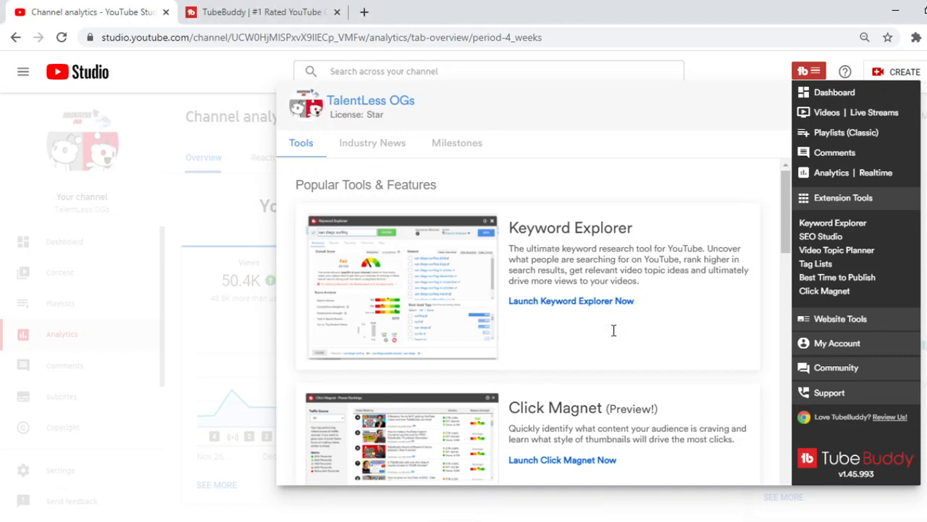
scroll("down", 3)
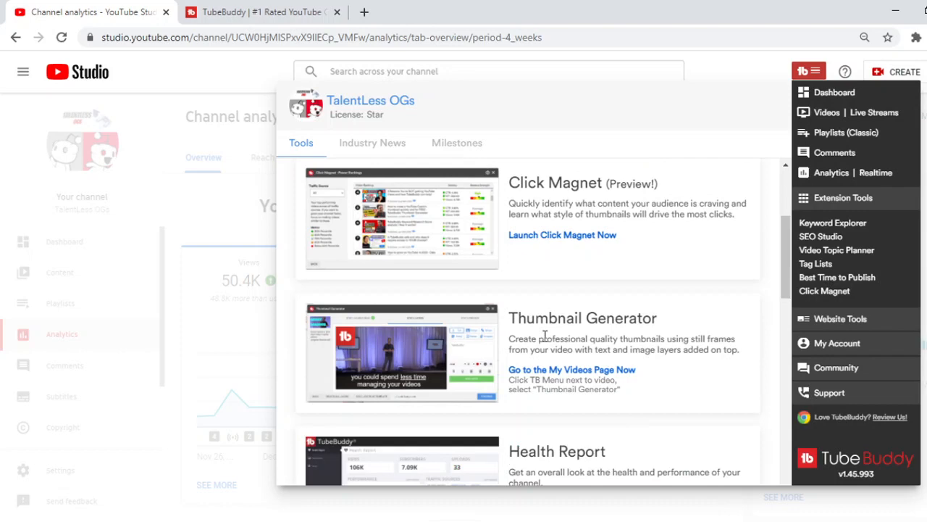
scroll("down", 3)
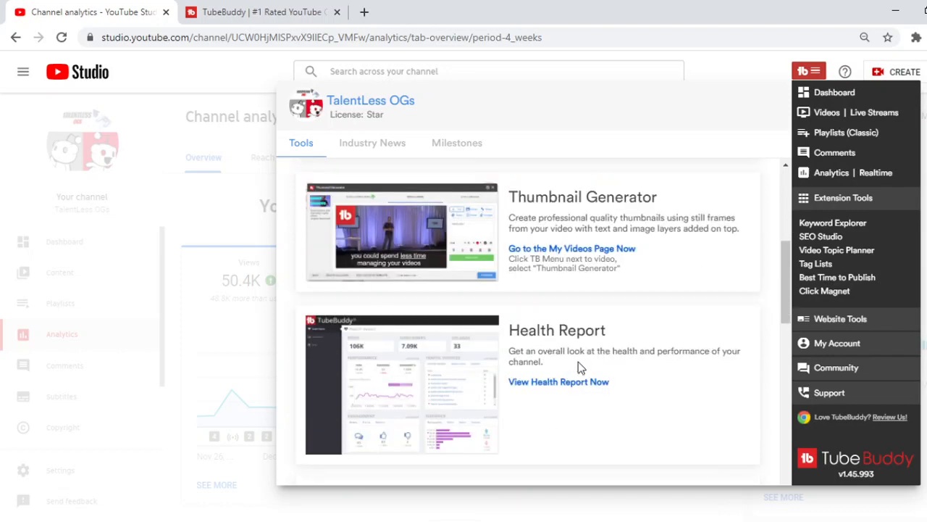
scroll("down", 3)
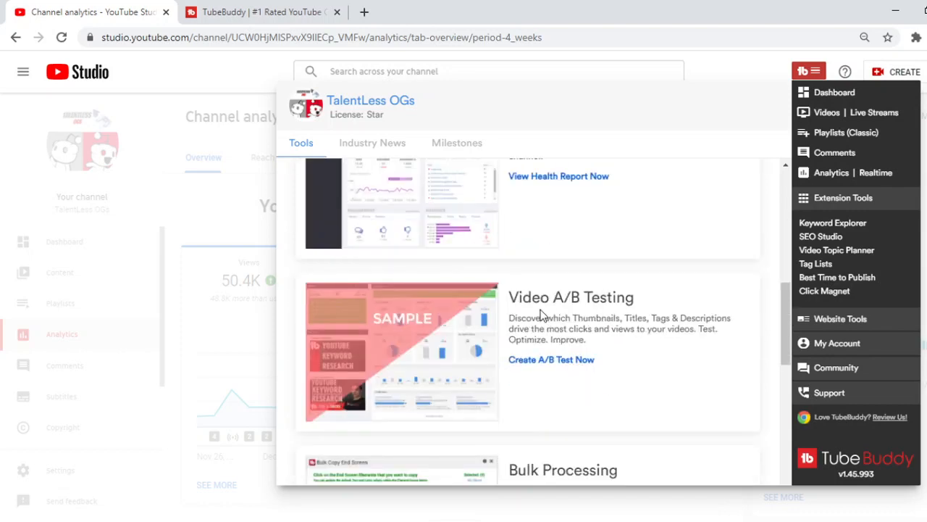
scroll("down", 3)
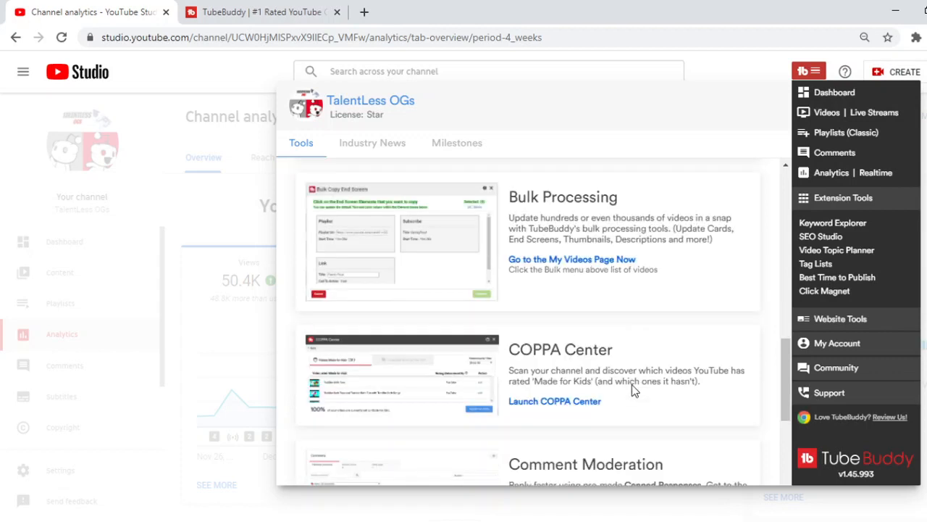
scroll("down", 3)
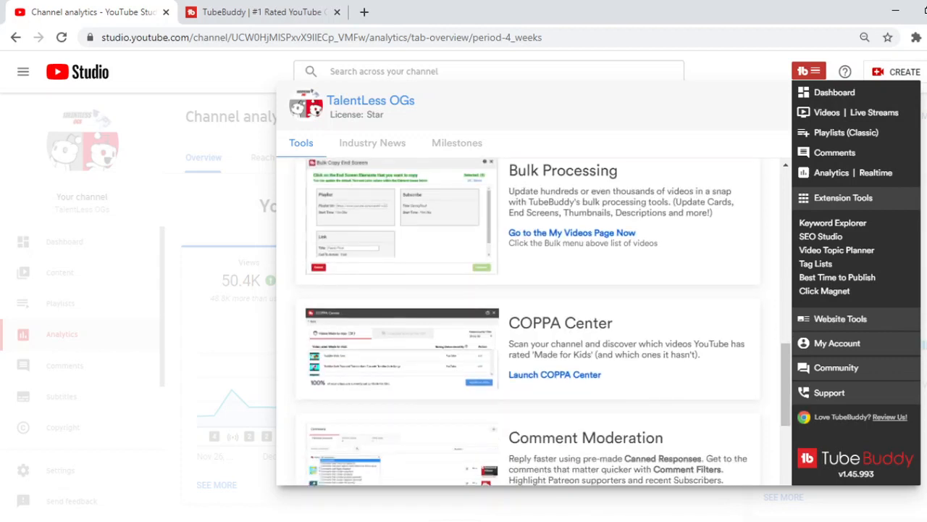
mouse_move(591, 334)
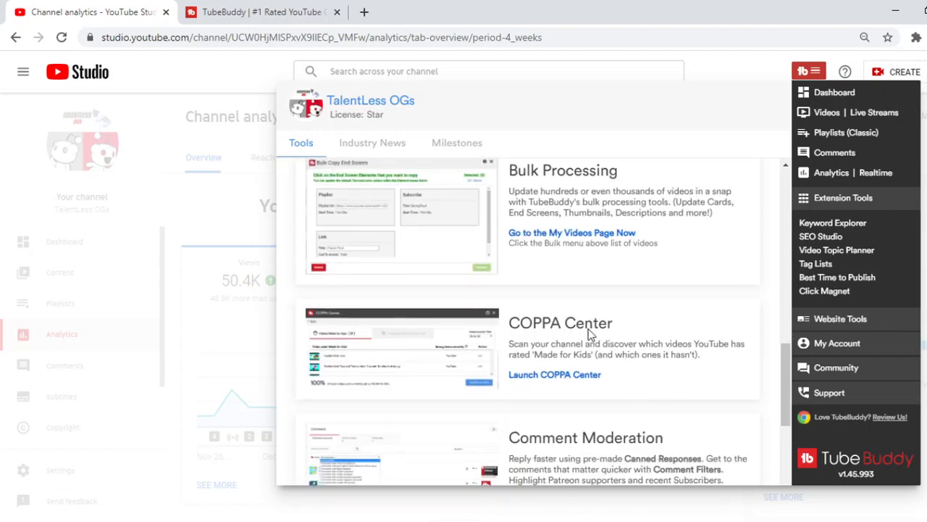
scroll("down", 3)
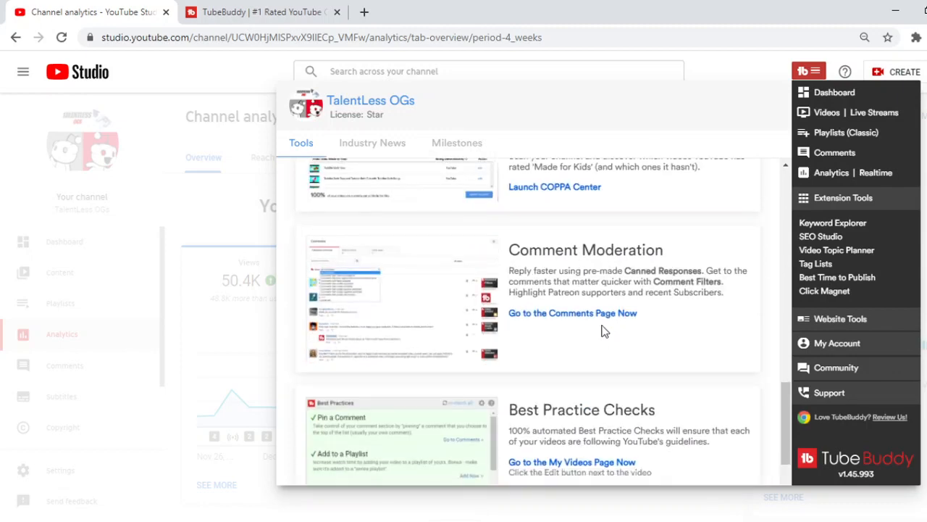
scroll("down", 3)
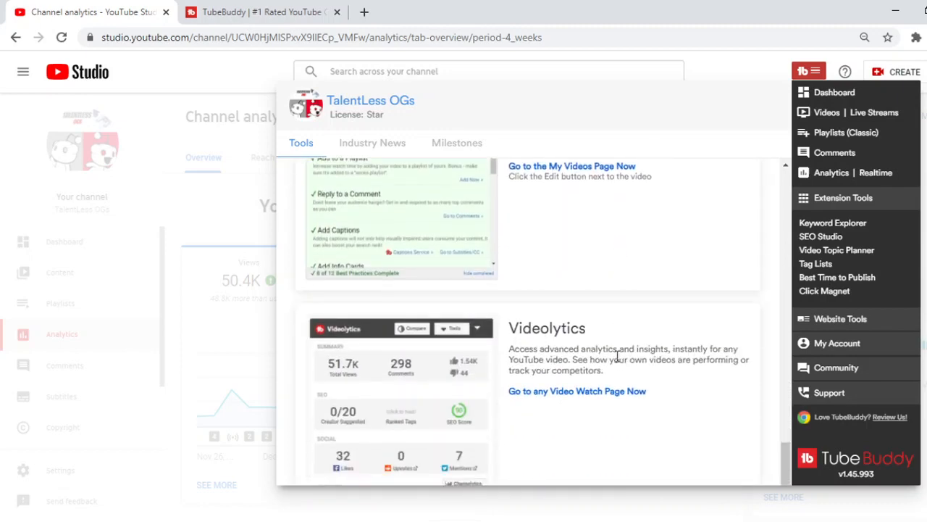
scroll("down", 3)
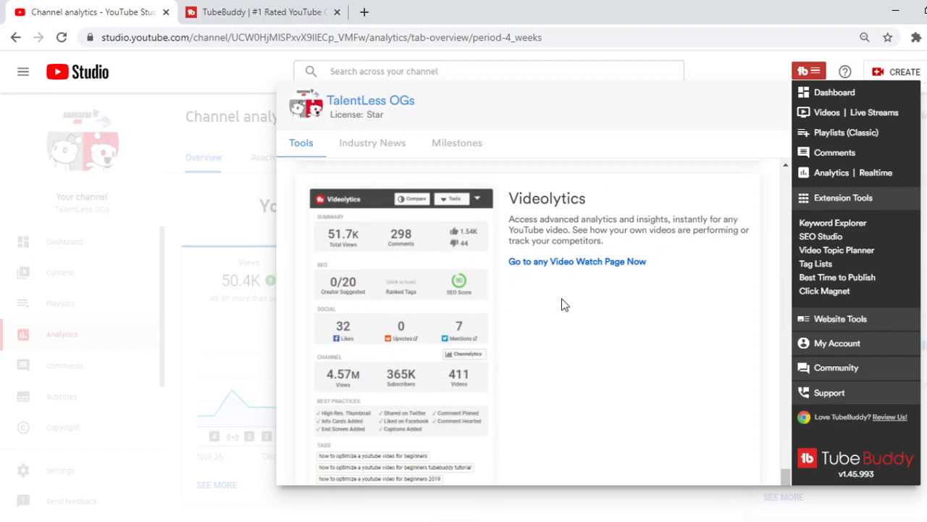
scroll("down", 3)
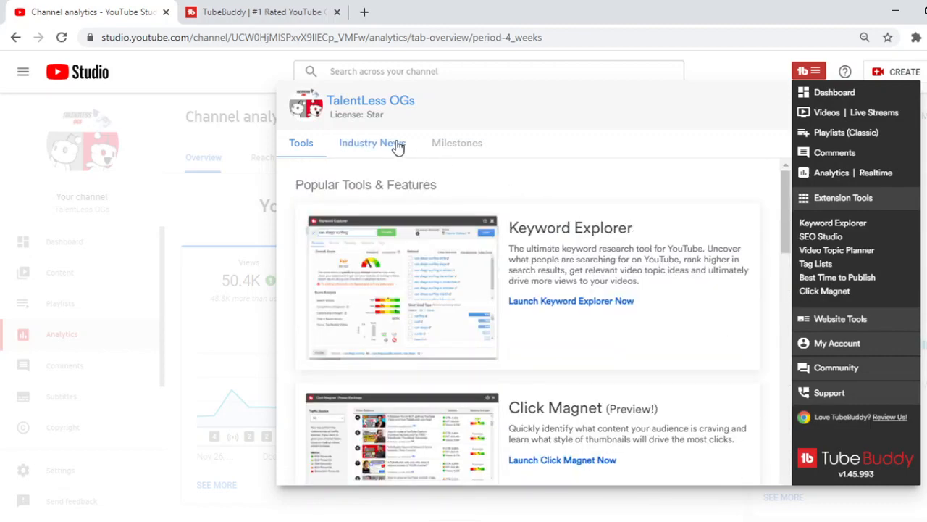
Show TubeBuddy's Industry News tab with its Creator Celebrations articles.
left_click(372, 143)
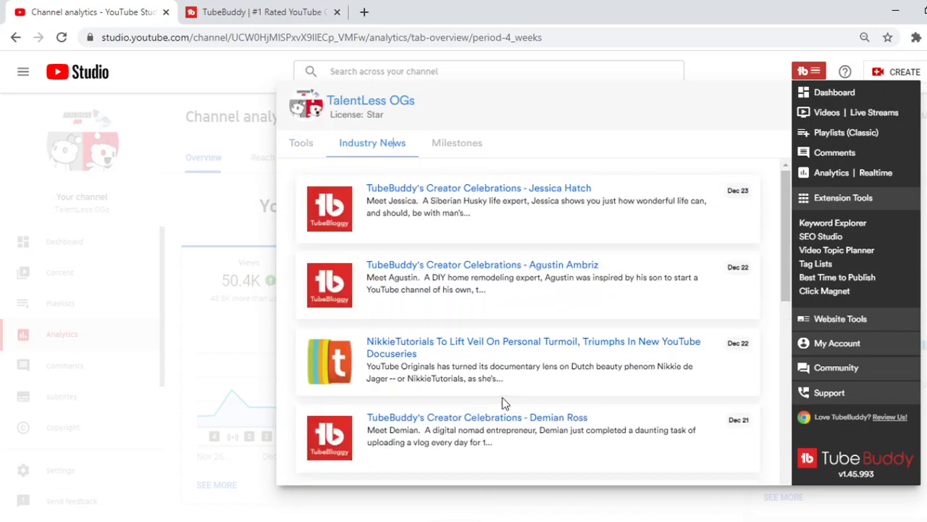
mouse_move(457, 201)
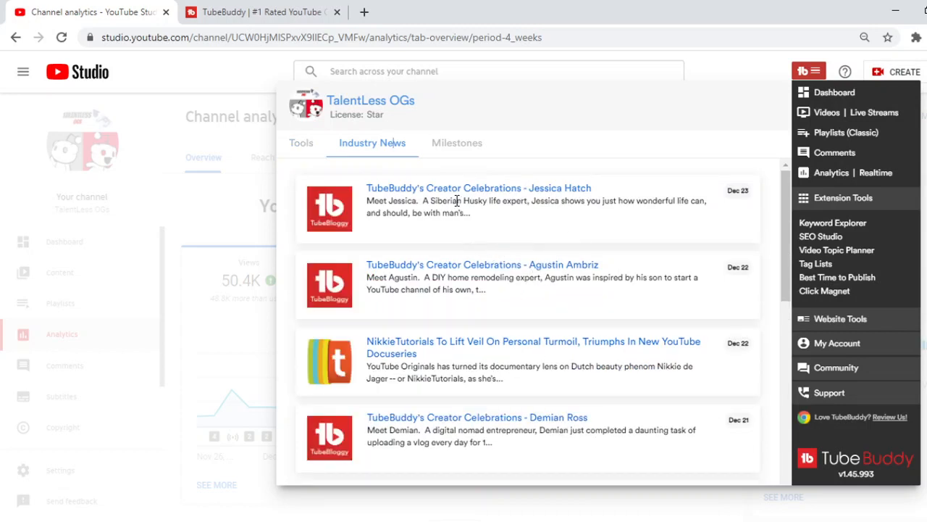
mouse_move(427, 215)
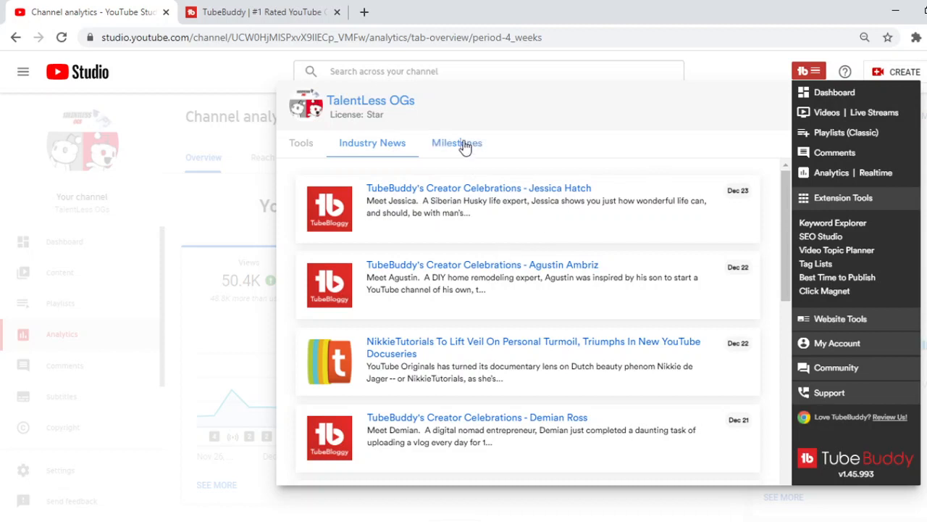
Switch the TubeBuddy panel to Milestones, showing achievements like 150,000 views.
left_click(456, 143)
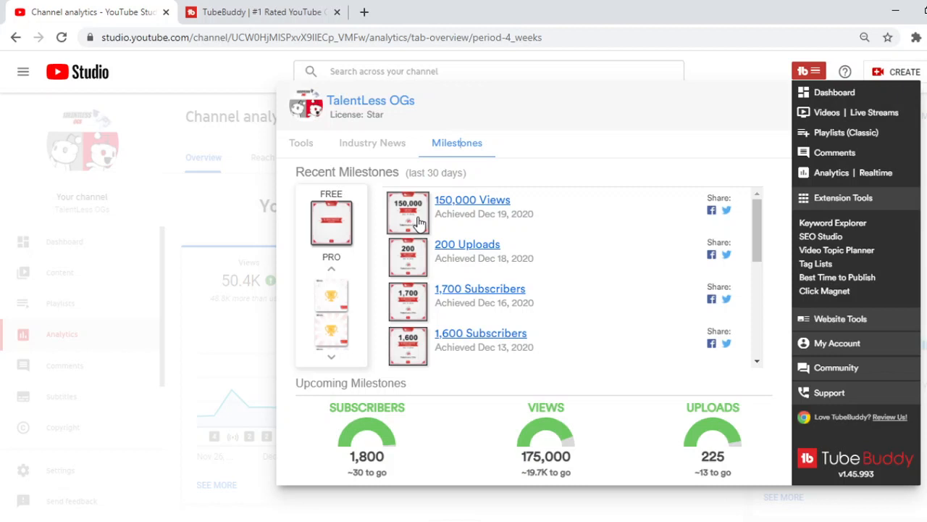
mouse_move(665, 244)
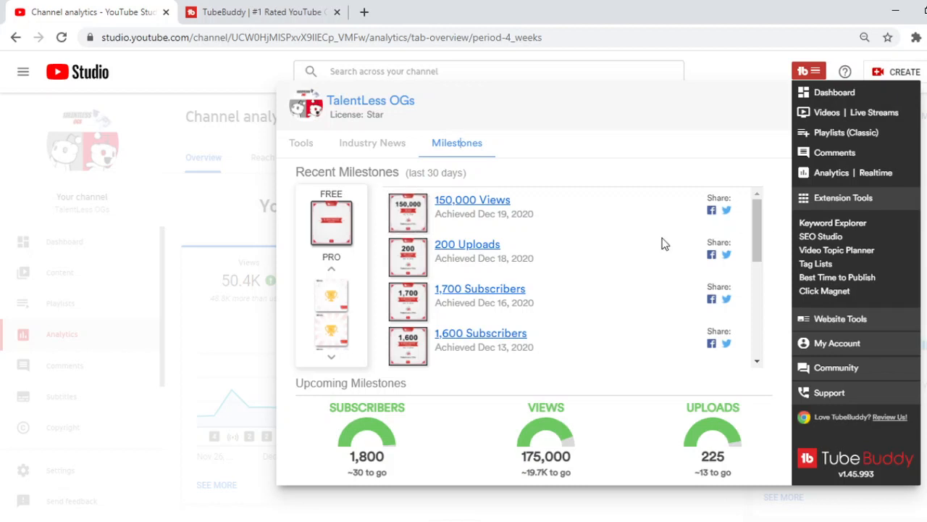
mouse_move(374, 449)
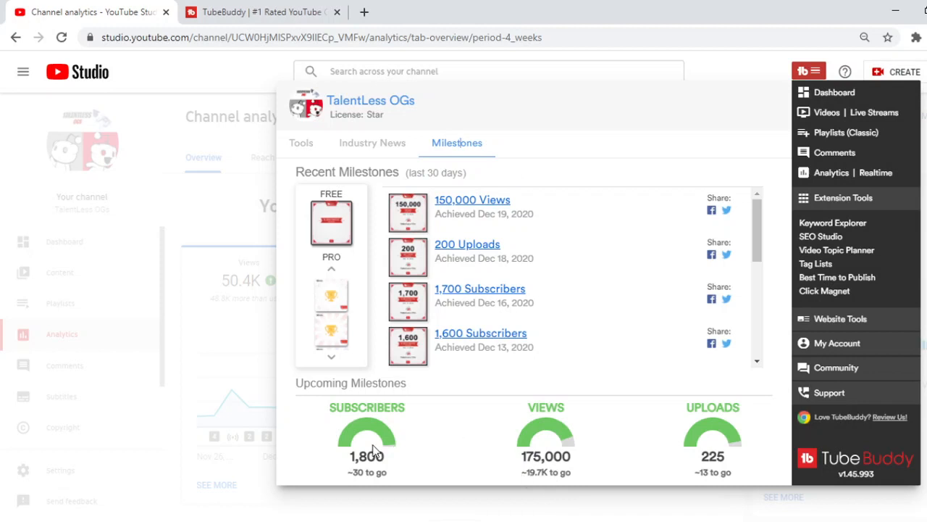
mouse_move(389, 471)
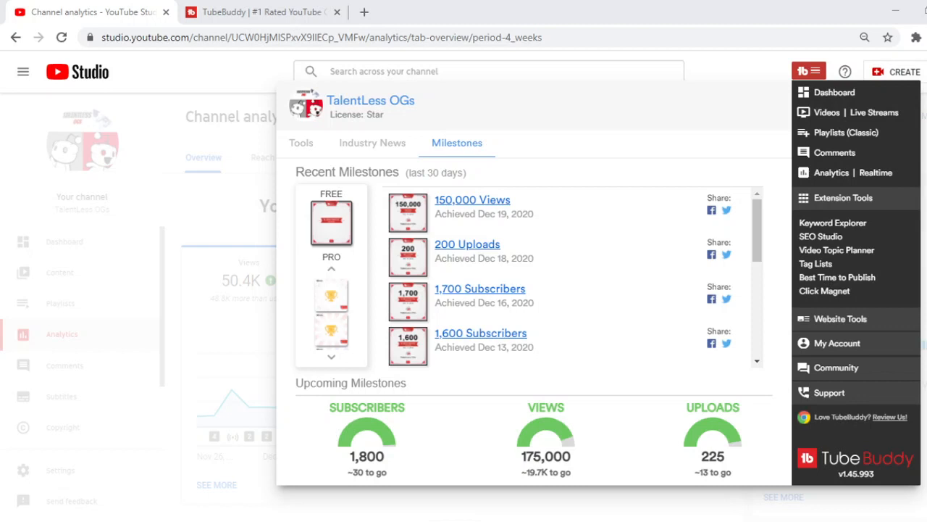
mouse_move(483, 161)
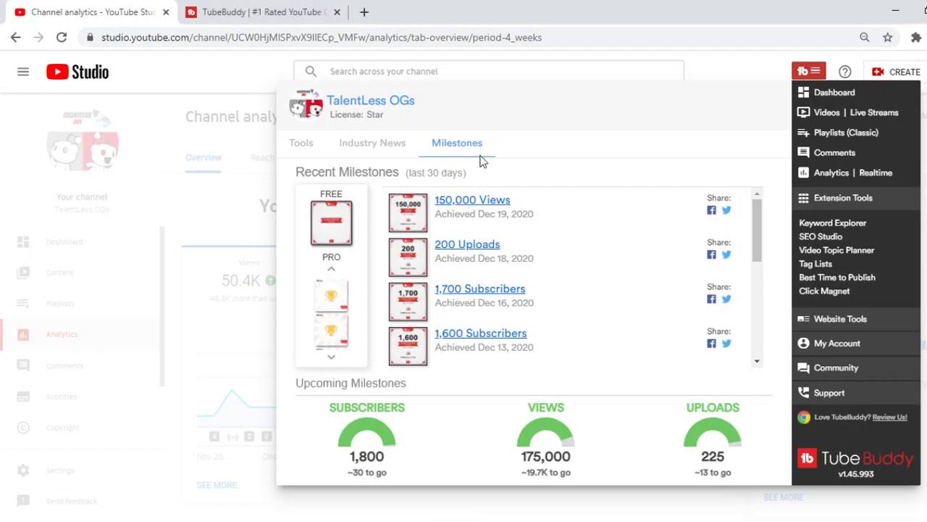
mouse_move(830, 102)
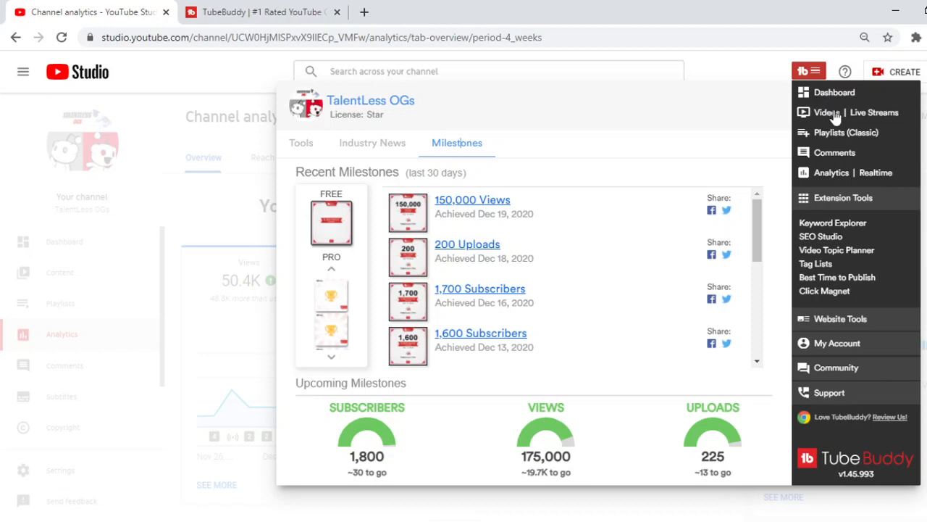
mouse_move(845, 178)
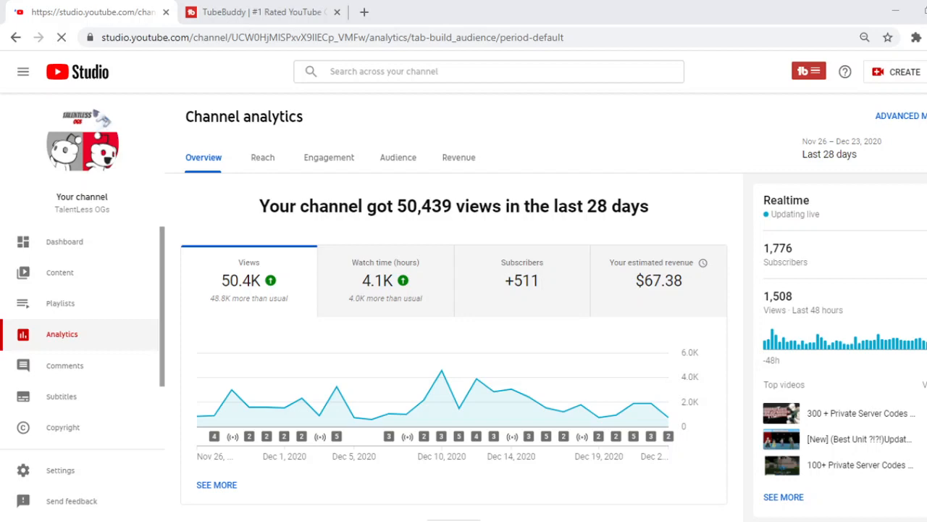
left_click(398, 157)
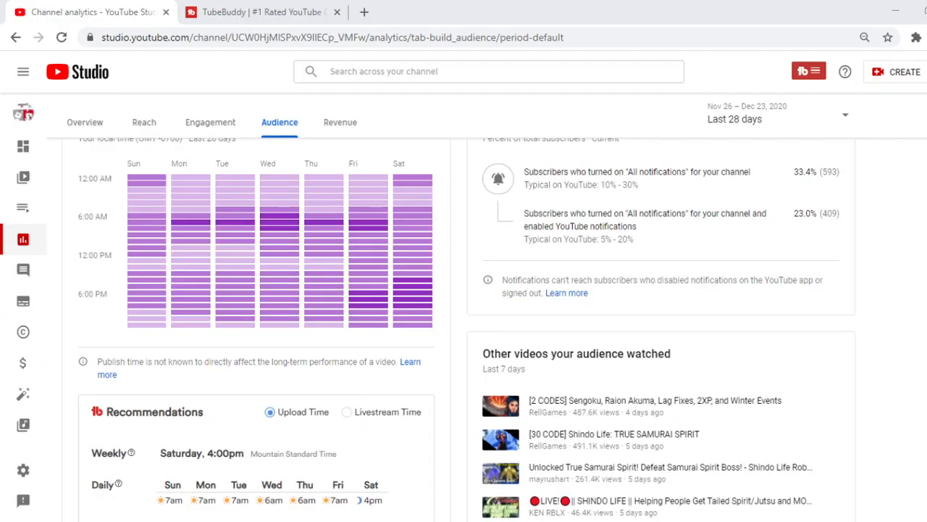
mouse_move(142, 202)
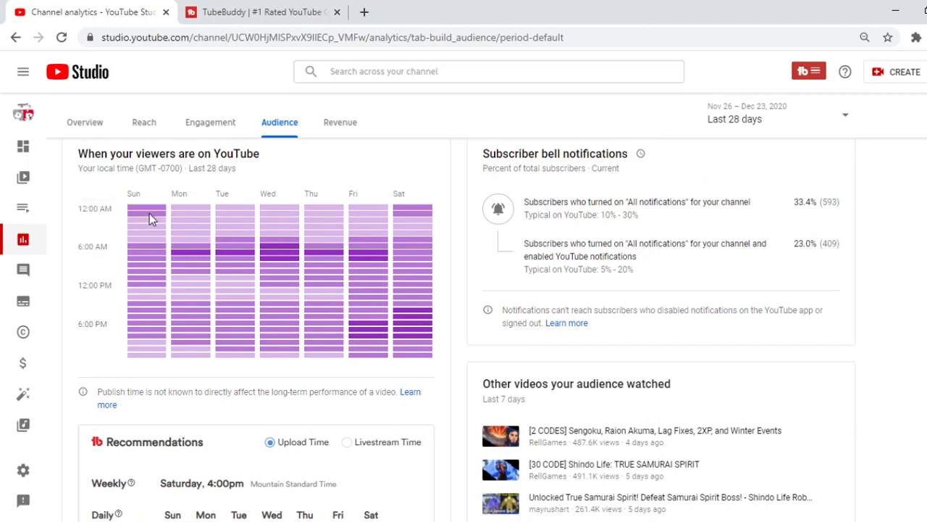
mouse_move(147, 210)
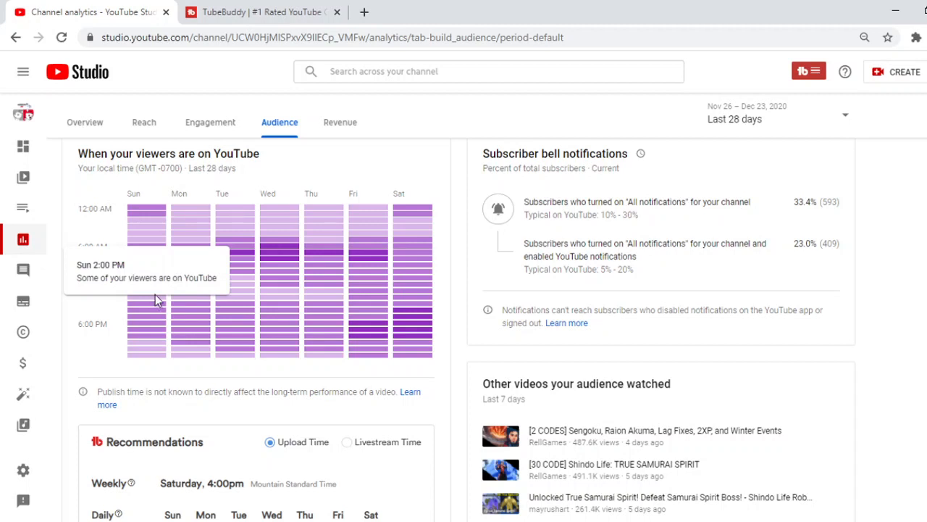
mouse_move(241, 304)
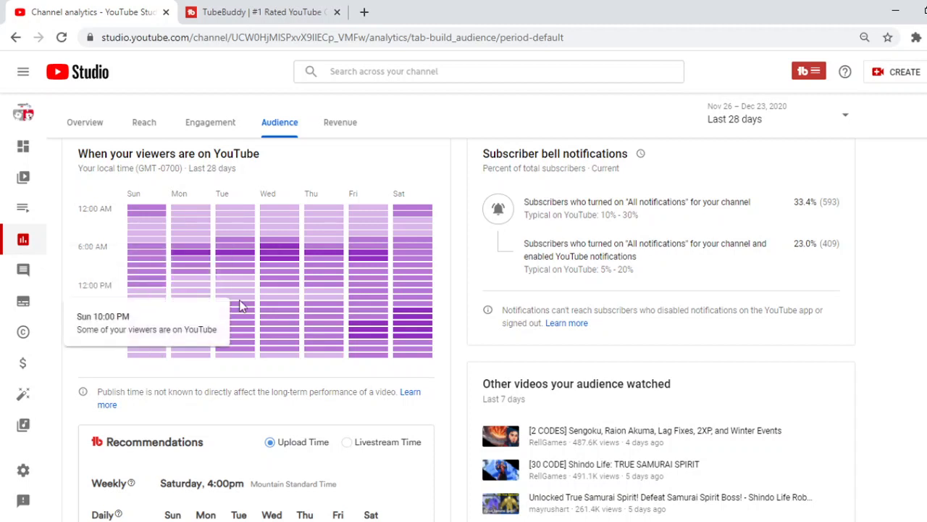
mouse_move(406, 253)
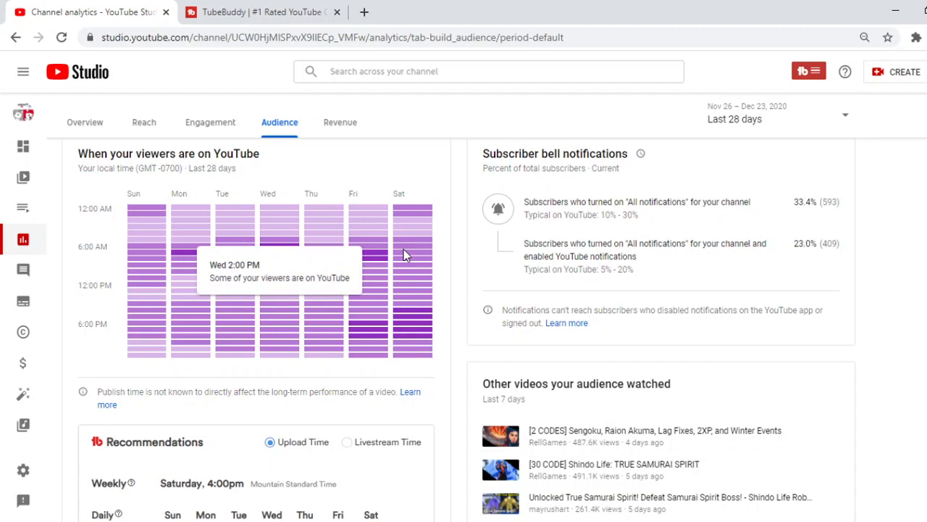
mouse_move(413, 328)
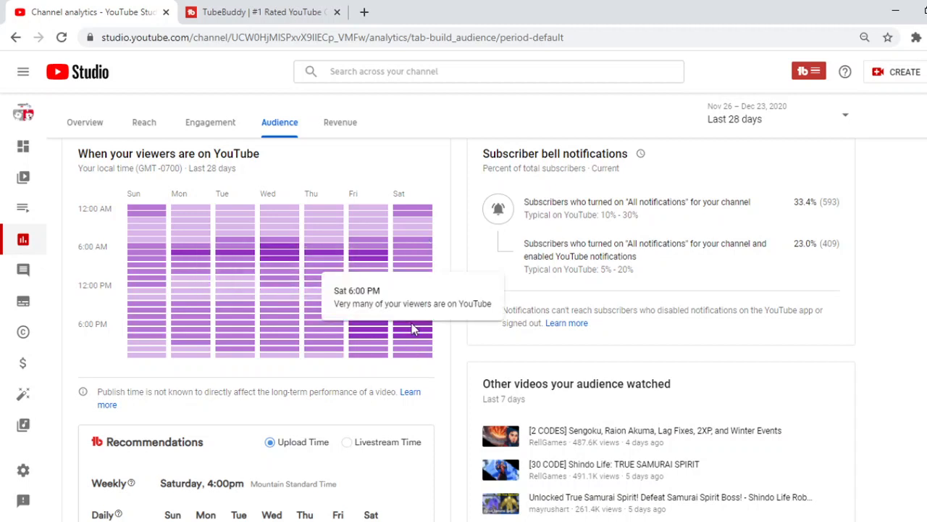
scroll("down", 3)
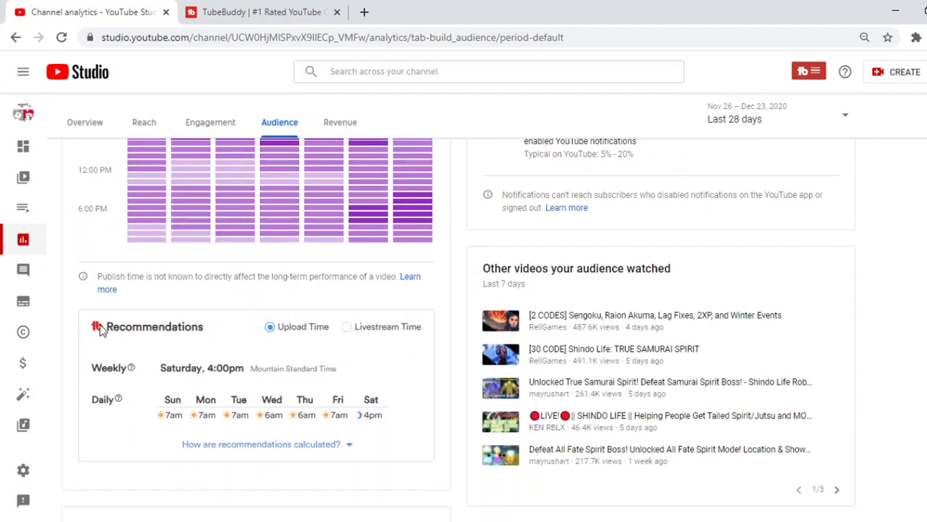
mouse_move(118, 354)
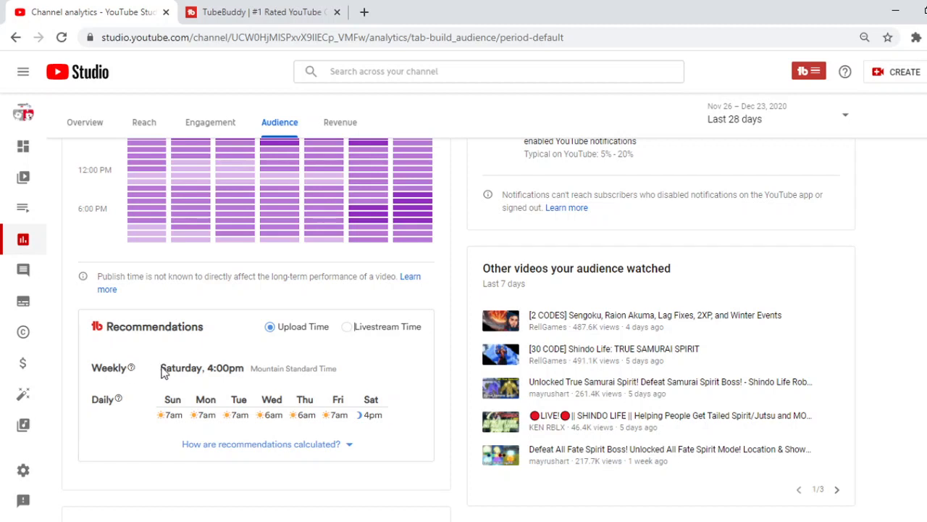
mouse_move(214, 371)
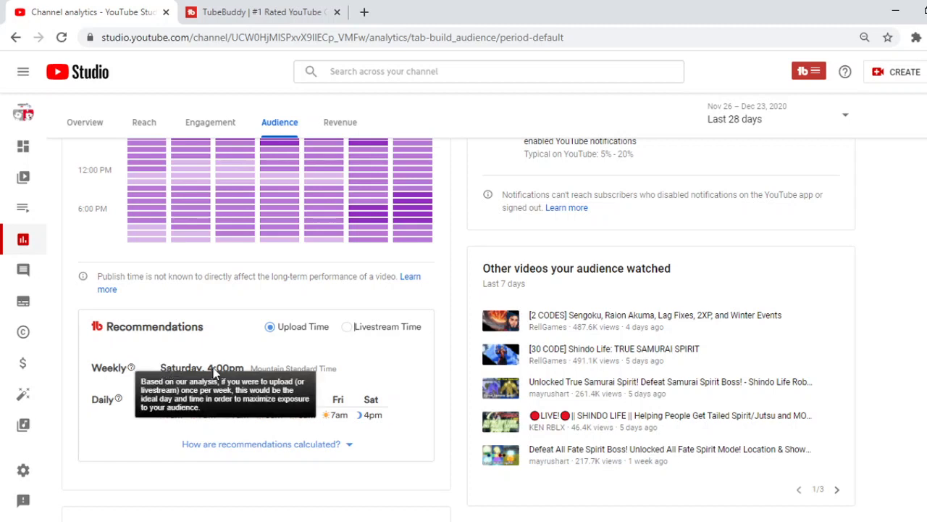
mouse_move(284, 310)
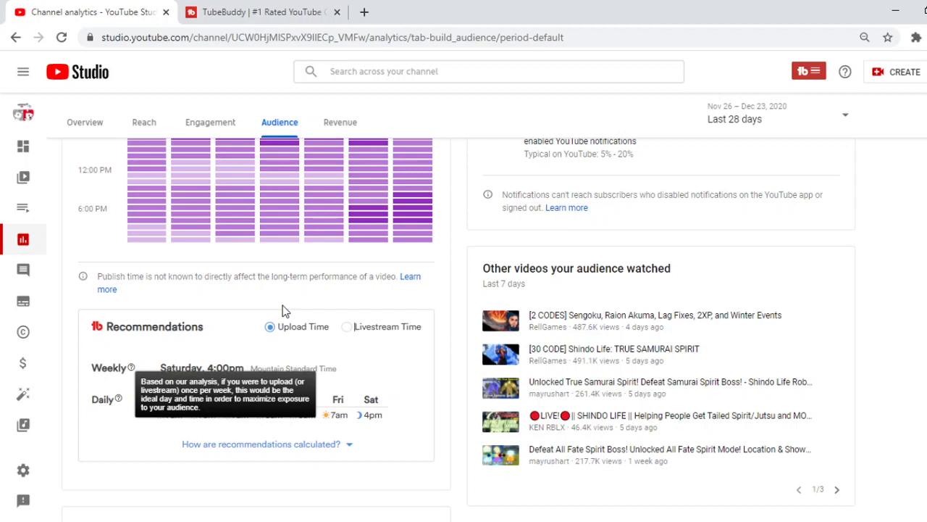
mouse_move(242, 421)
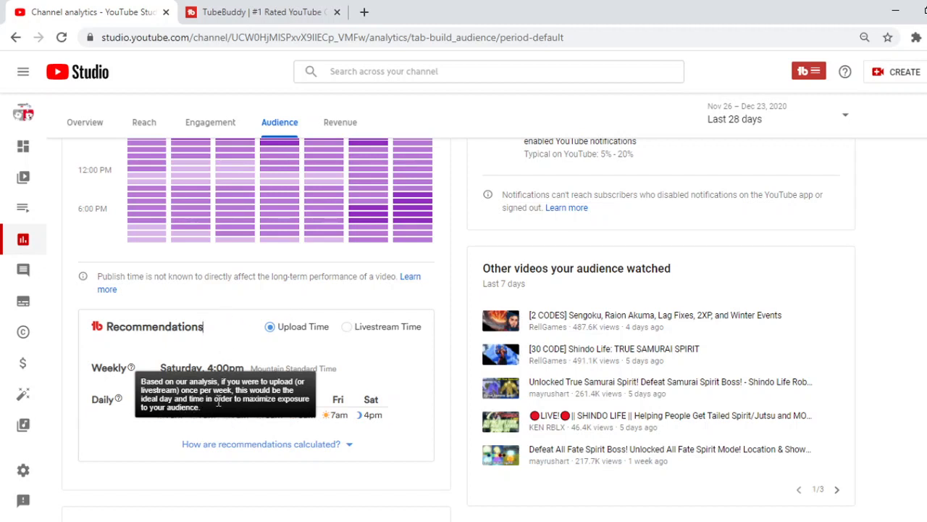
mouse_move(326, 330)
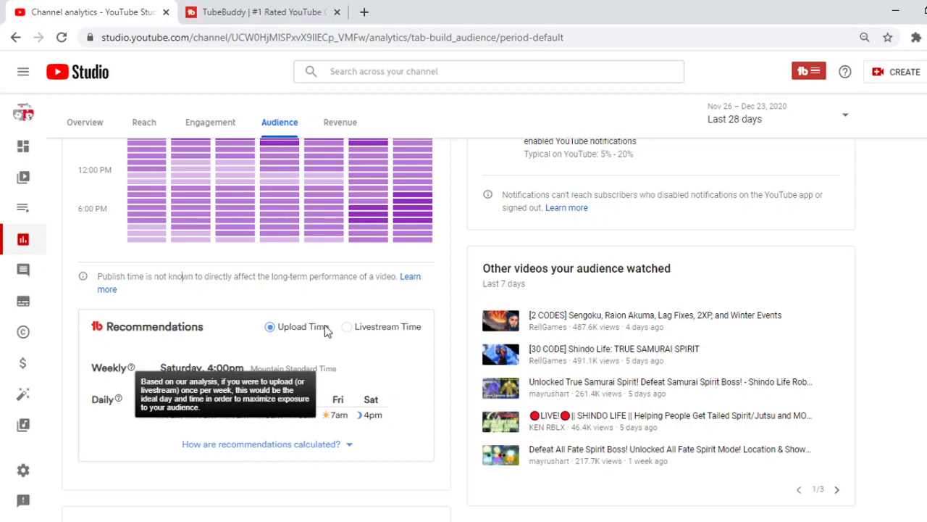
mouse_move(391, 411)
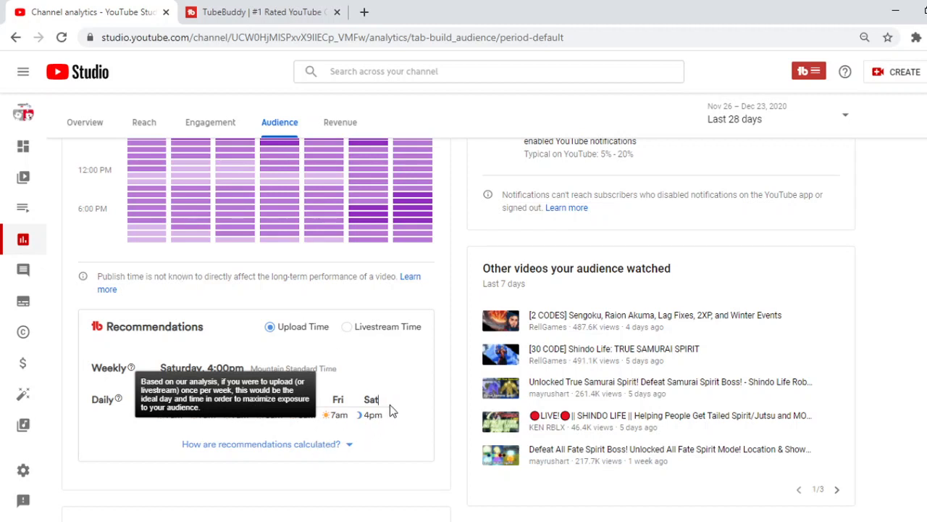
mouse_move(134, 370)
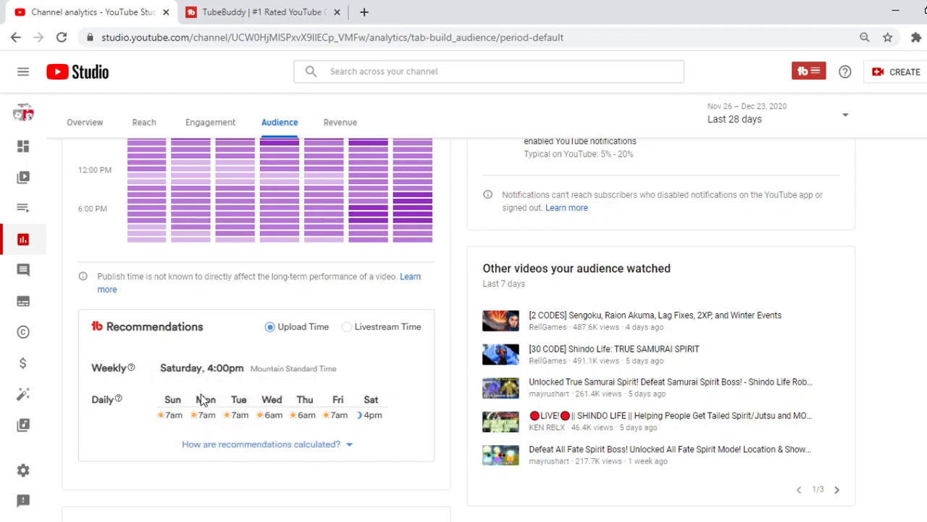
mouse_move(203, 414)
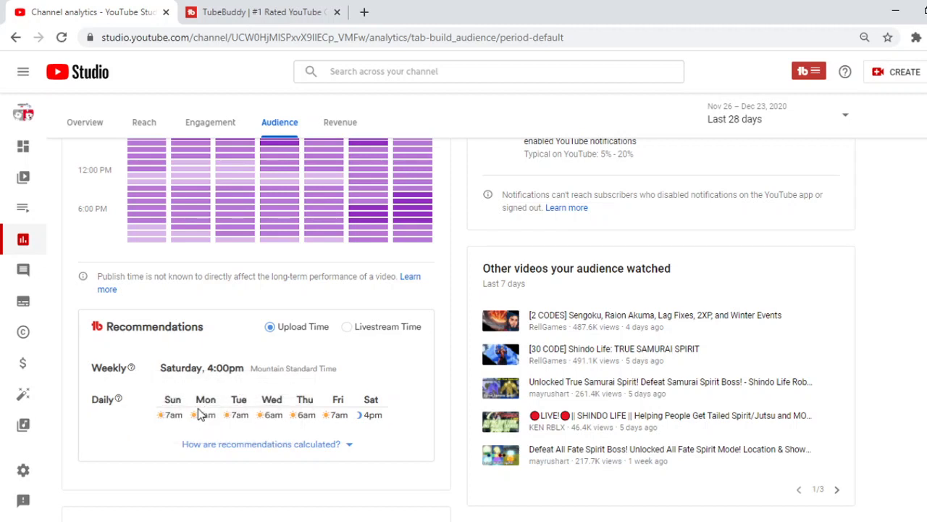
mouse_move(208, 413)
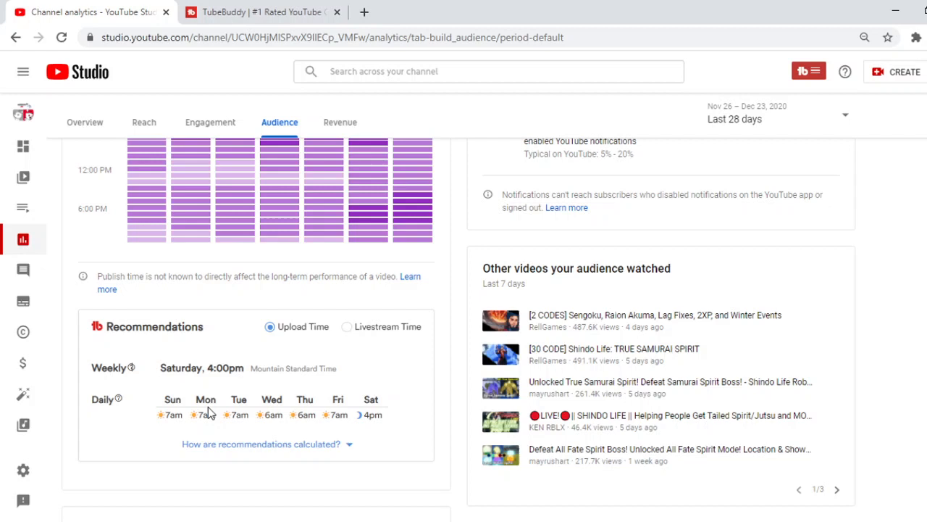
mouse_move(245, 420)
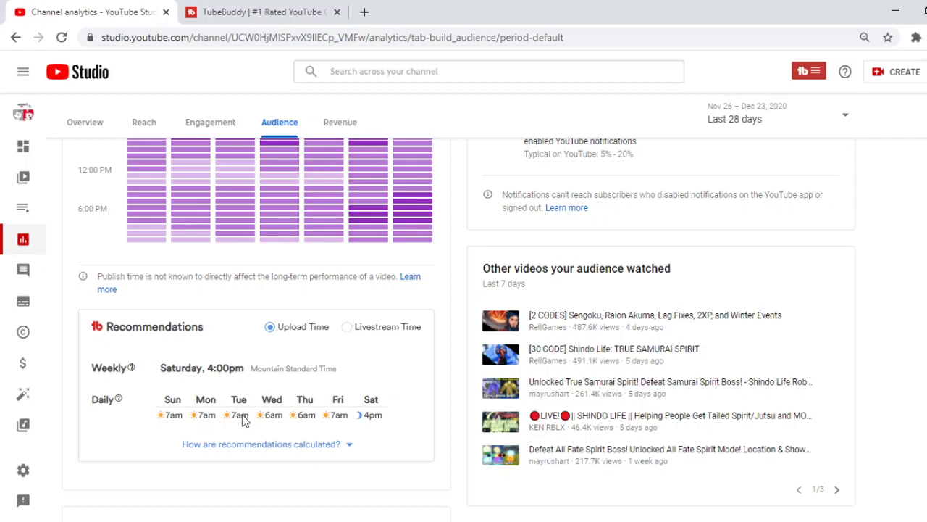
mouse_move(294, 413)
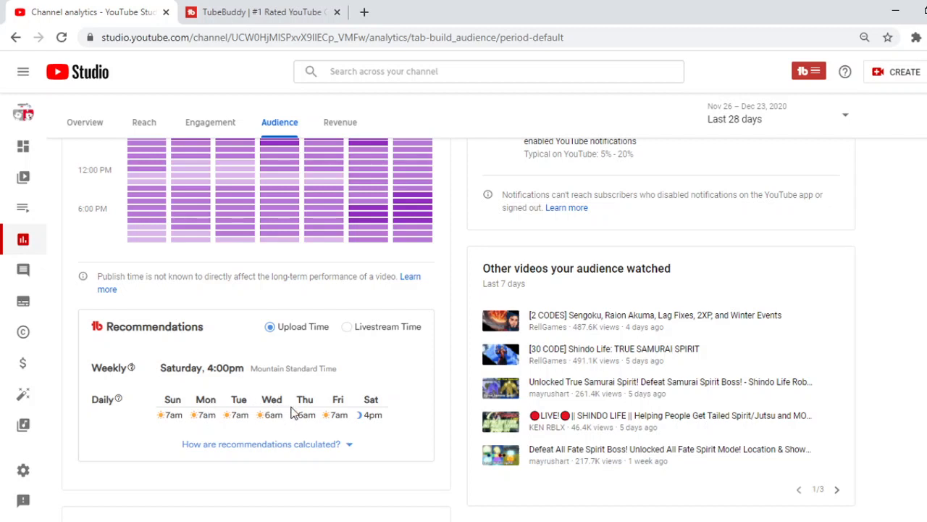
mouse_move(370, 400)
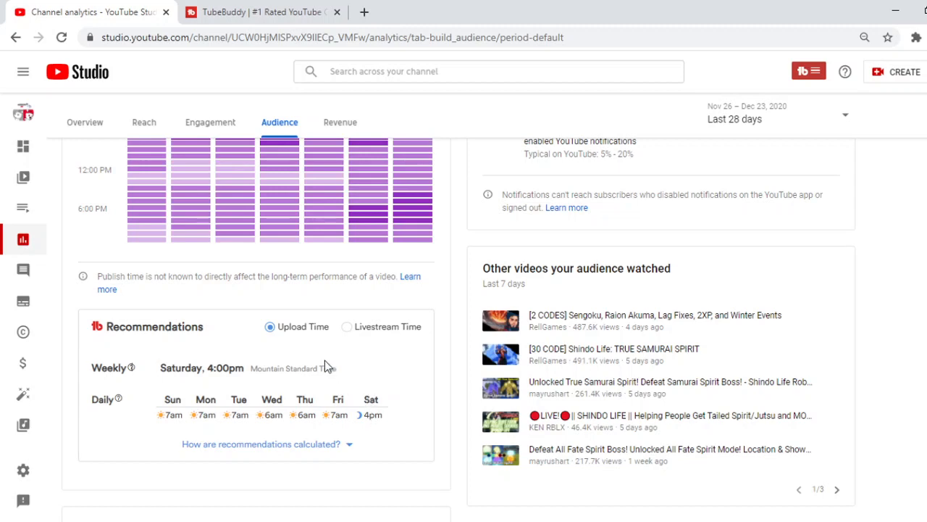
scroll("down", 3)
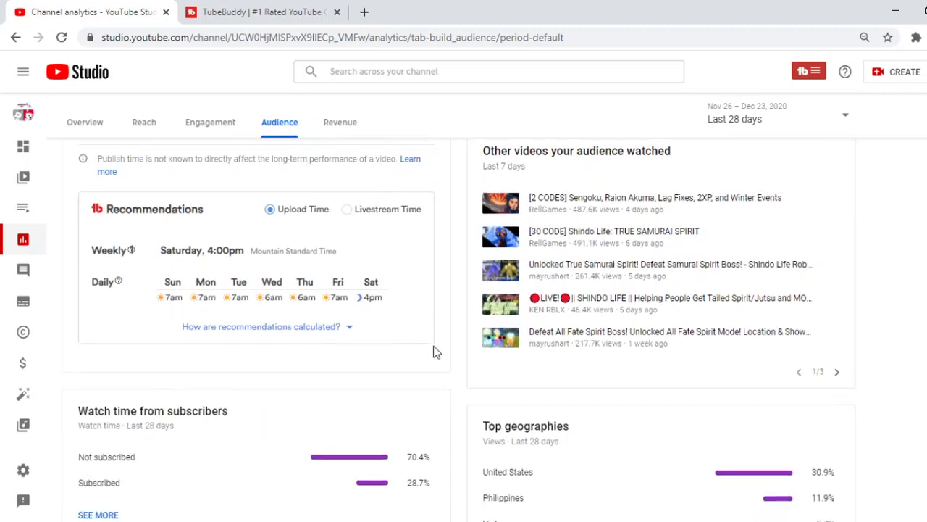
scroll("down", 3)
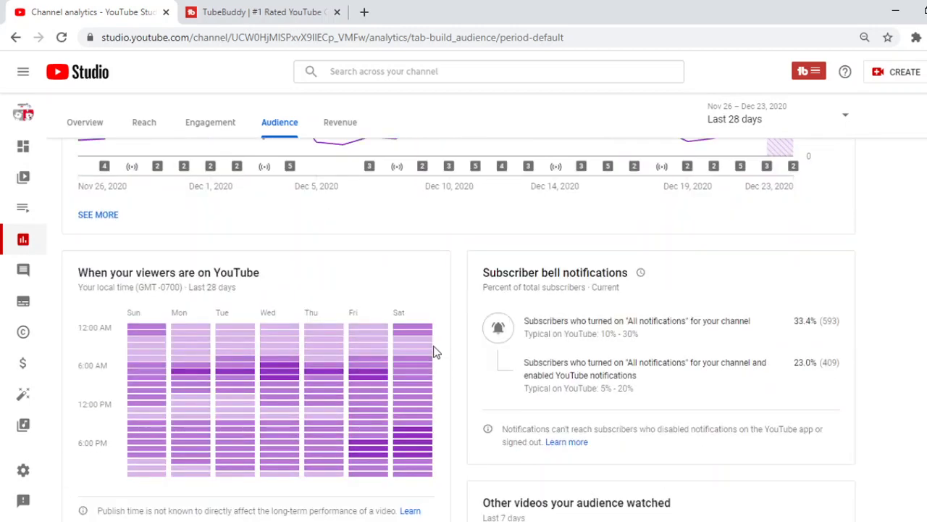
scroll("down", 3)
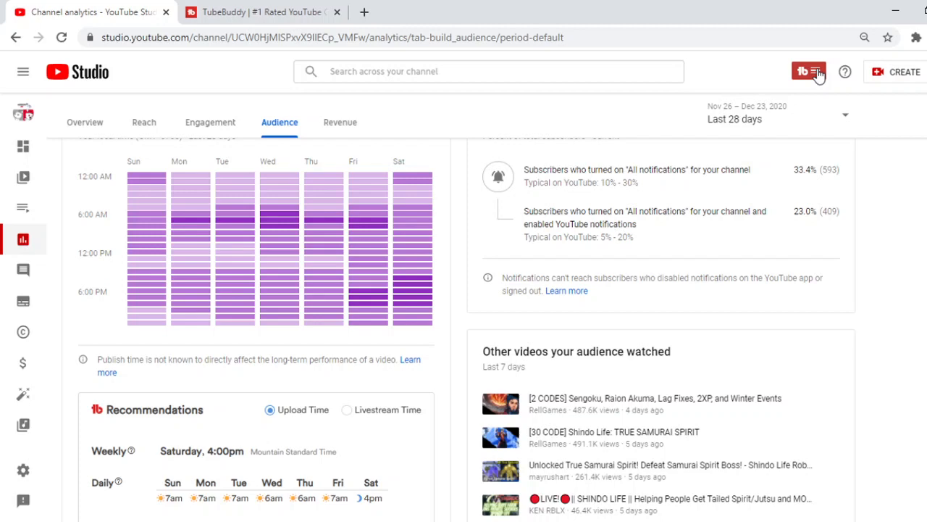
Open the TubeBuddy dropdown listing Dashboard, Videos and Extension Tools.
left_click(809, 71)
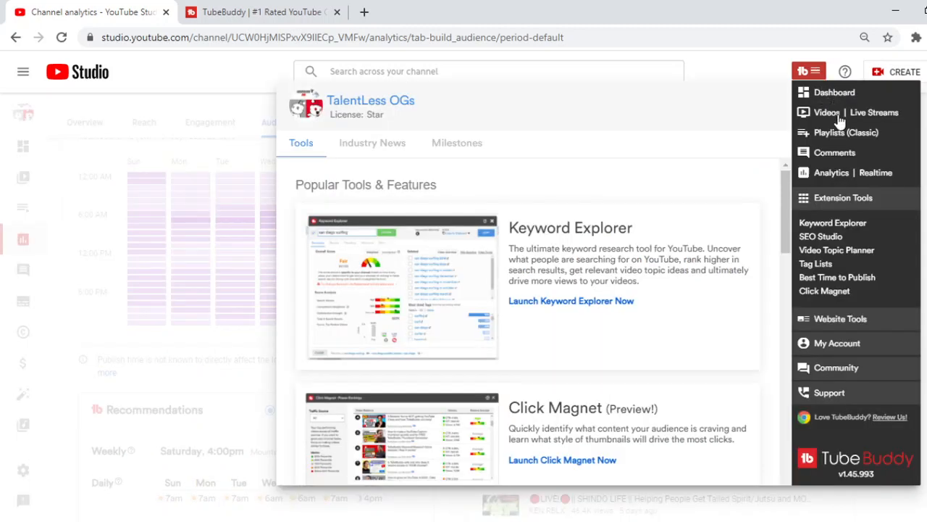
mouse_move(841, 327)
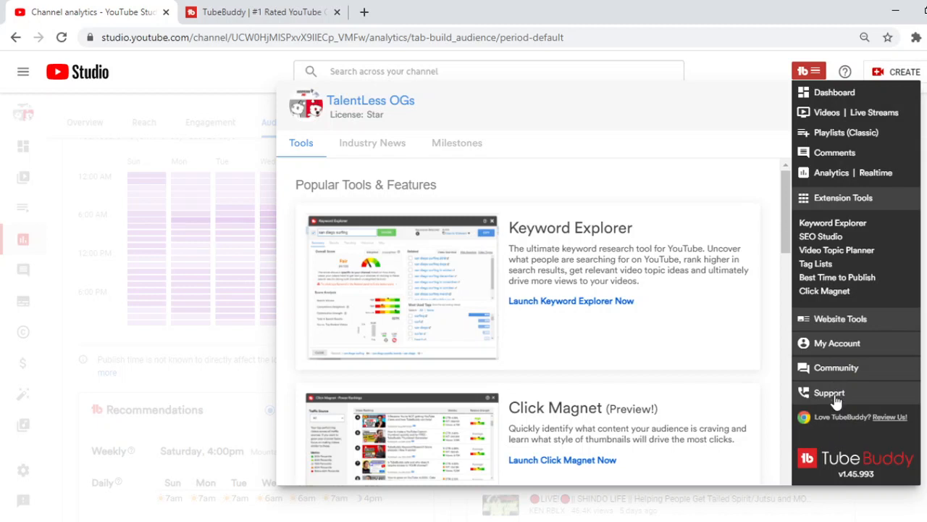
mouse_move(846, 297)
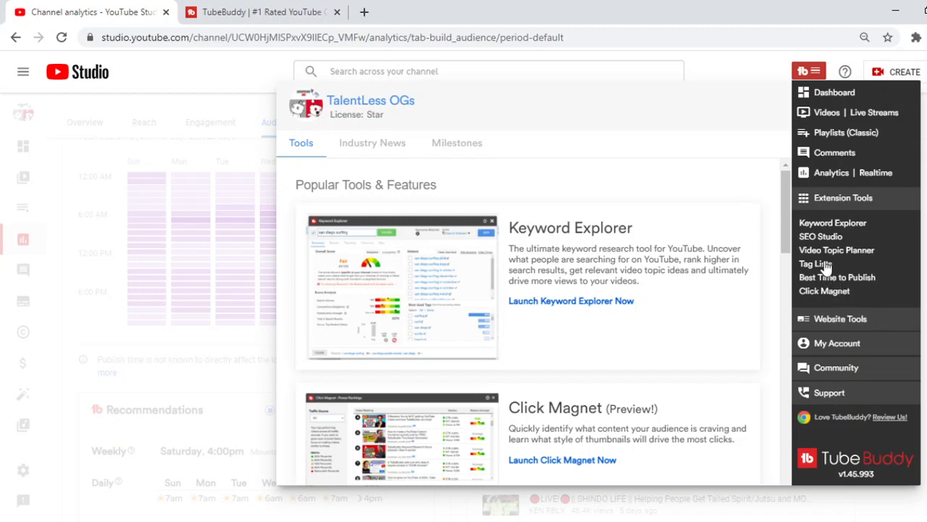
mouse_move(837, 250)
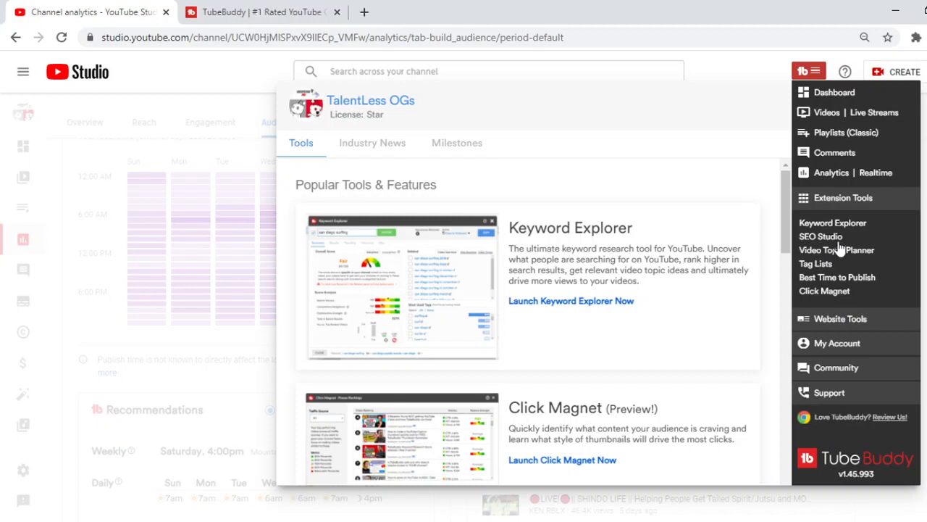
mouse_move(840, 237)
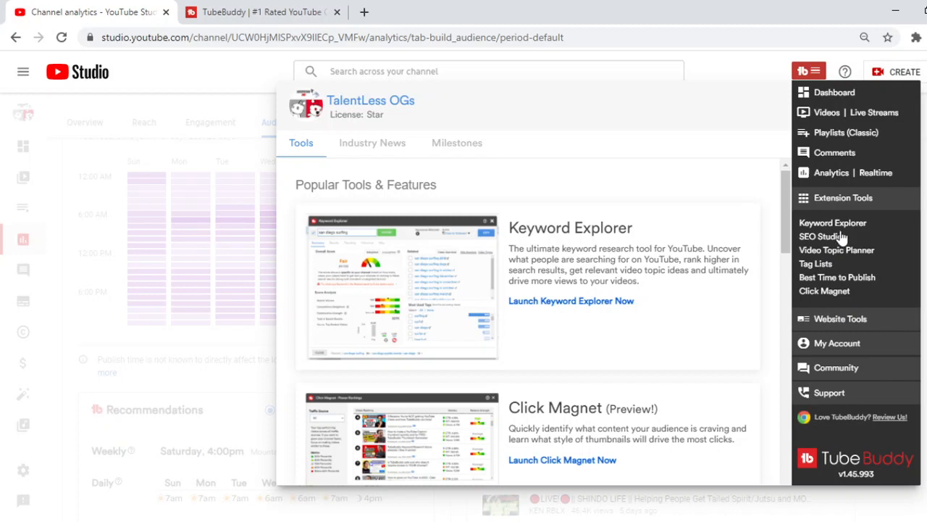
mouse_move(632, 518)
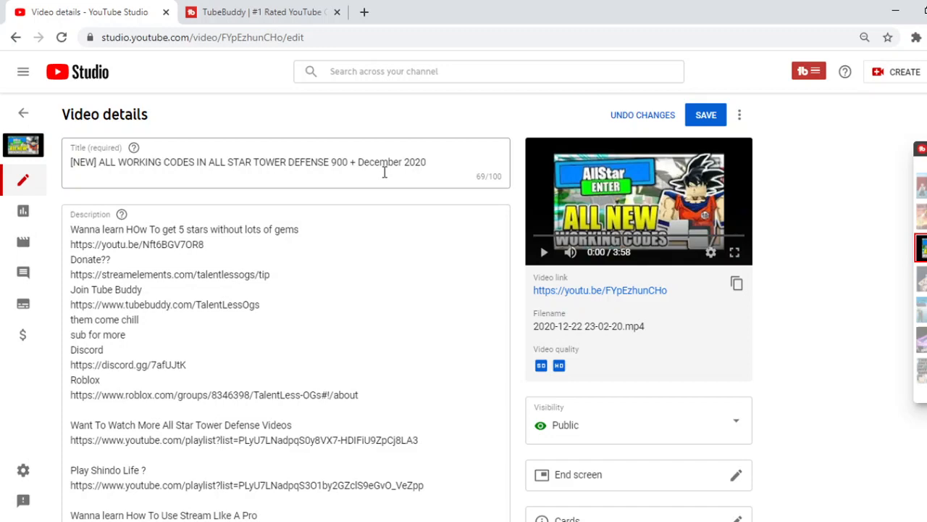
mouse_move(422, 316)
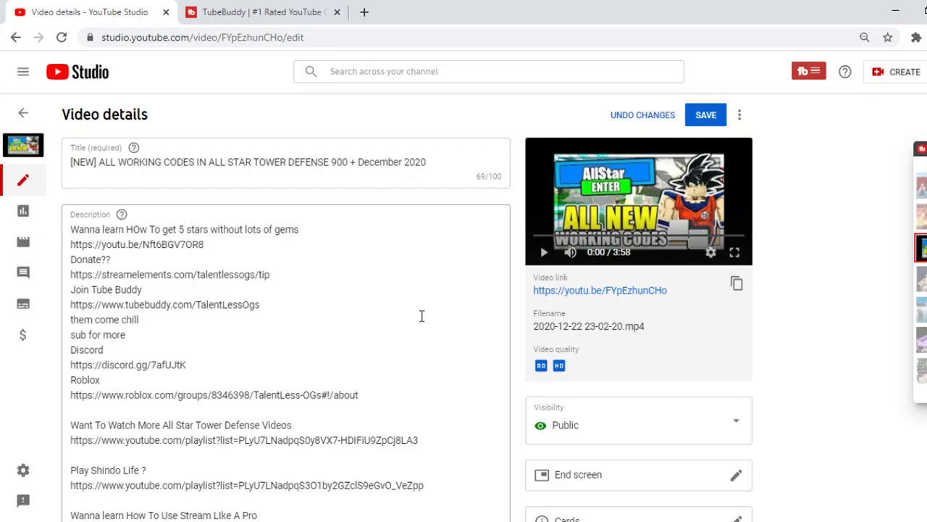
Scroll the All Star Tower Defense video details down to thumbnails and TubeBuddy Best Practices.
scroll("down", 3)
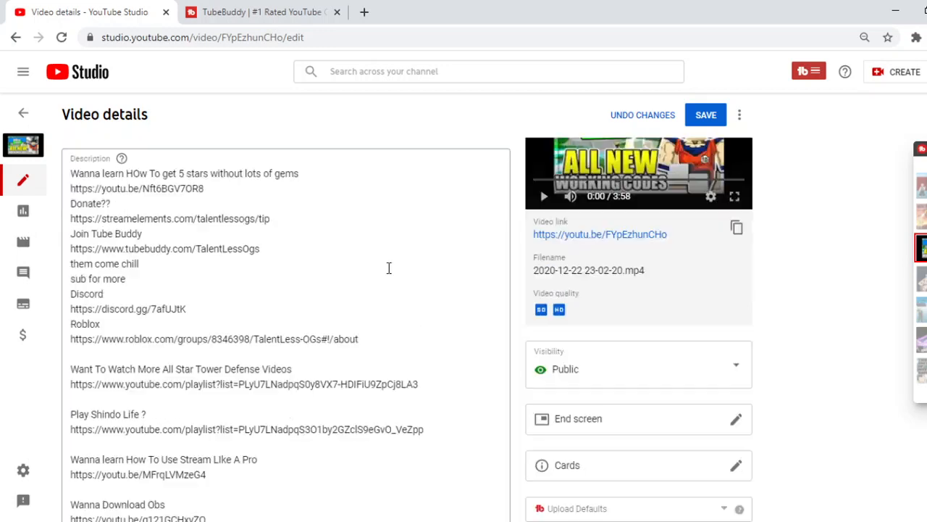
scroll("down", 3)
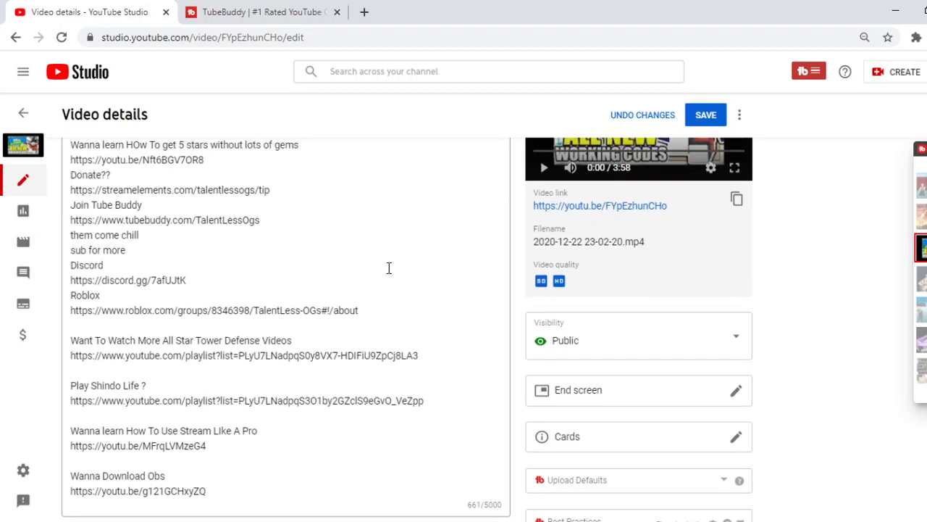
scroll("down", 3)
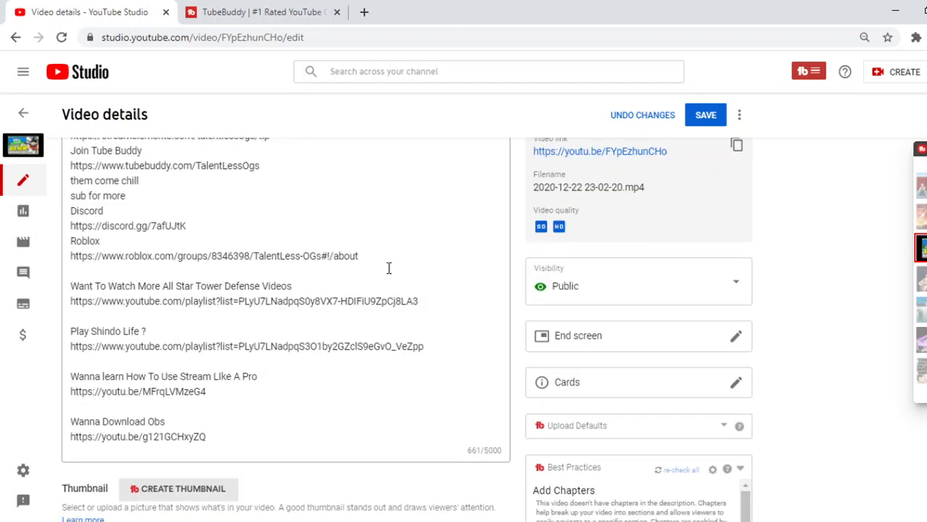
scroll("down", 3)
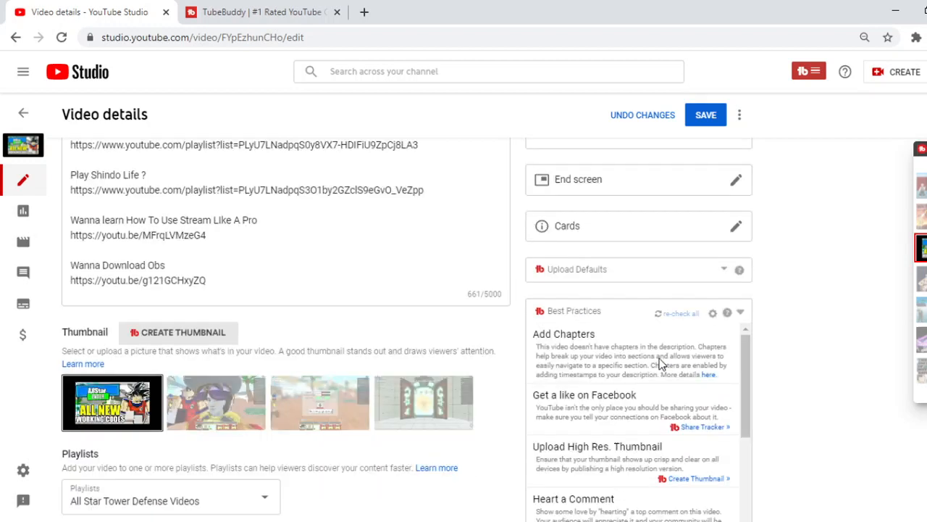
scroll("down", 3)
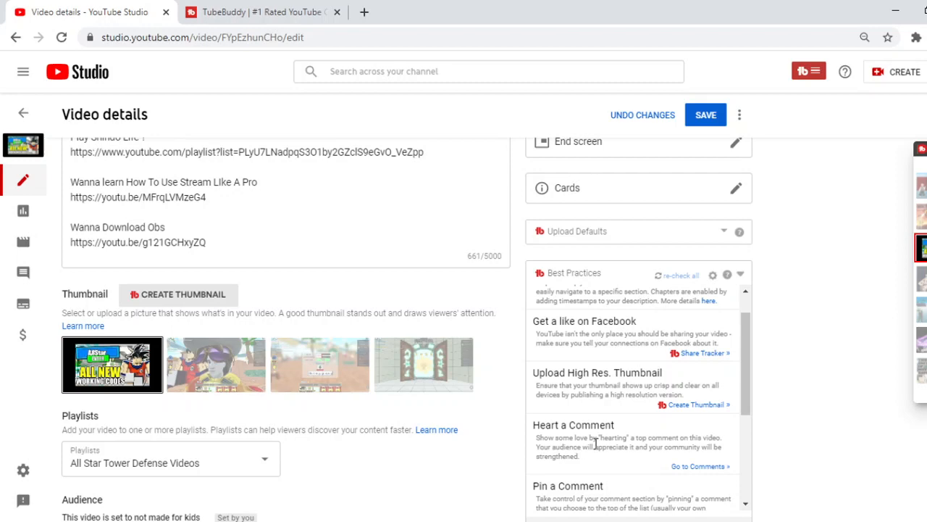
scroll("down", 3)
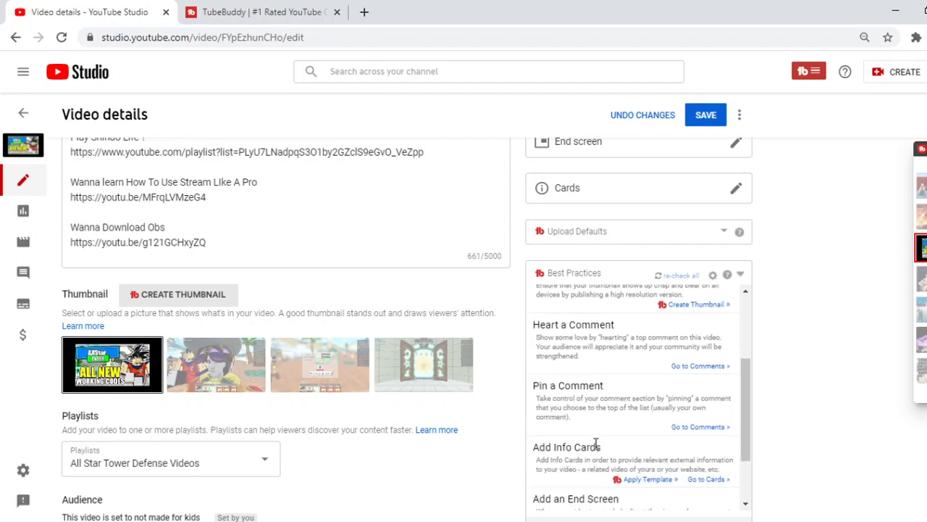
scroll("down", 3)
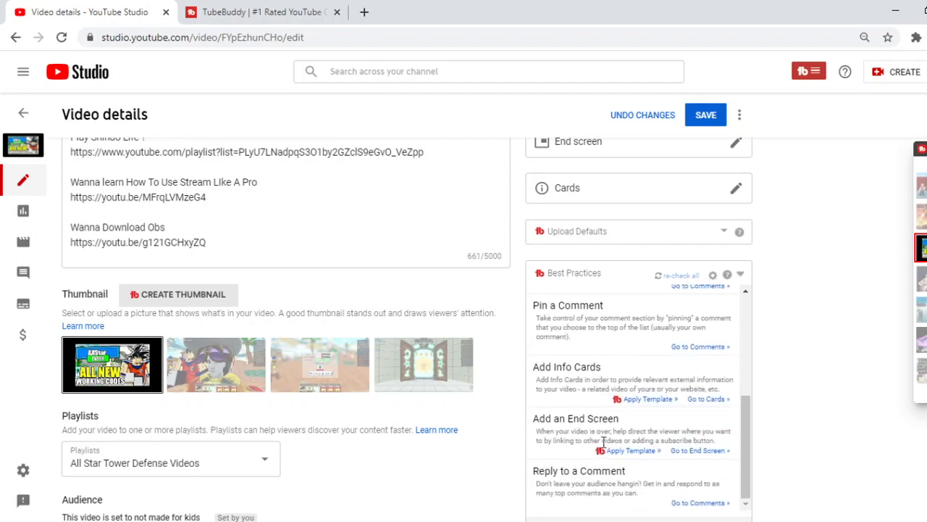
scroll("down", 3)
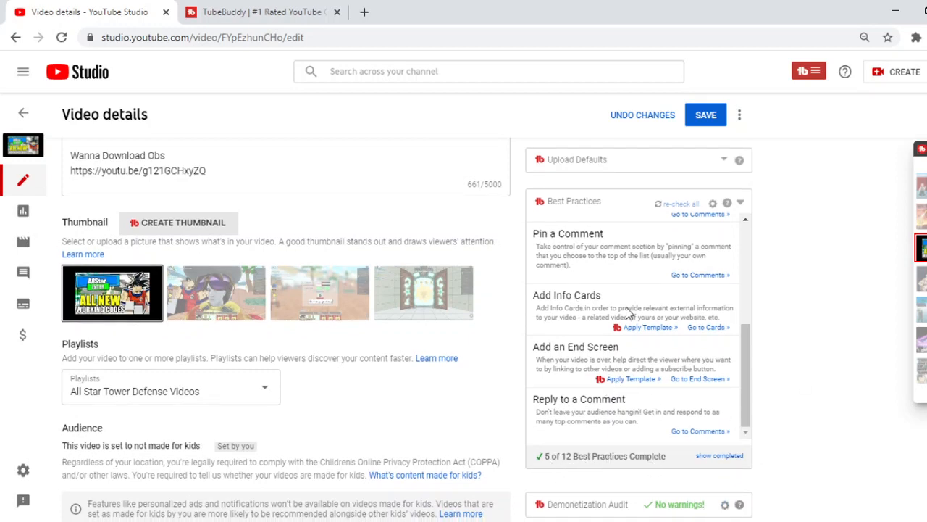
scroll("down", 3)
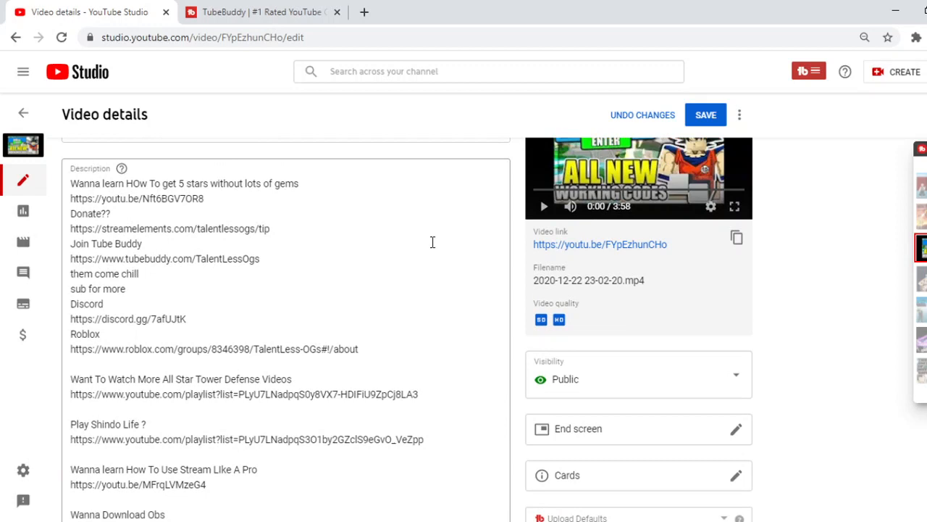
mouse_move(228, 214)
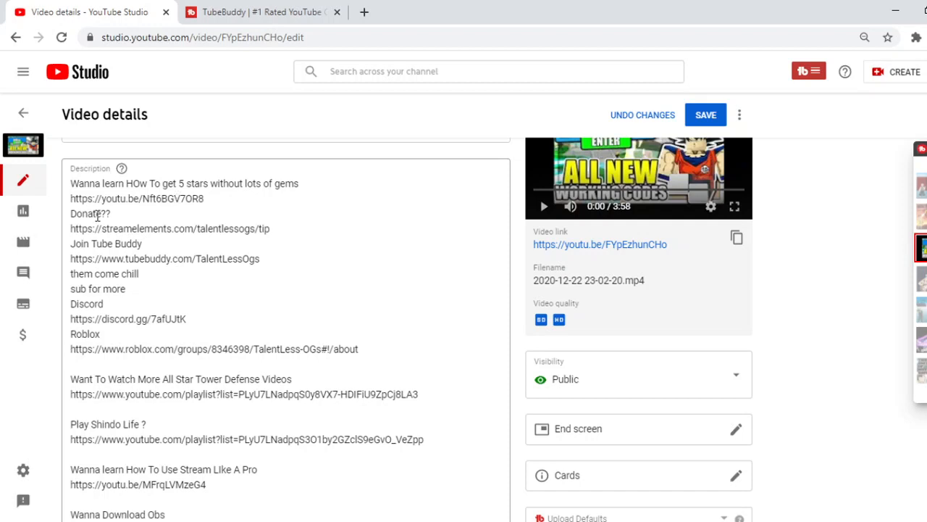
mouse_move(138, 246)
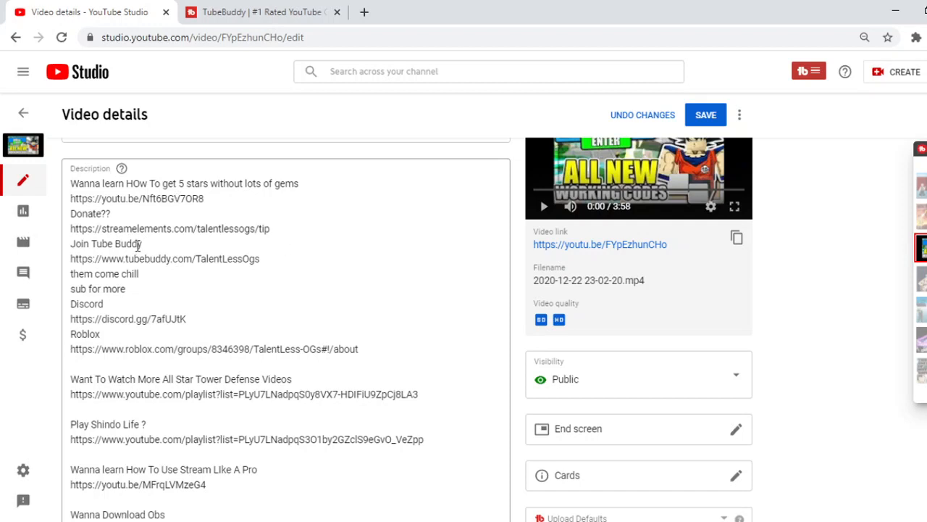
Scroll to the description's end and place the cursor after the final Obs download link.
scroll("down", 3)
type("ome c")
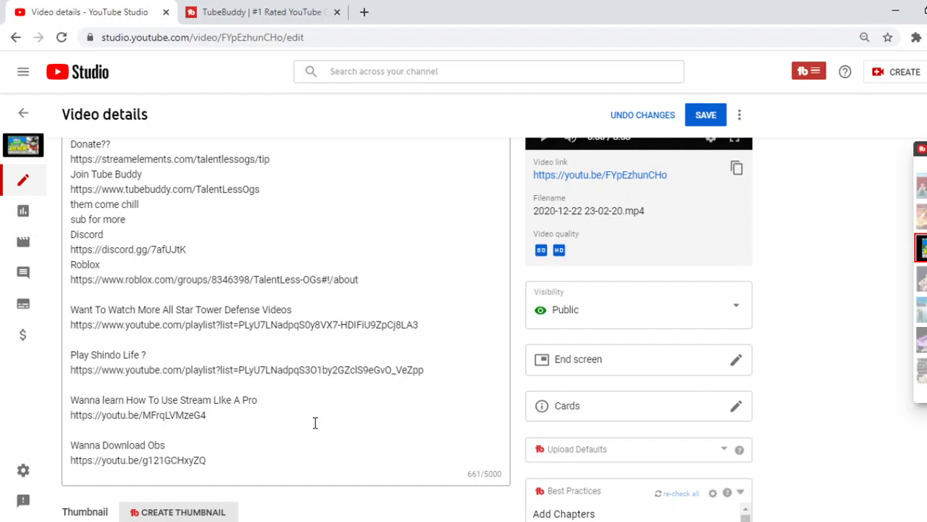
mouse_move(334, 427)
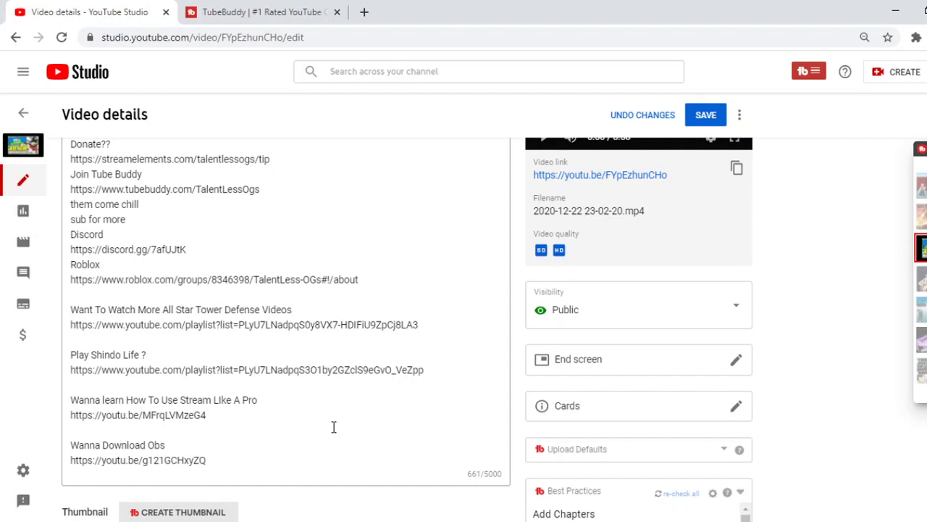
mouse_move(219, 480)
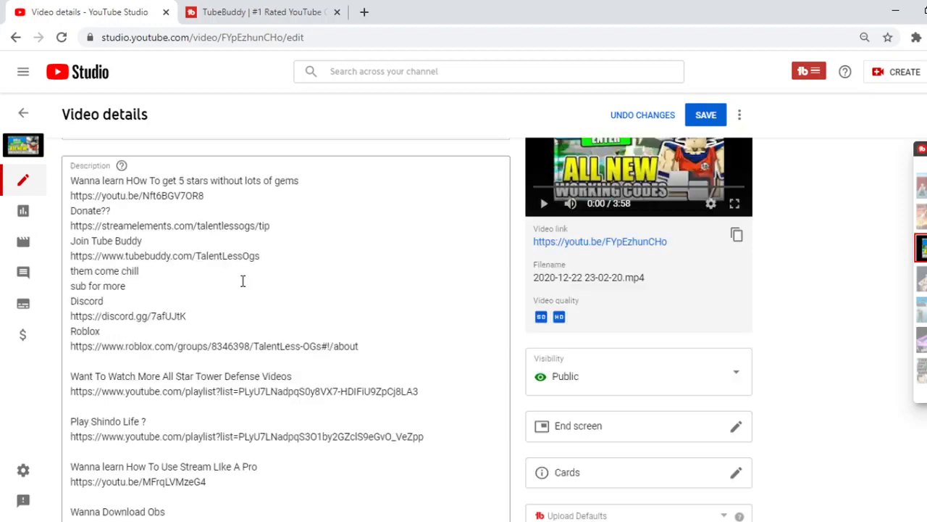
scroll("up", 3)
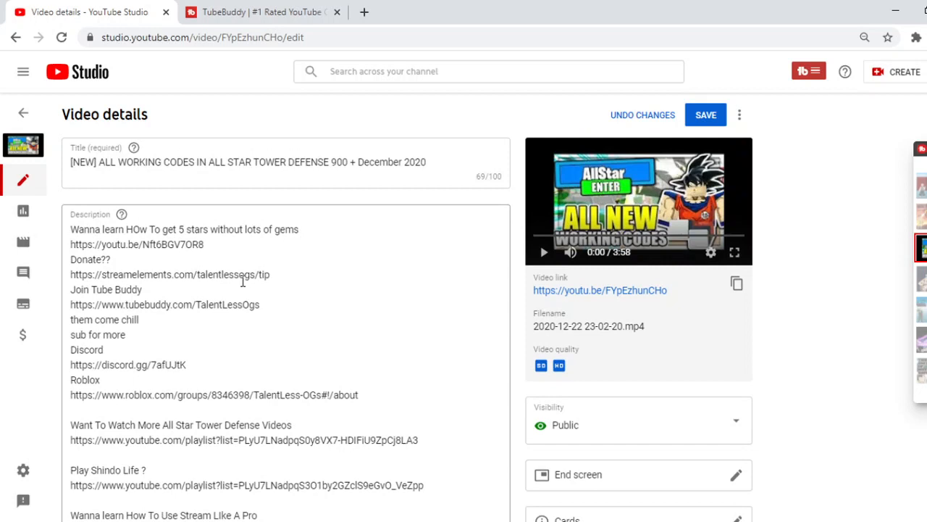
scroll("down", 3)
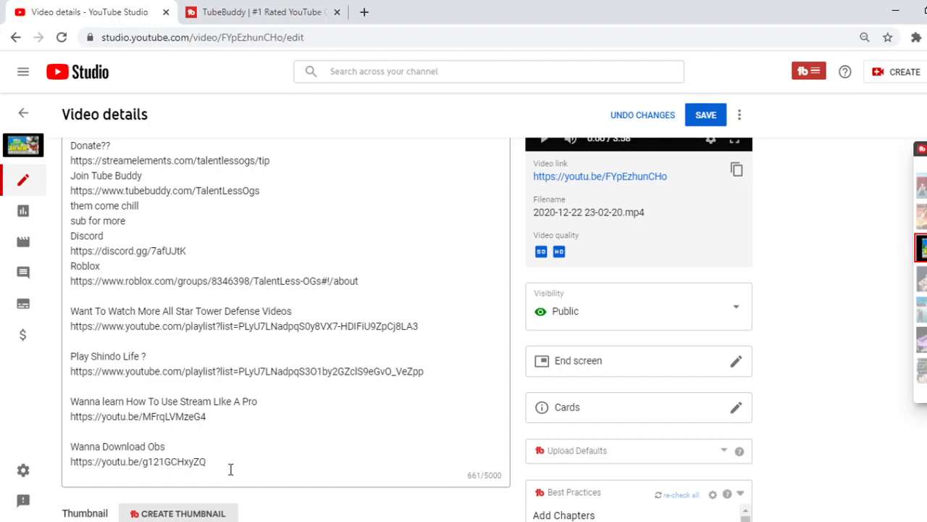
mouse_move(241, 471)
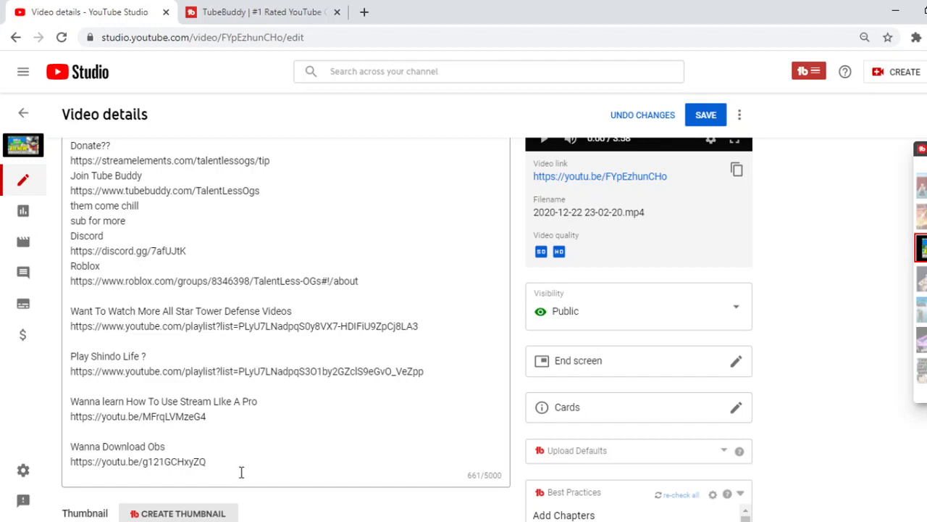
left_click(206, 460)
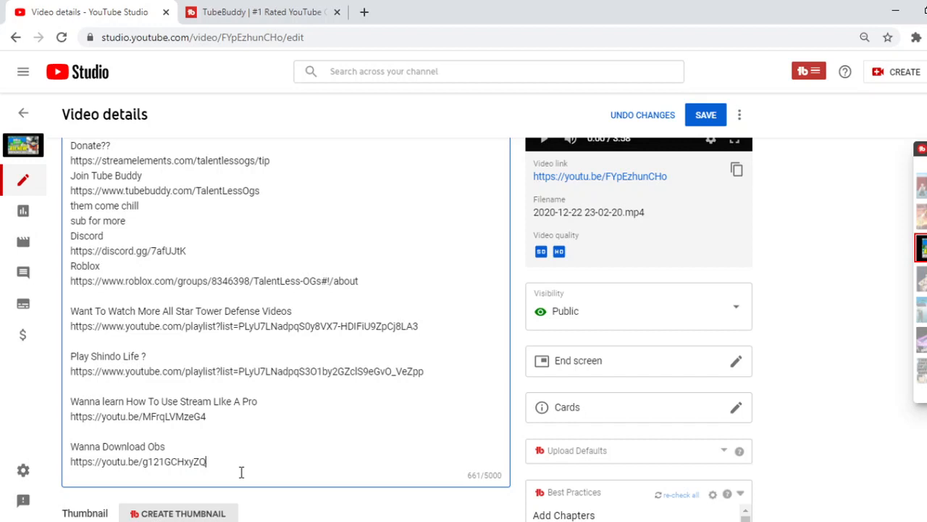
End the description with a new line of hashtags: #allstartowerdefense,#codesinallstartowerdefense.
key("Enter")
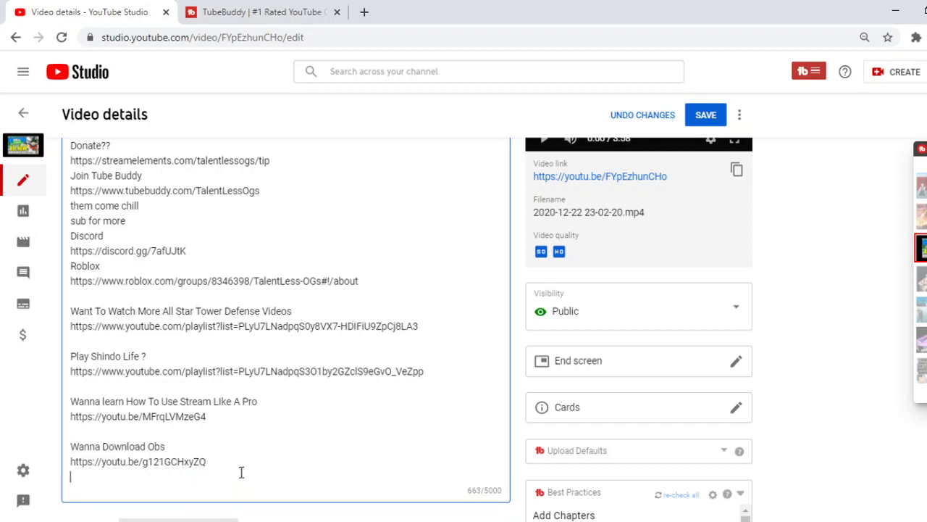
type("#allstartower")
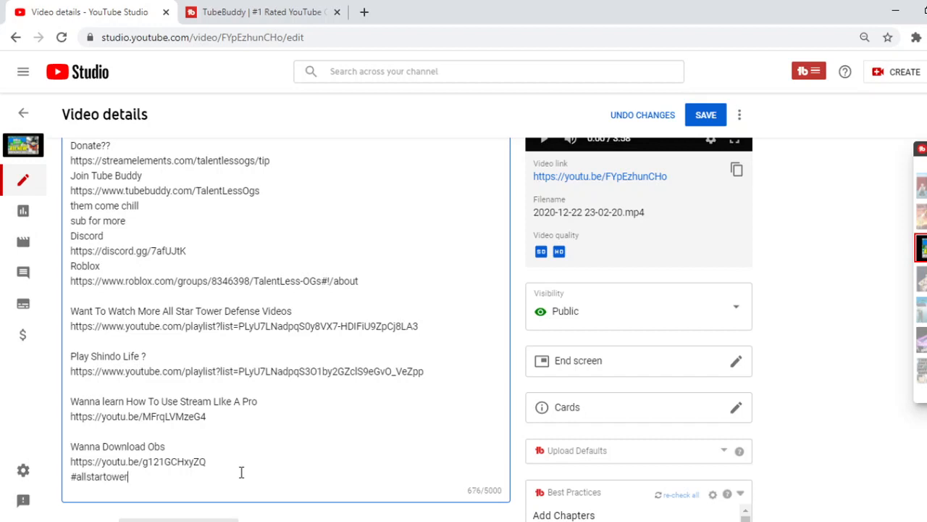
type("defense")
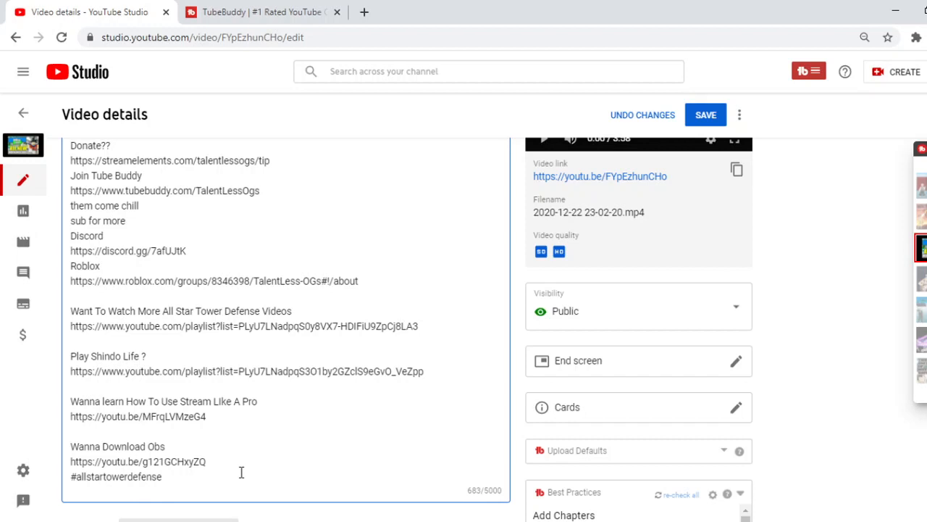
type(",")
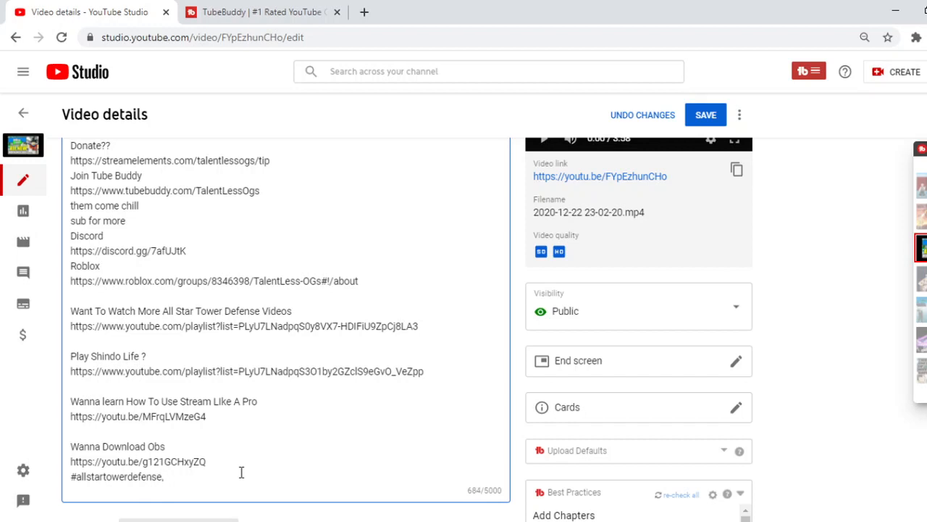
type("#")
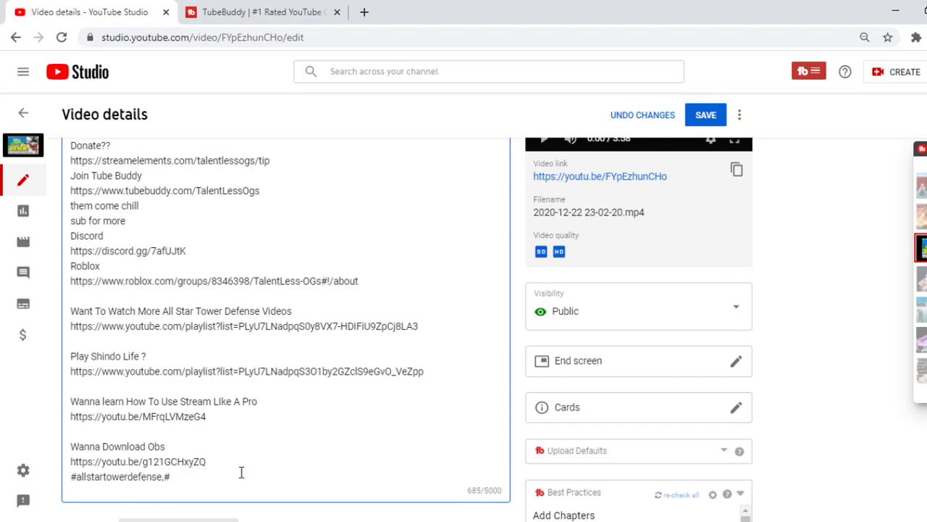
type("codesin")
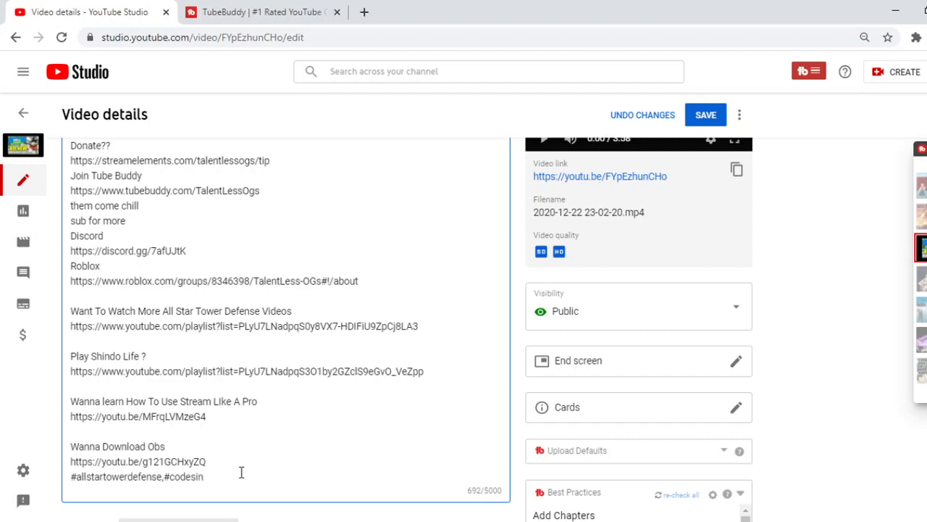
type("a")
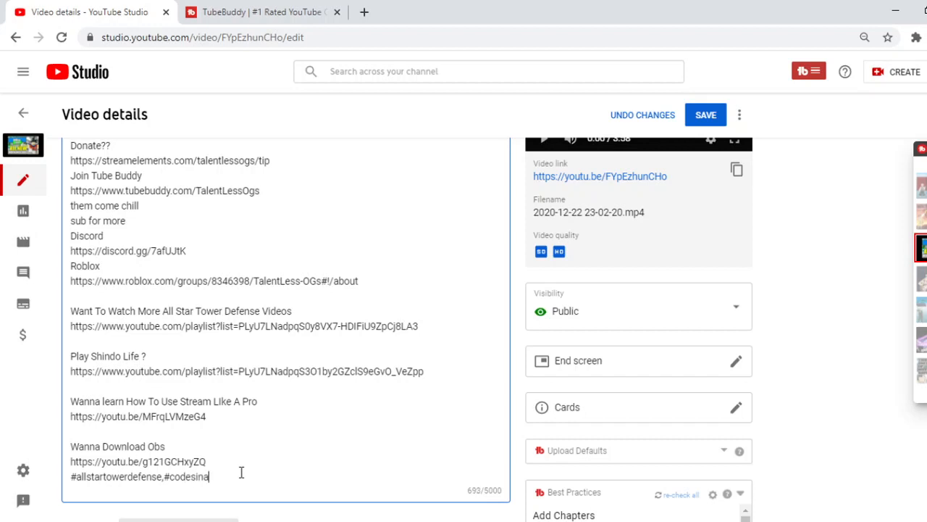
type("llstarto")
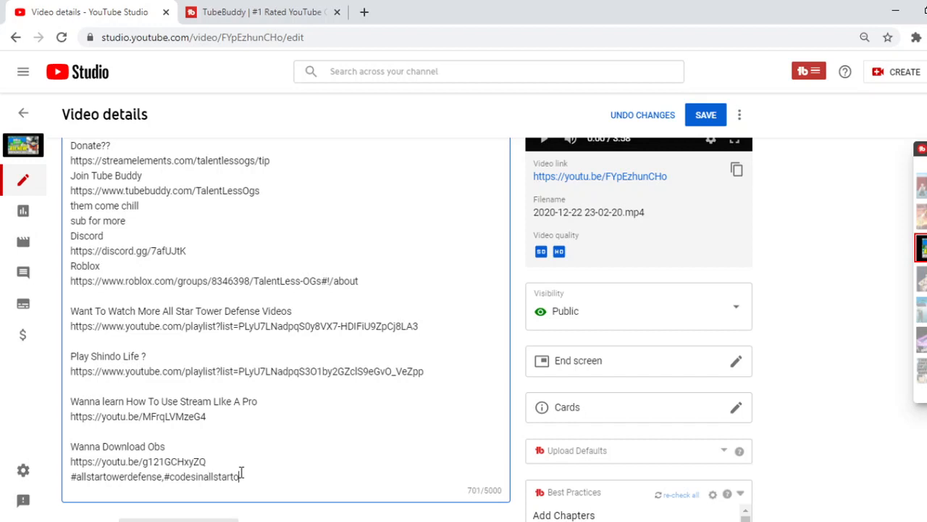
type("owerdefense")
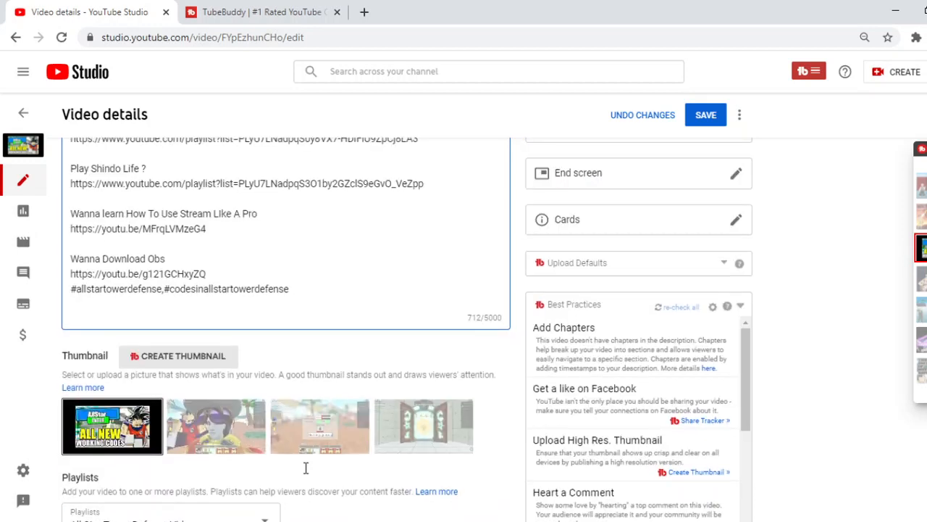
Scroll down to the empty Tags box (0/500) with TubeBuddy's recommended tags.
scroll("down", 3)
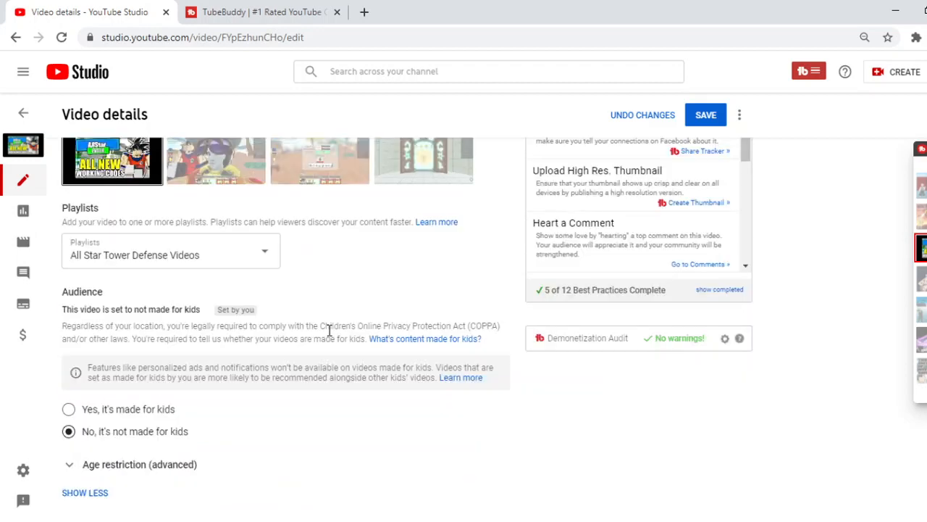
scroll("down", 3)
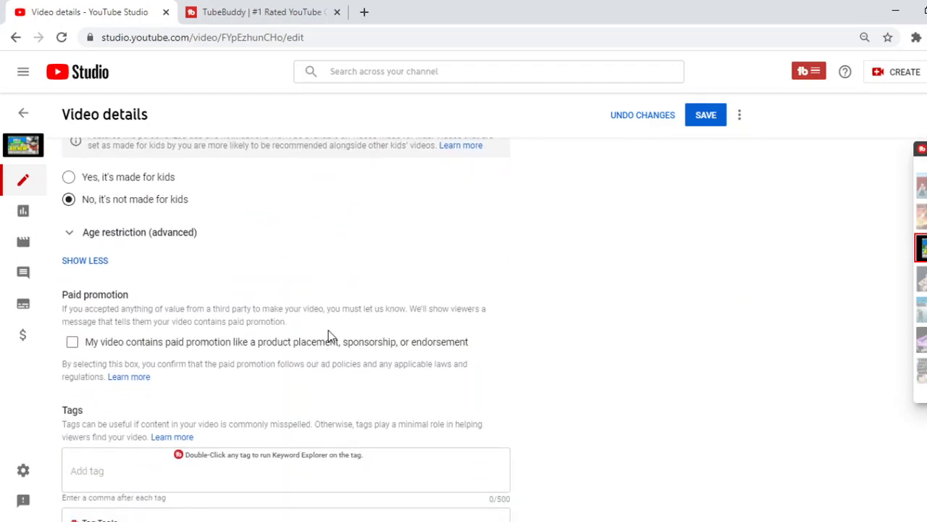
scroll("down", 3)
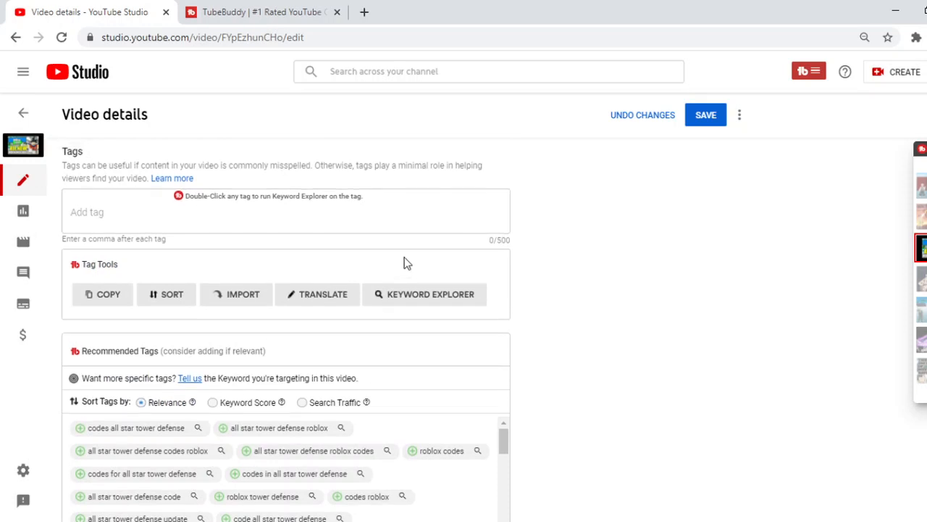
scroll("up", 3)
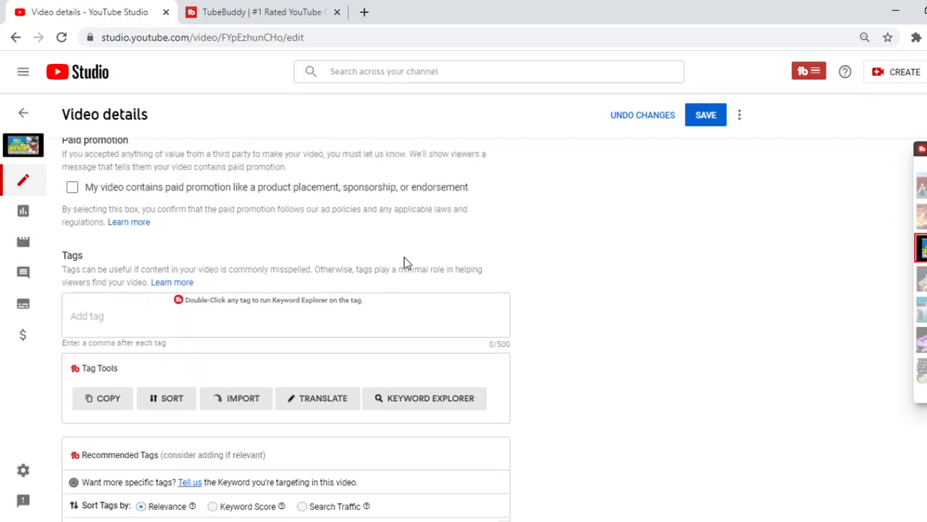
scroll("up", 3)
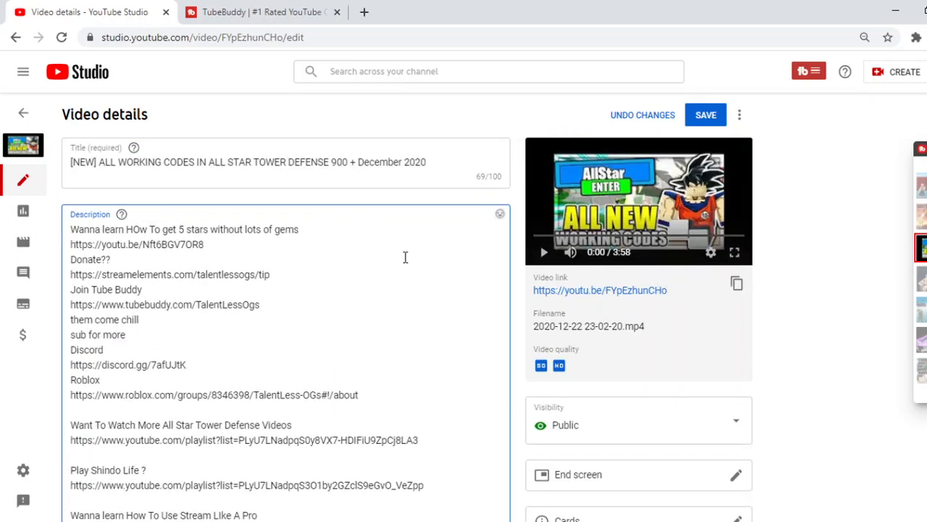
mouse_move(334, 185)
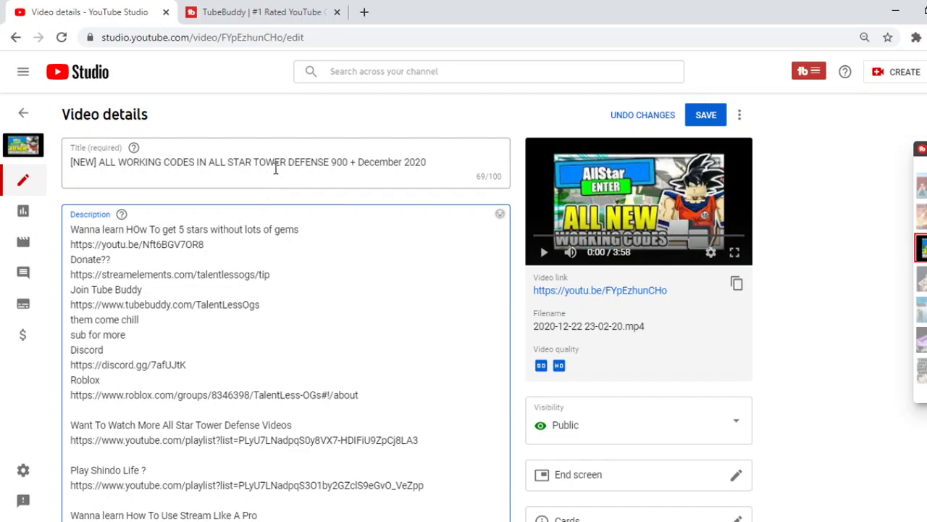
scroll("down", 3)
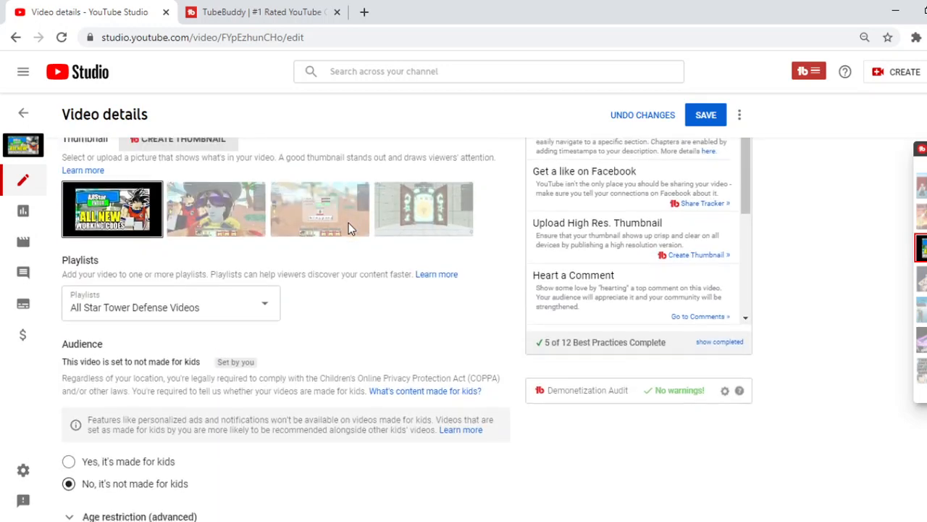
scroll("down", 3)
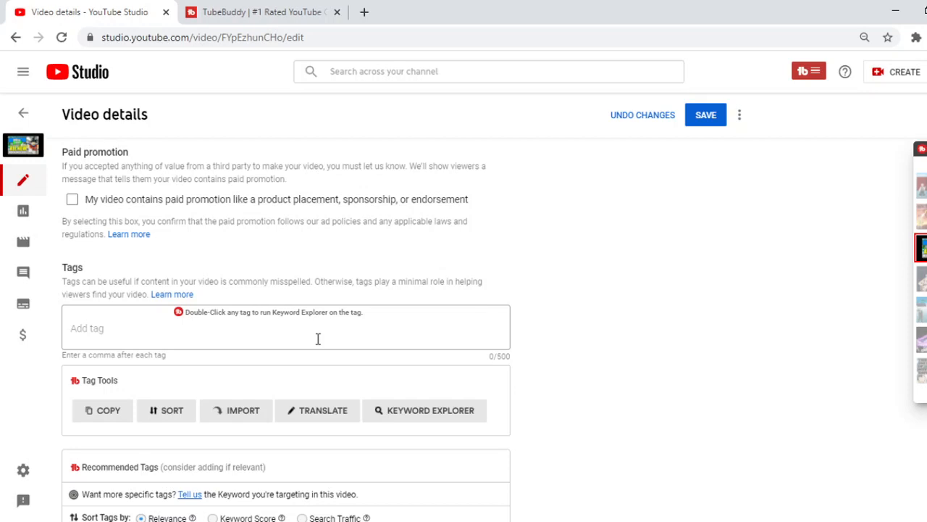
mouse_move(441, 303)
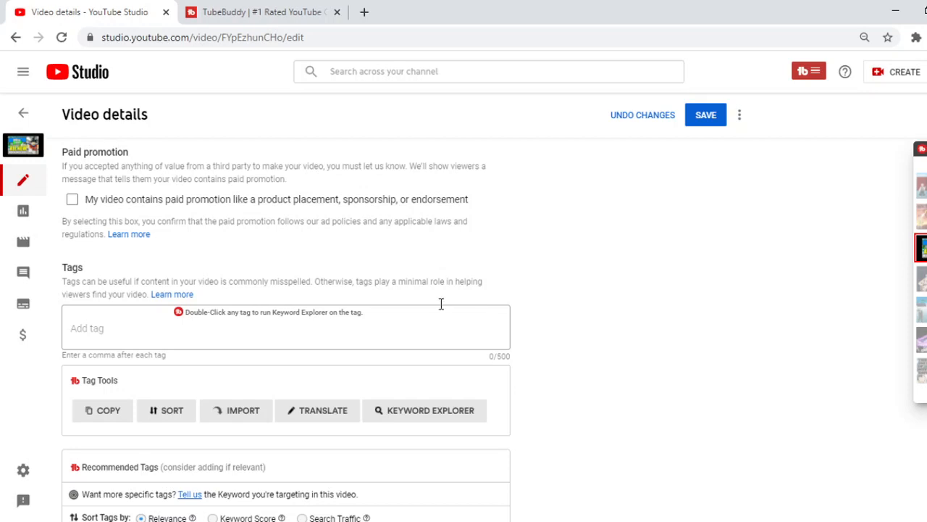
Type 'All working codes i all' into the Tags field, correcting a typo along the way.
type("All working cdes")
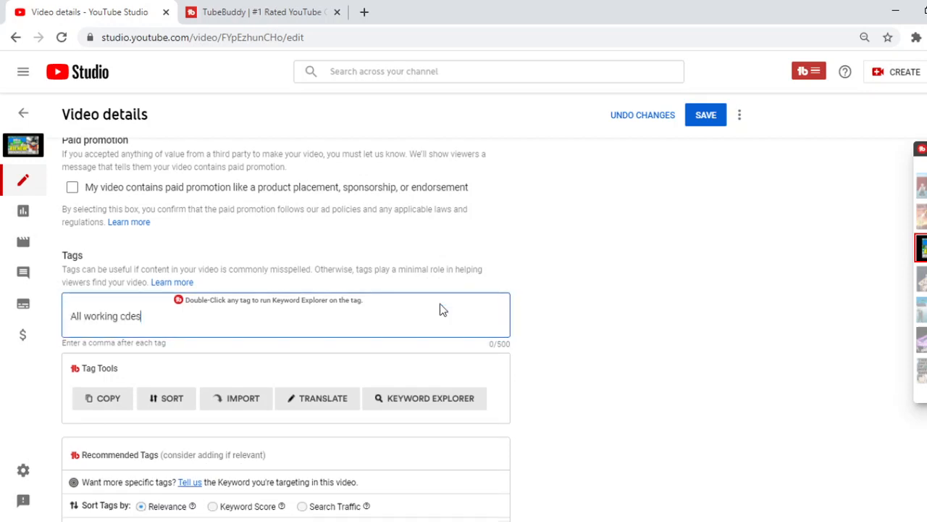
key("backspace")
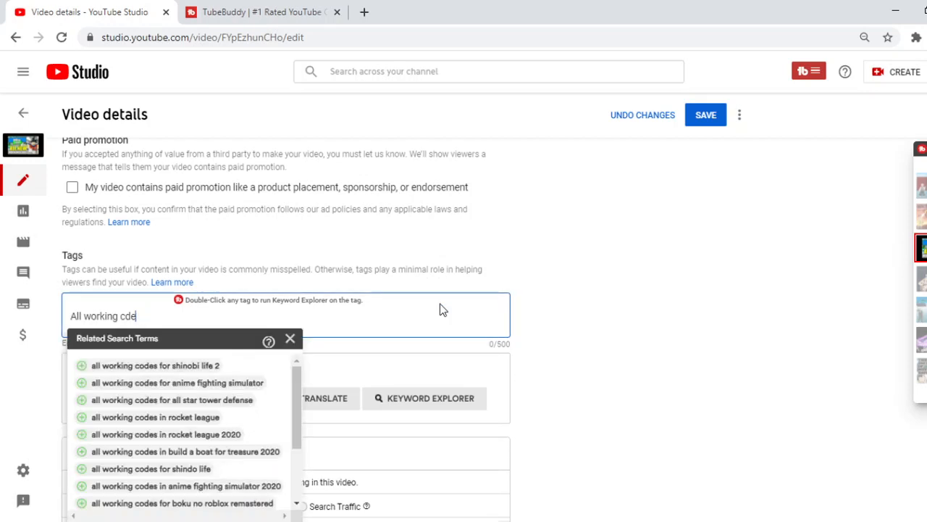
key("Backspace")
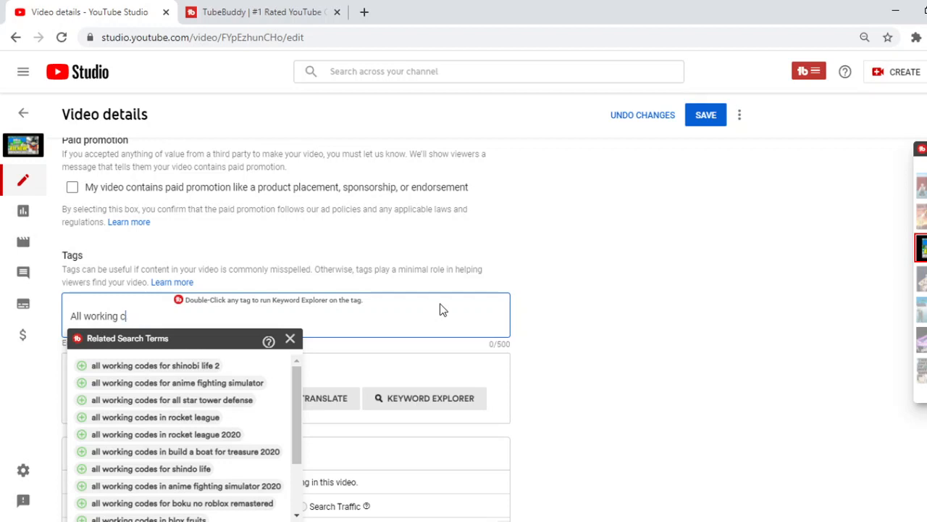
type("odes")
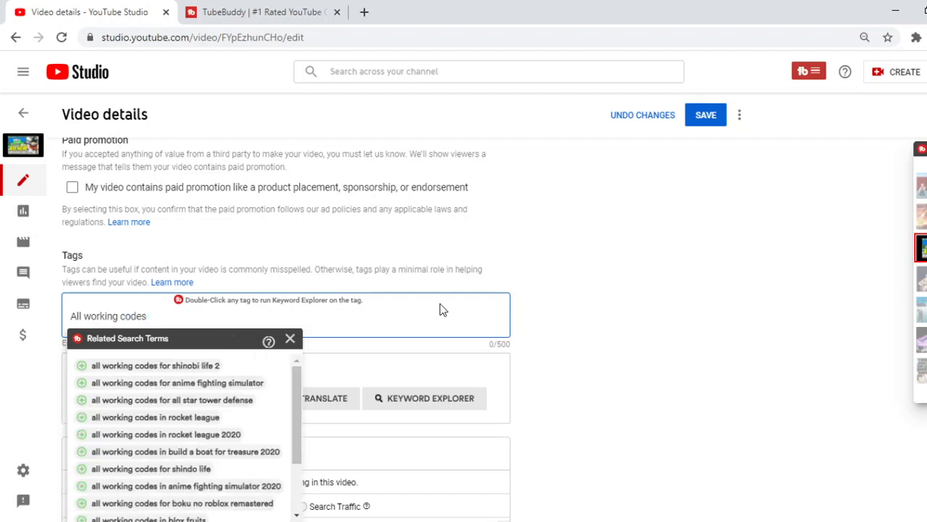
type("i all")
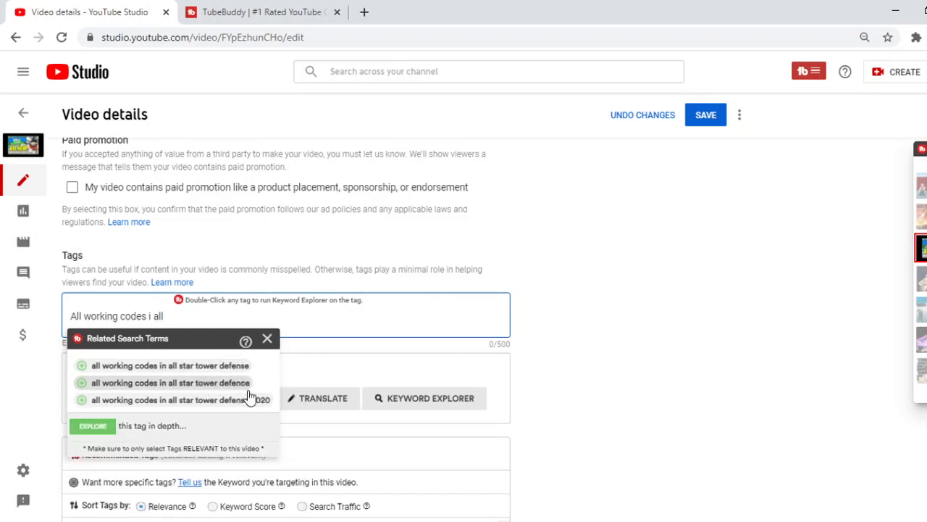
mouse_move(190, 375)
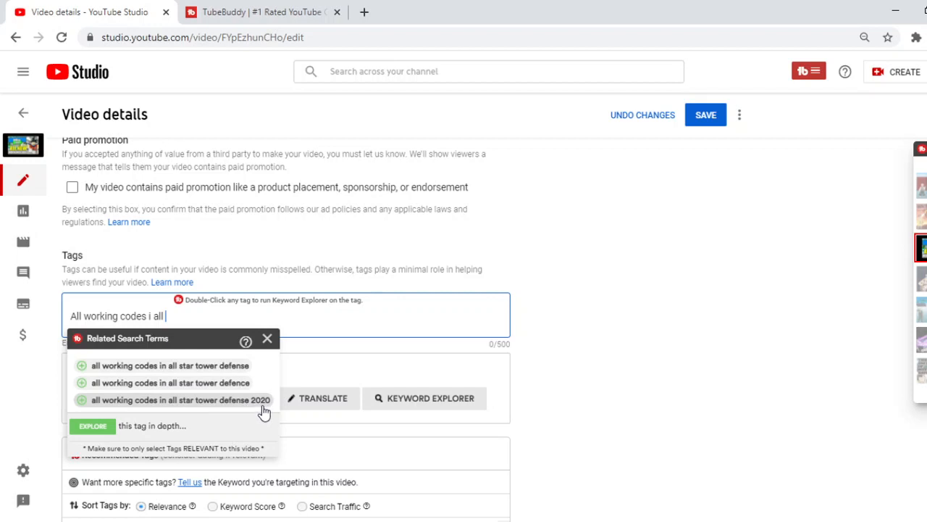
mouse_move(87, 408)
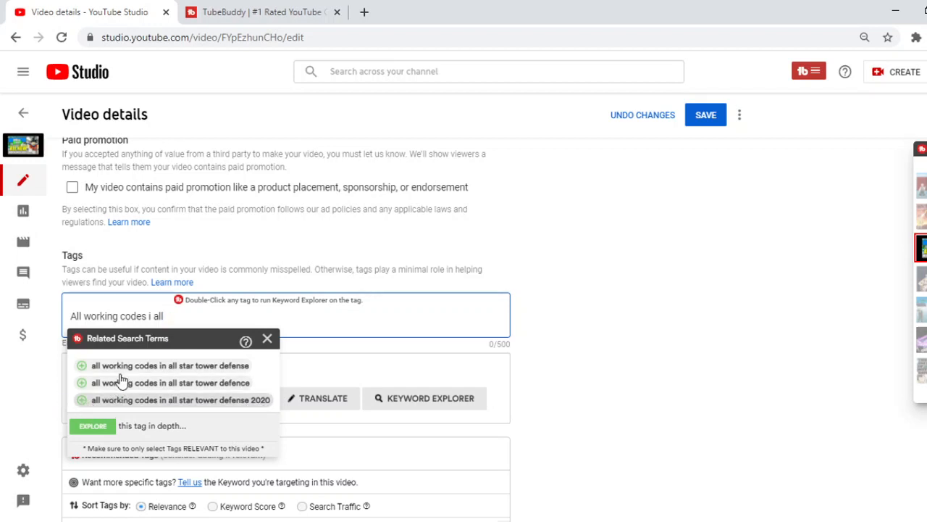
mouse_move(183, 395)
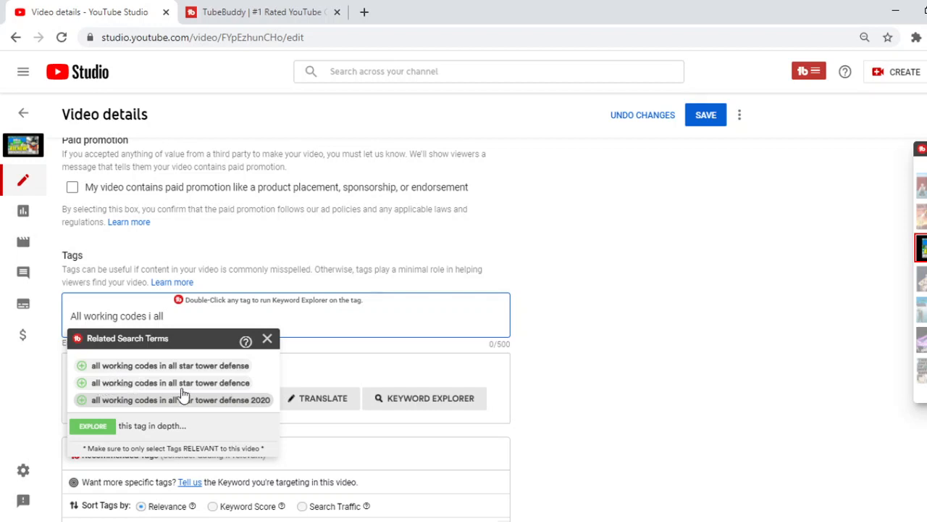
mouse_move(166, 403)
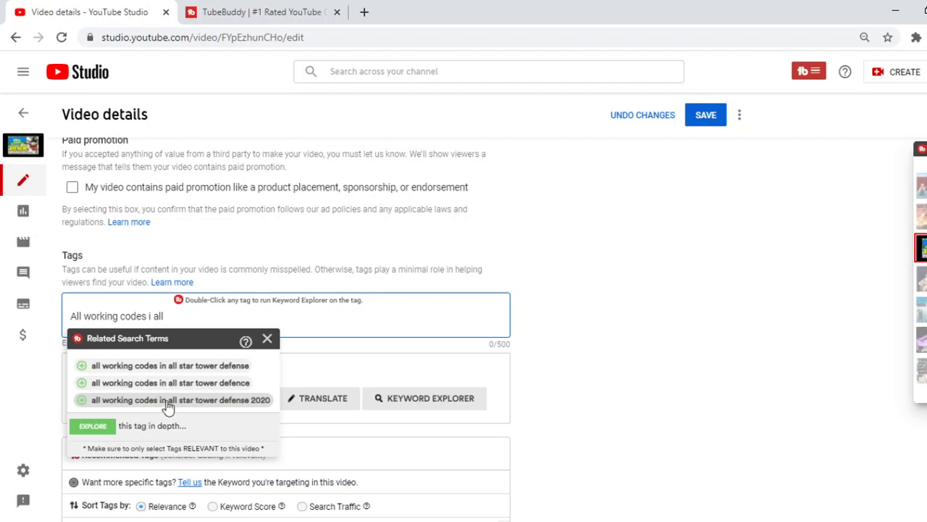
mouse_move(4, 362)
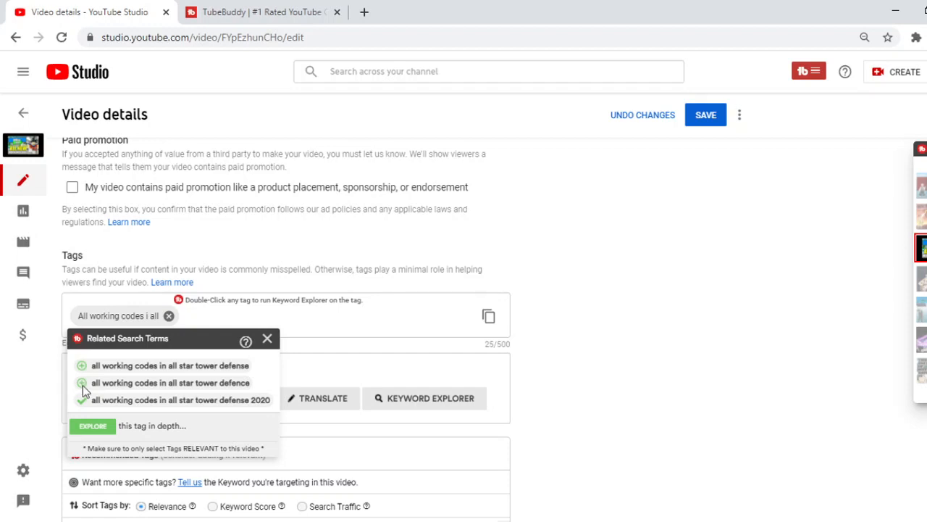
mouse_move(85, 388)
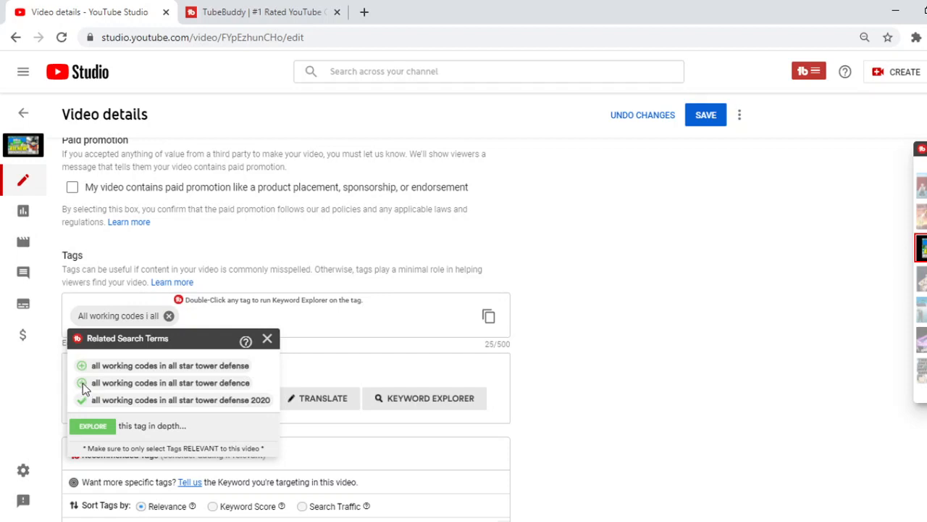
mouse_move(97, 371)
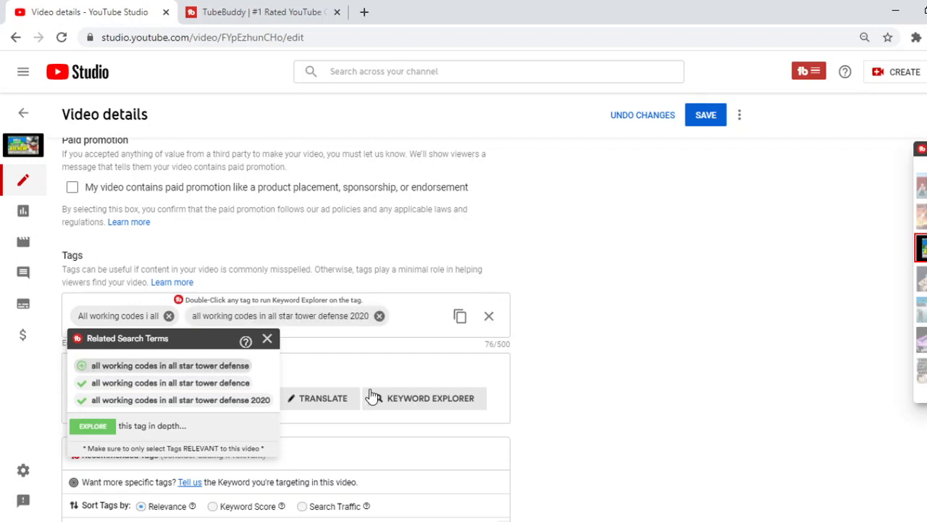
mouse_move(177, 399)
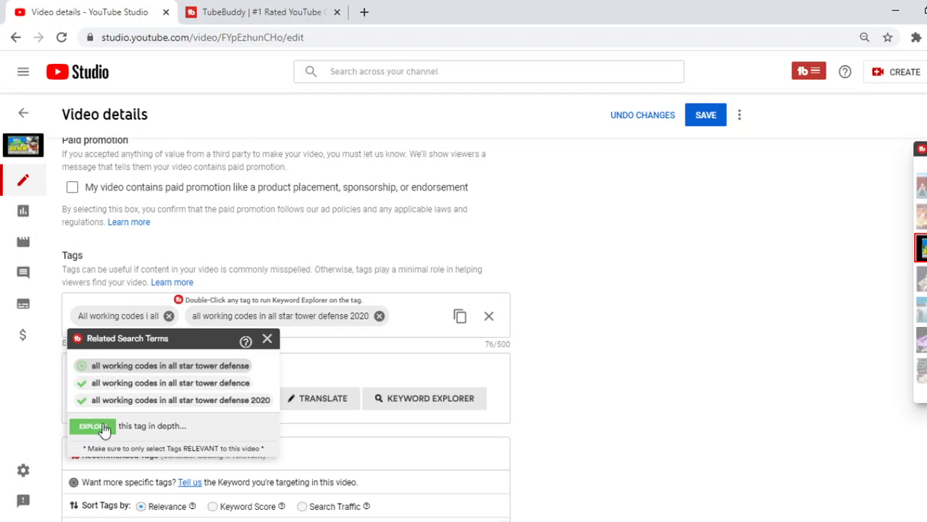
mouse_move(151, 433)
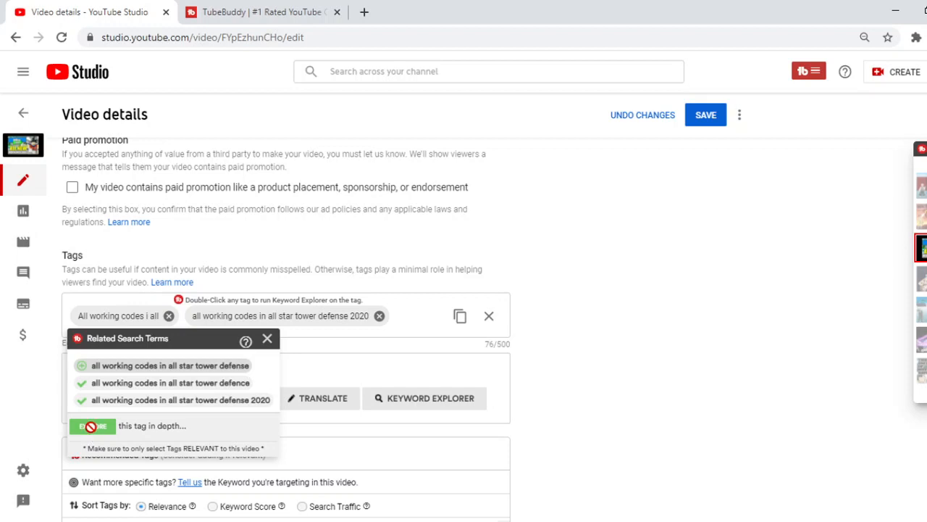
mouse_move(696, 217)
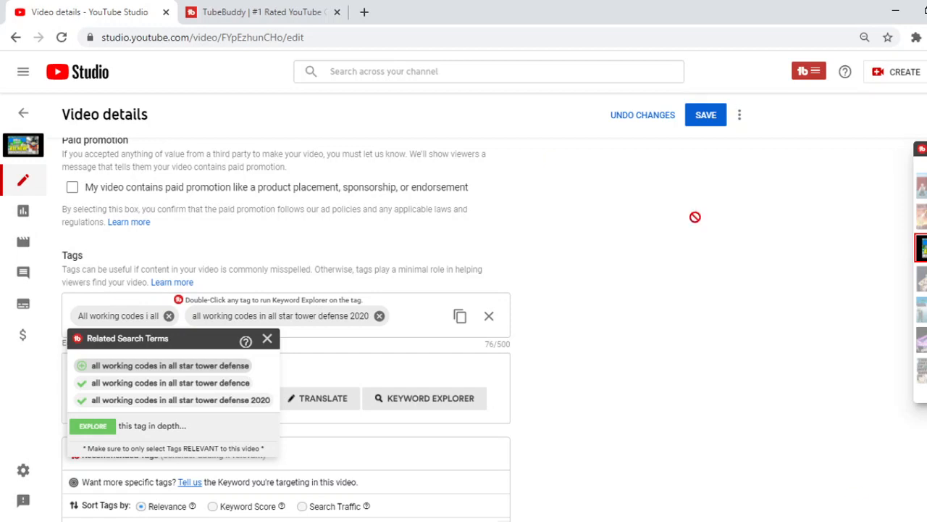
mouse_move(374, 336)
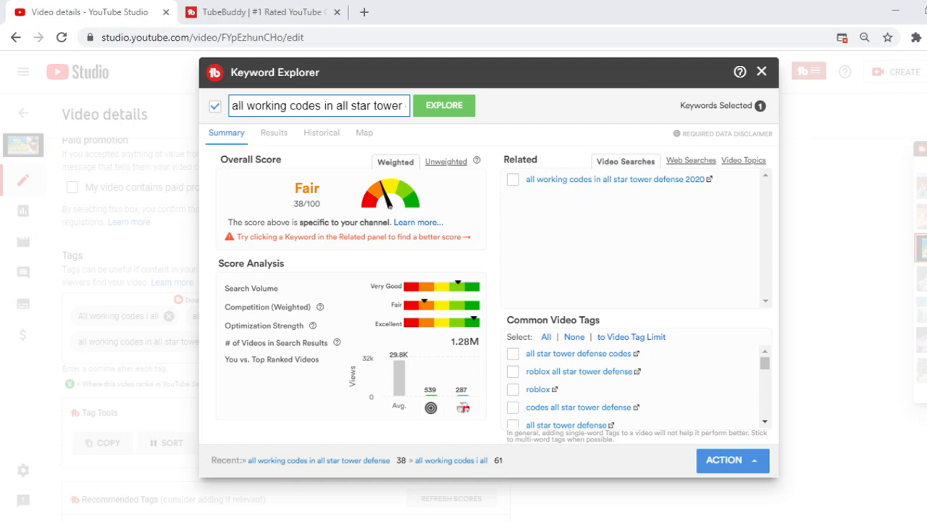
mouse_move(614, 342)
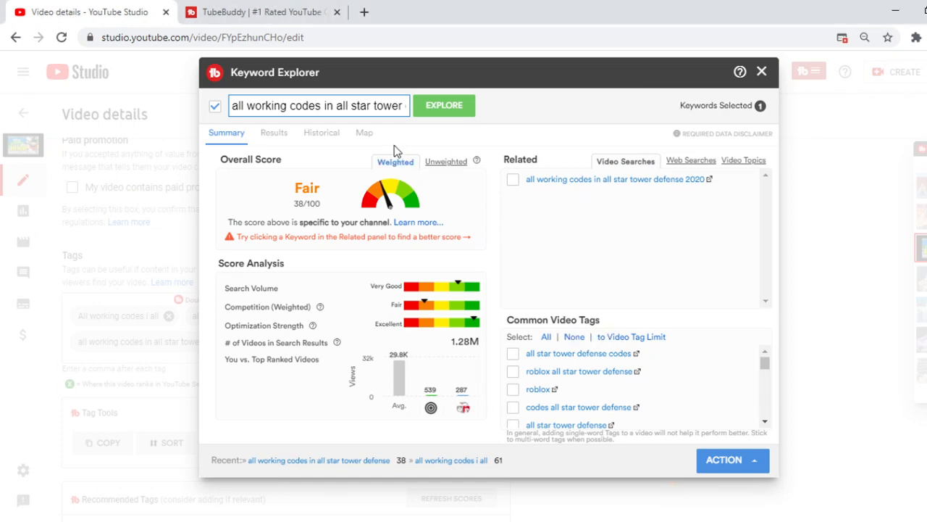
mouse_move(366, 136)
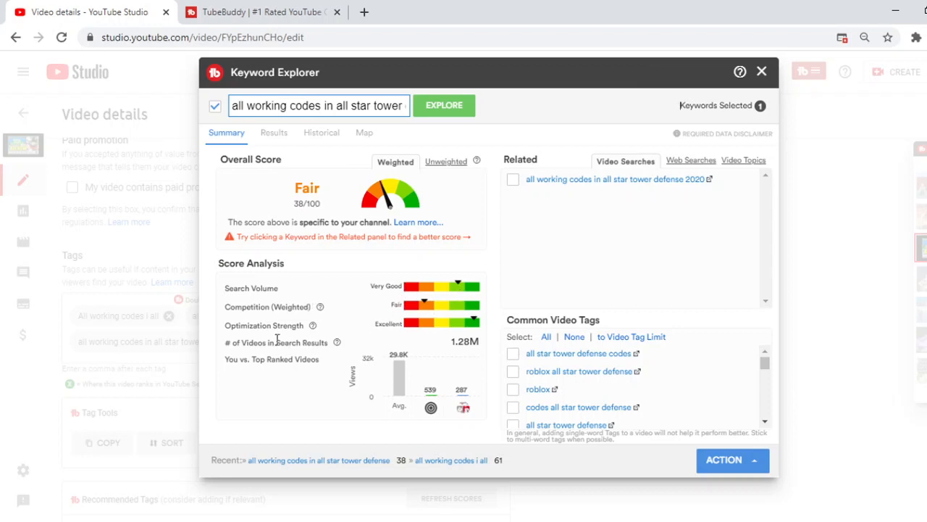
mouse_move(288, 318)
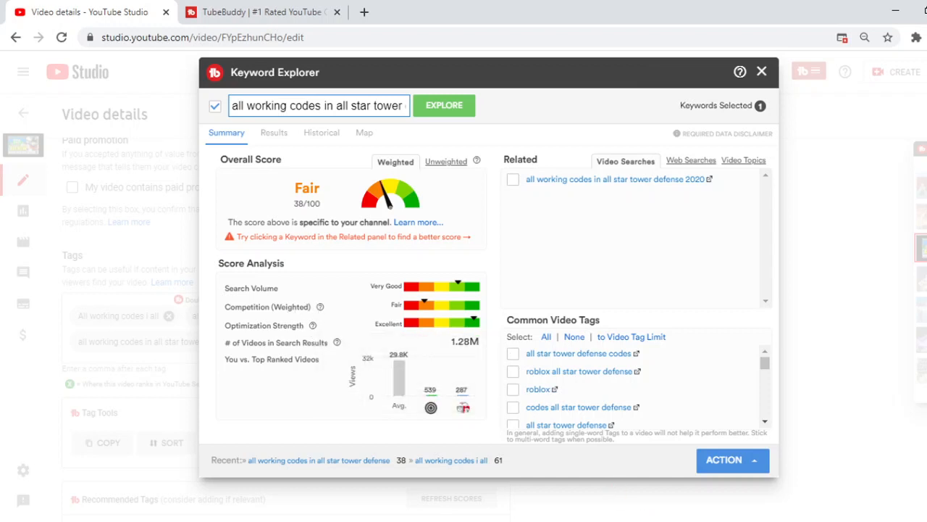
mouse_move(480, 360)
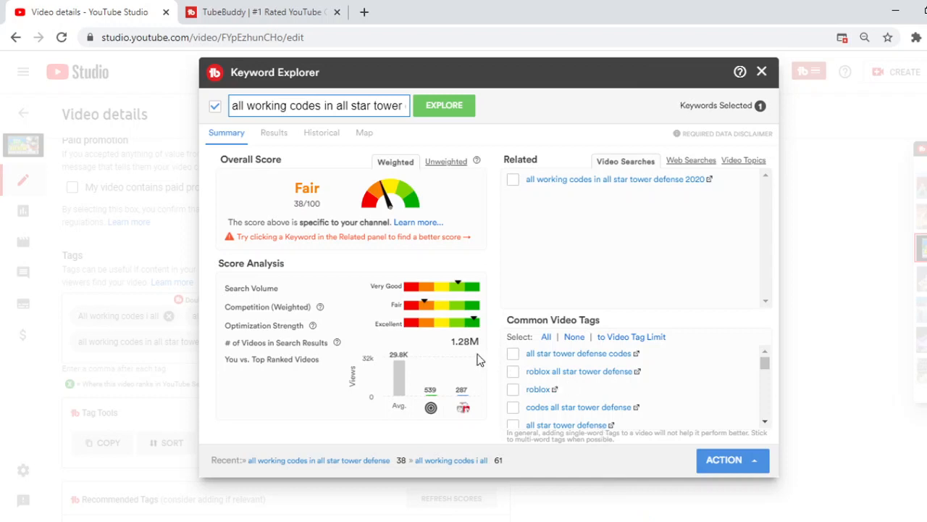
mouse_move(480, 359)
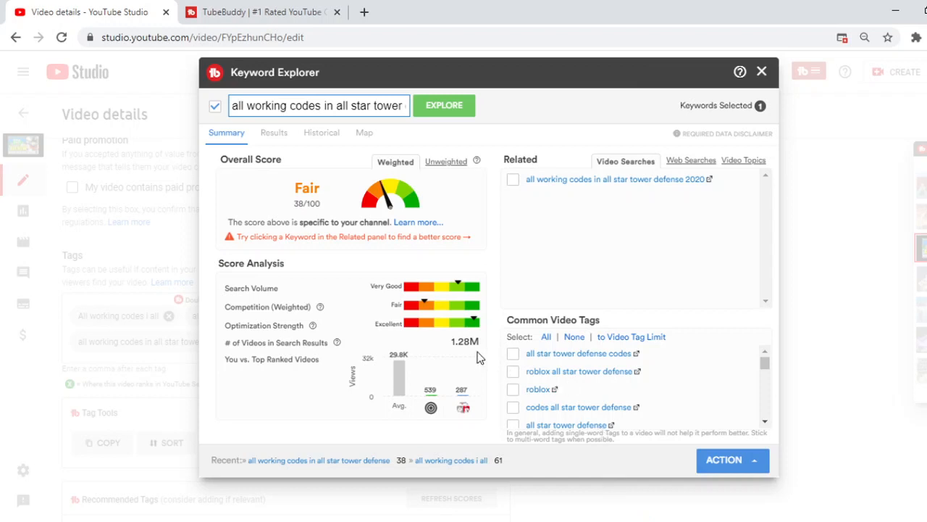
mouse_move(414, 112)
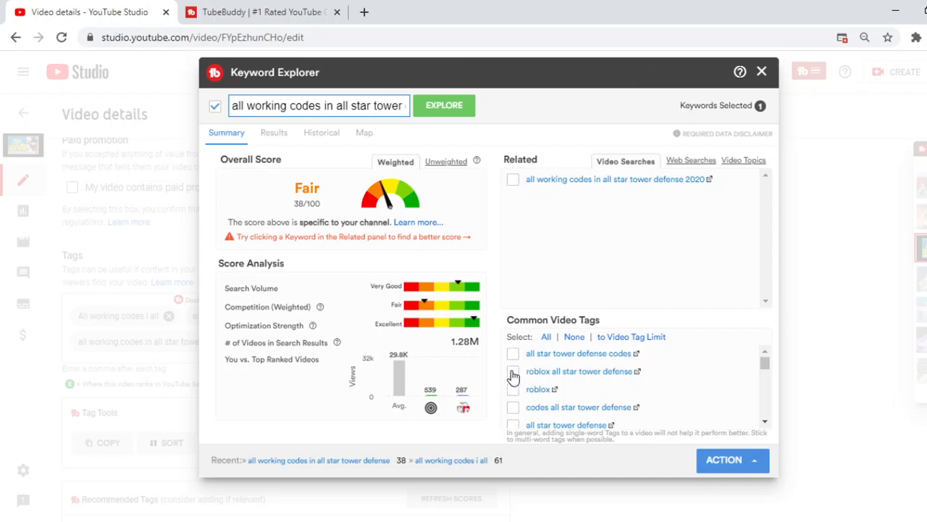
Tick all star tower defense codes, all star tower defense and roblox codes, then insert them as tags.
left_click(513, 353)
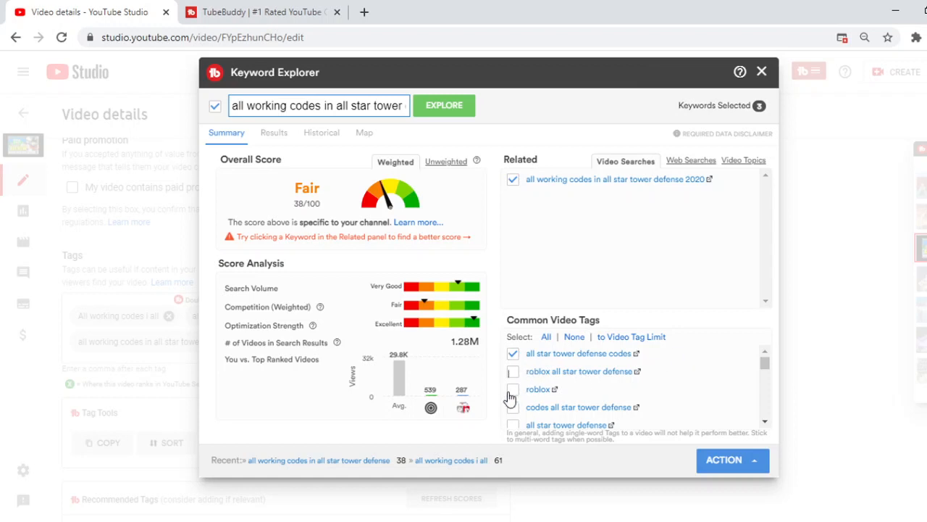
mouse_move(622, 408)
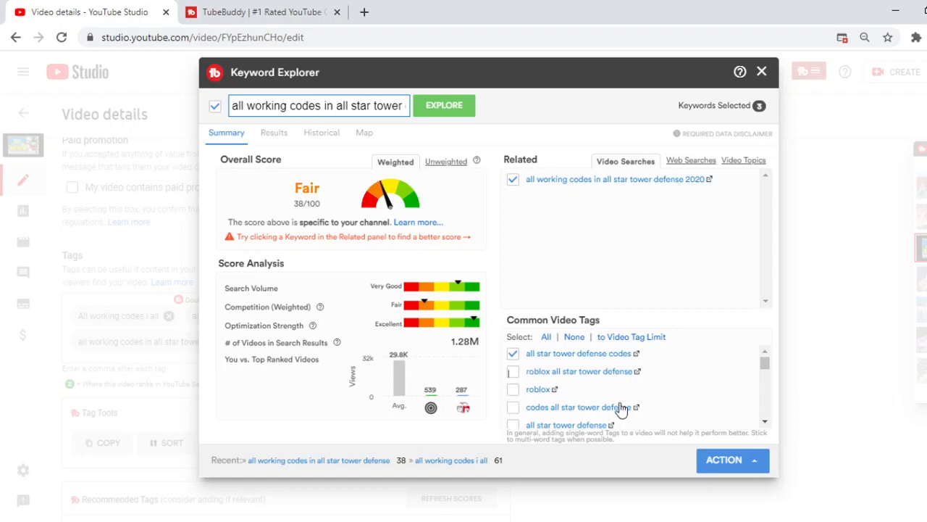
mouse_move(565, 397)
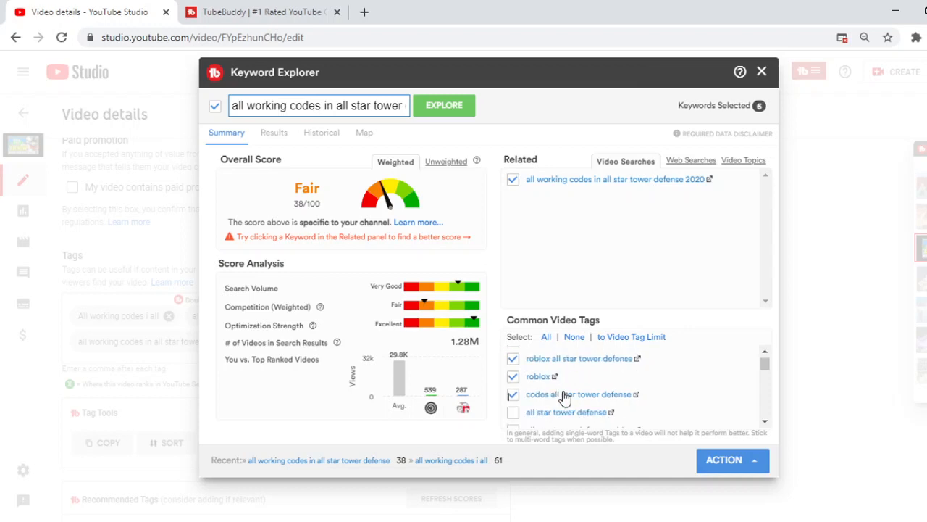
mouse_move(622, 411)
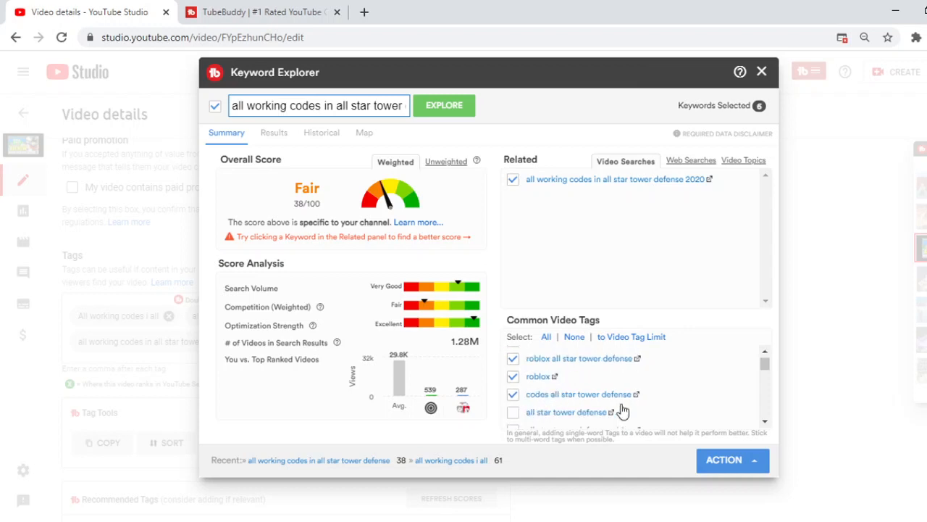
mouse_move(554, 417)
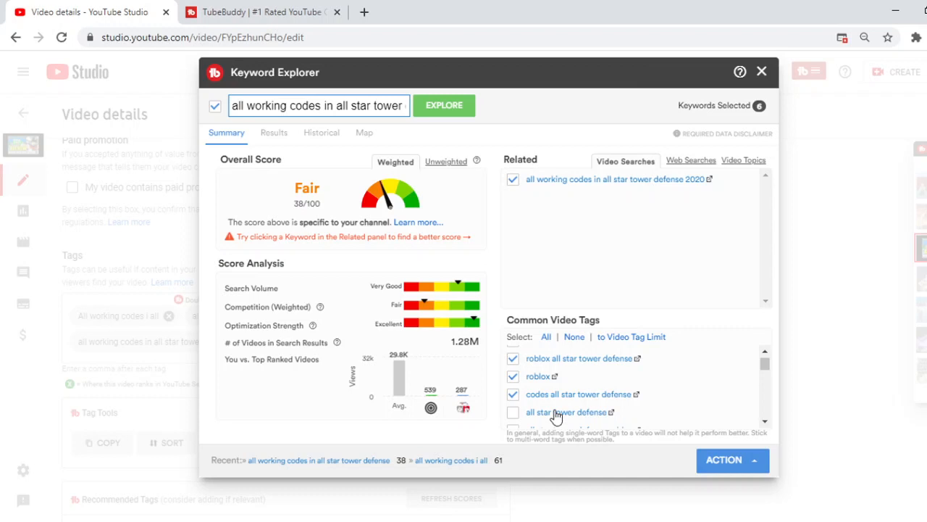
left_click(513, 412)
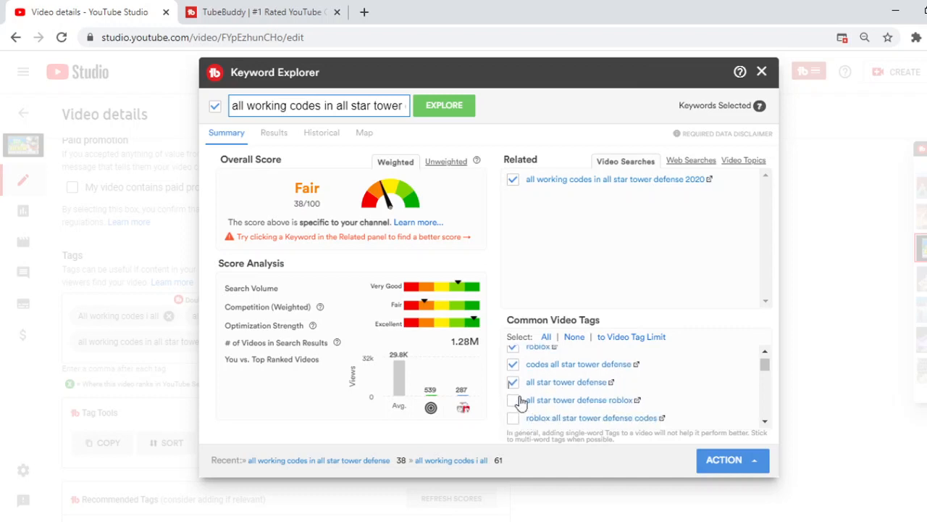
left_click(513, 417)
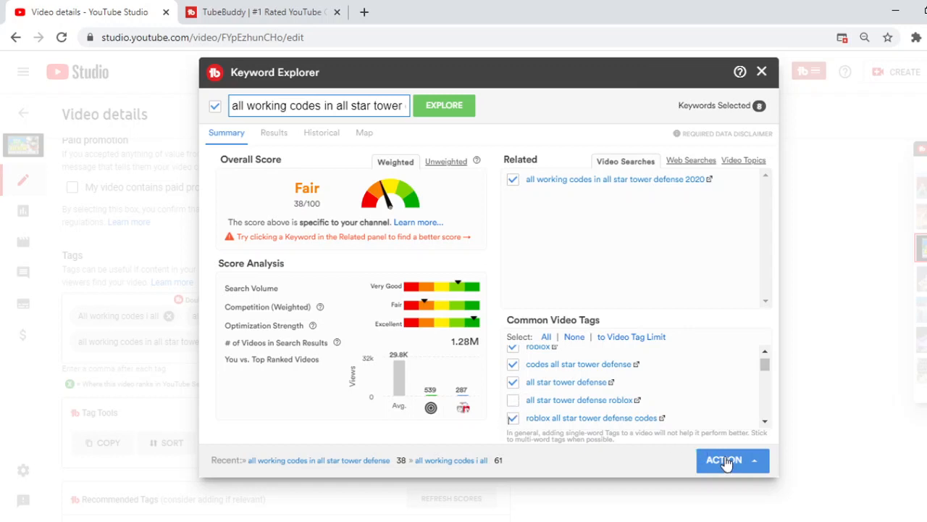
left_click(725, 460)
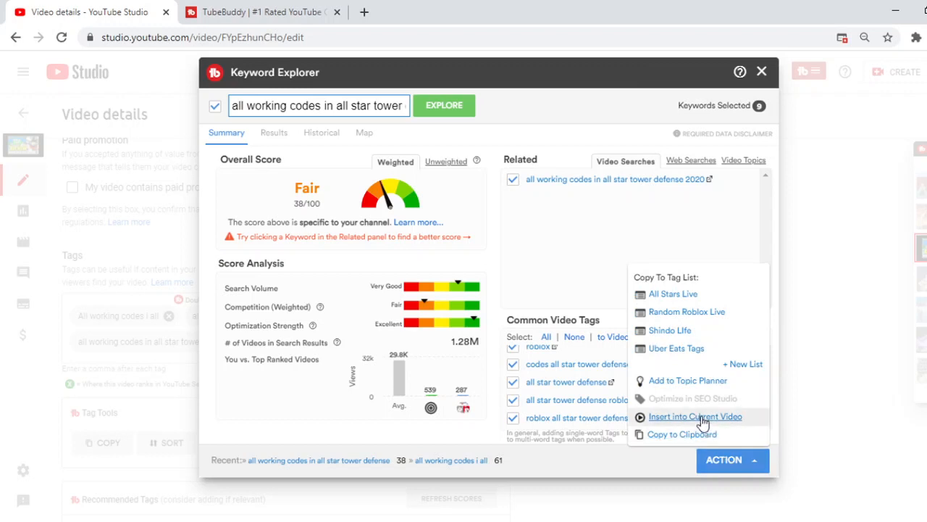
left_click(695, 416)
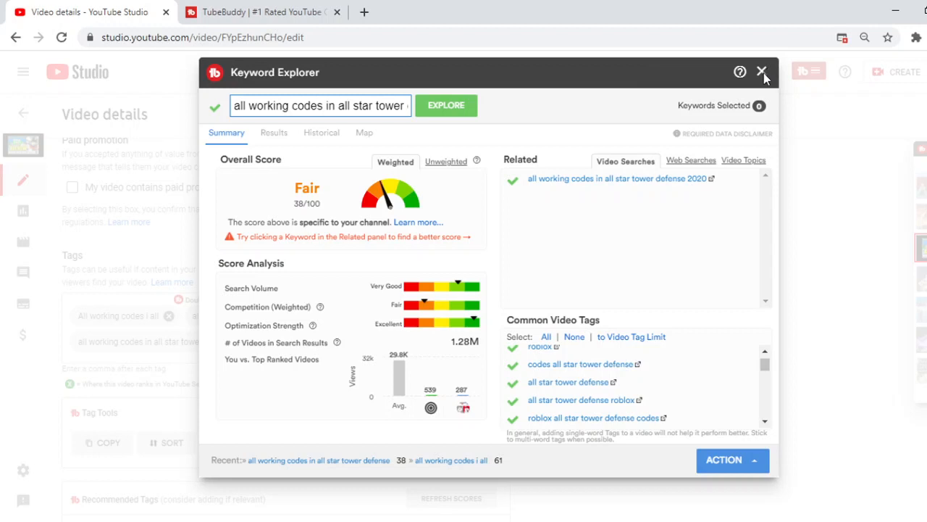
mouse_move(756, 157)
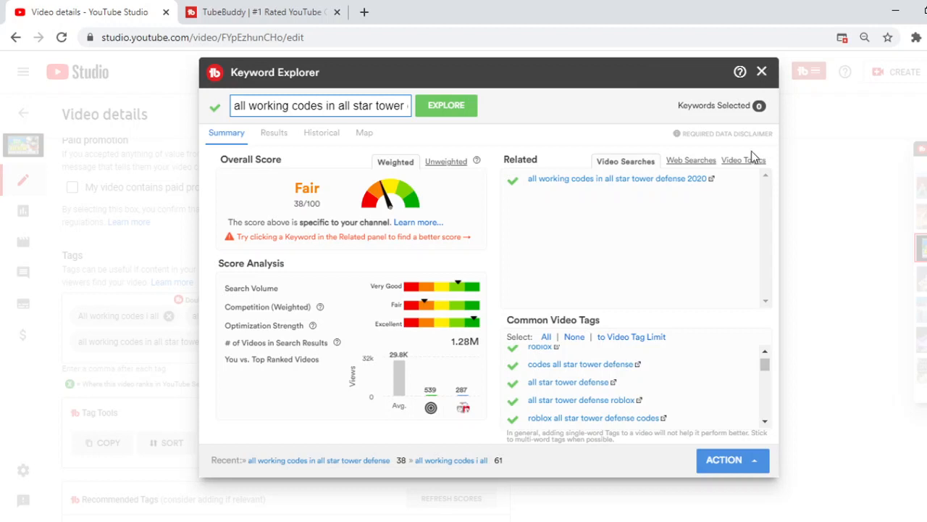
mouse_move(796, 24)
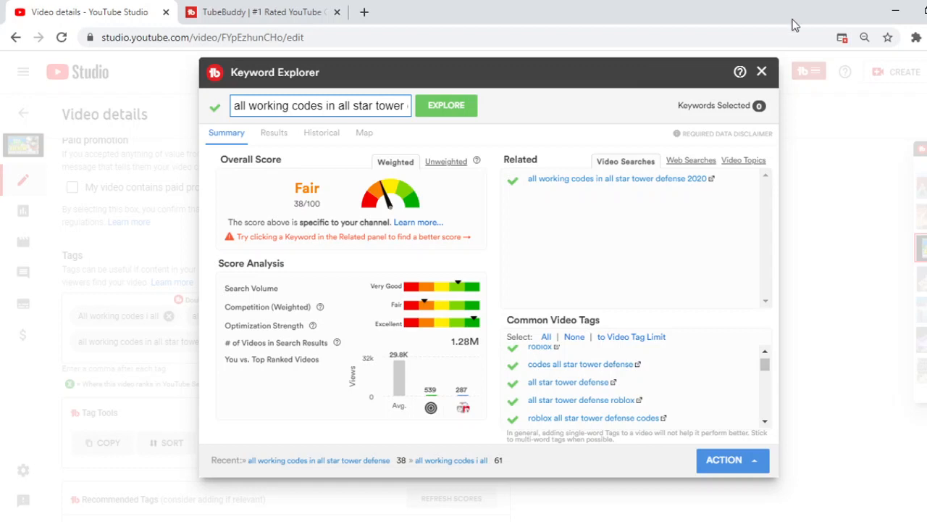
mouse_move(766, 74)
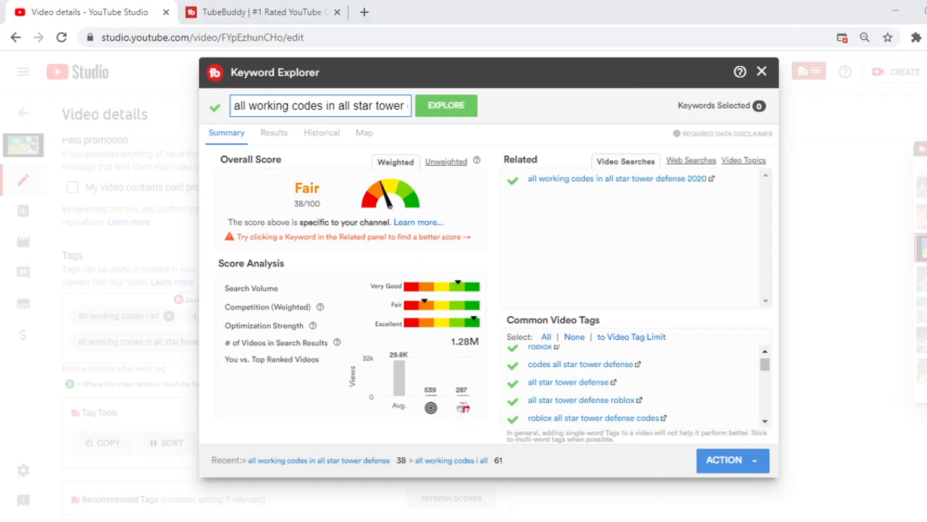
Close Keyword Explorer and scroll down to TubeBuddy's Recommended Tags list.
left_click(762, 71)
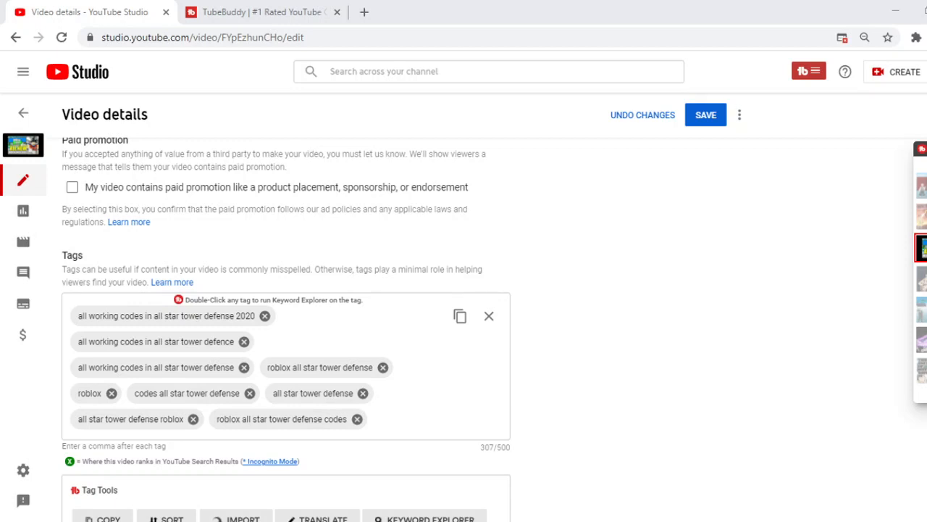
mouse_move(344, 400)
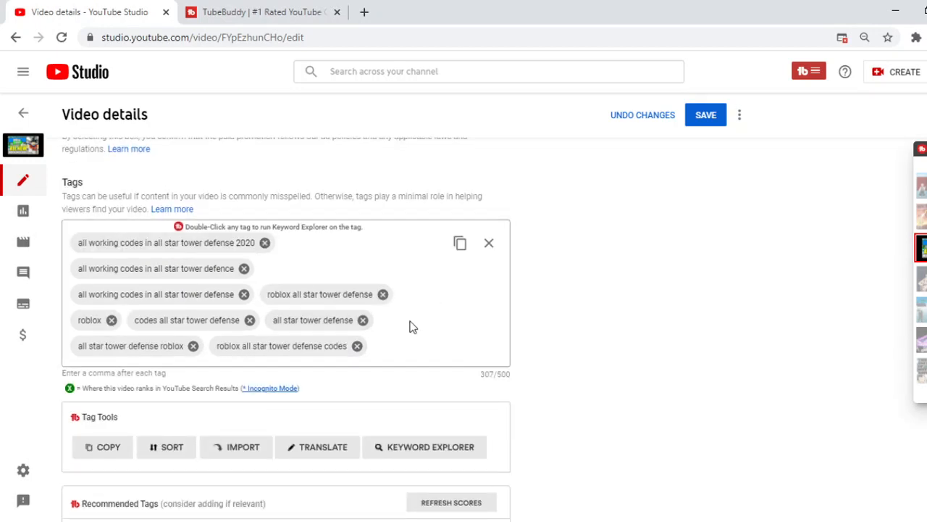
mouse_move(415, 338)
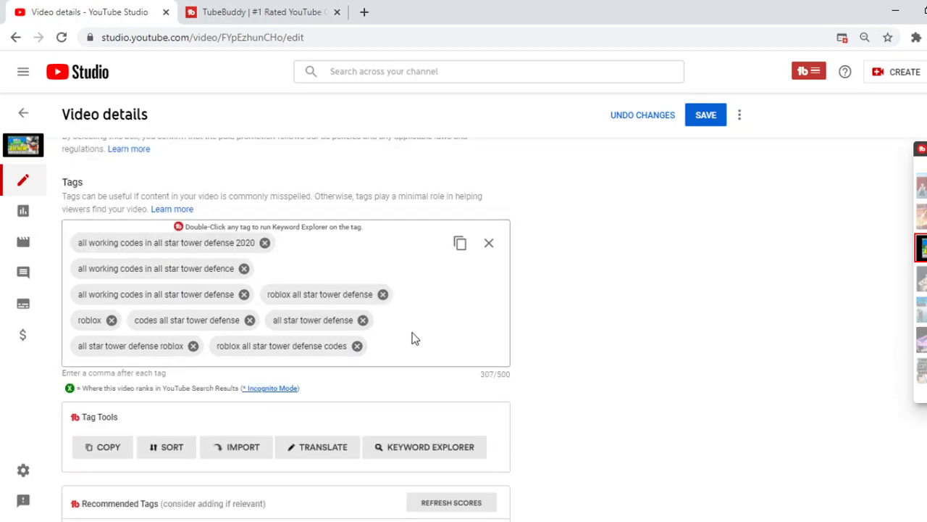
scroll("down", 3)
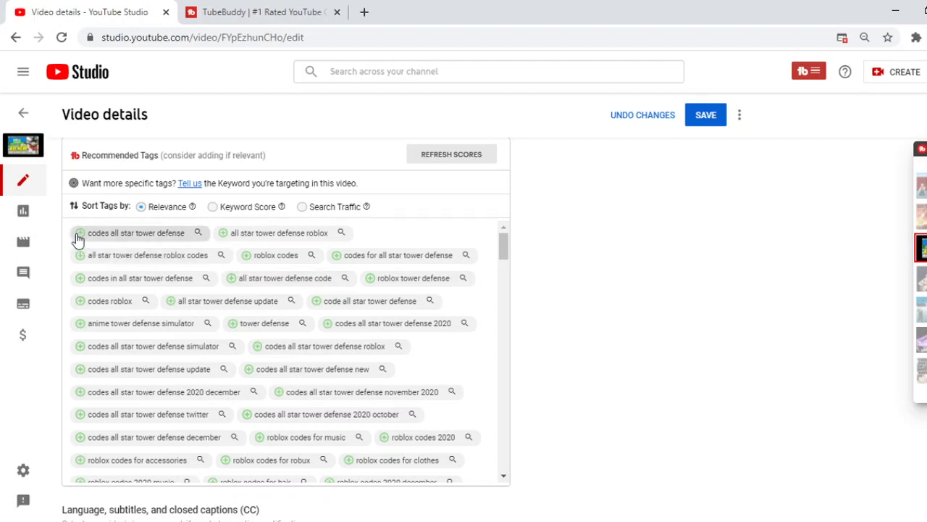
Add the recommended tag 'all star tower defense roblox' and browse the remaining recommendations.
left_click(80, 233)
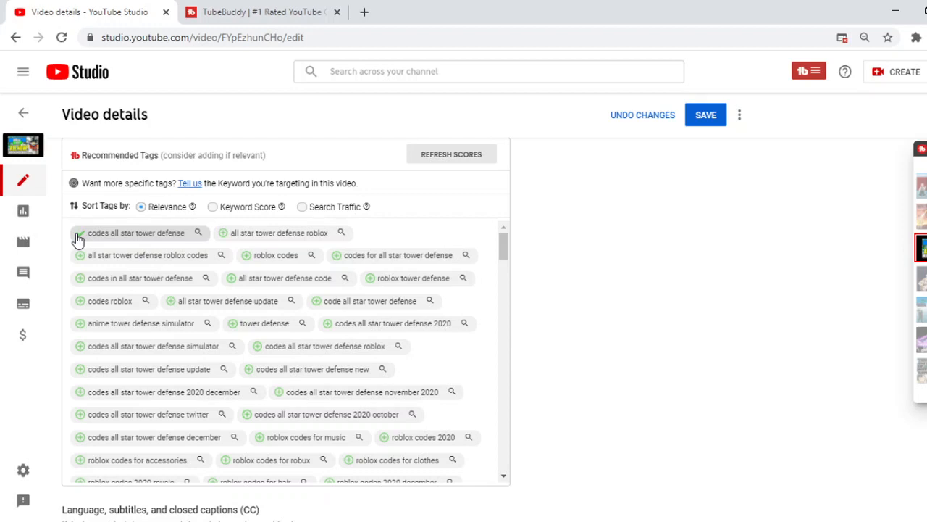
left_click(78, 233)
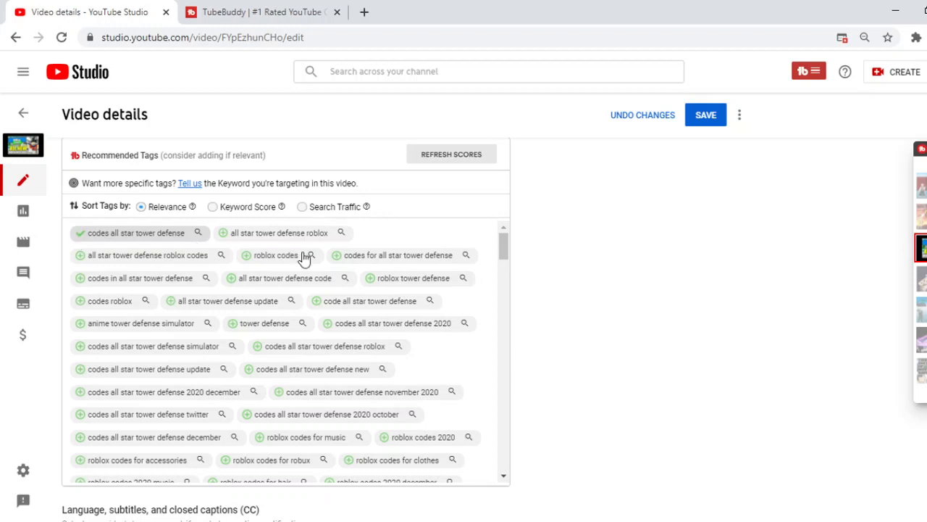
mouse_move(404, 288)
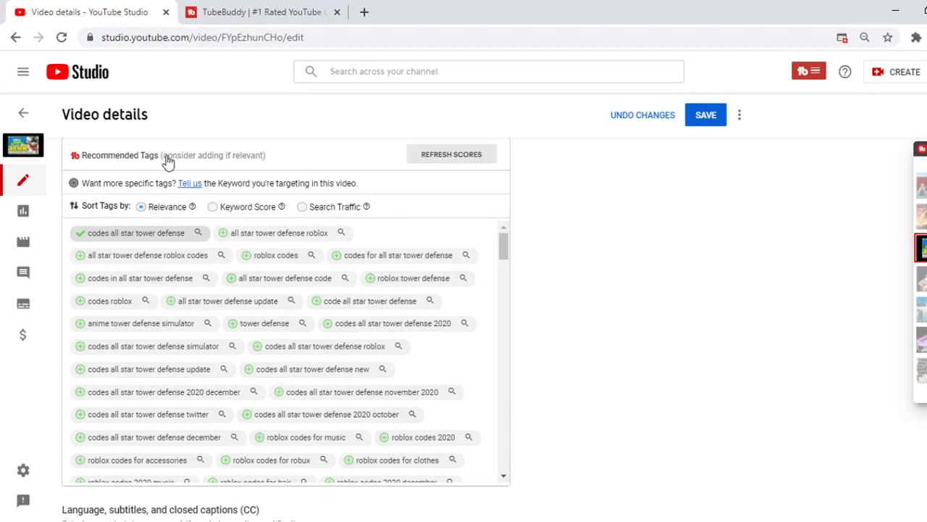
mouse_move(427, 315)
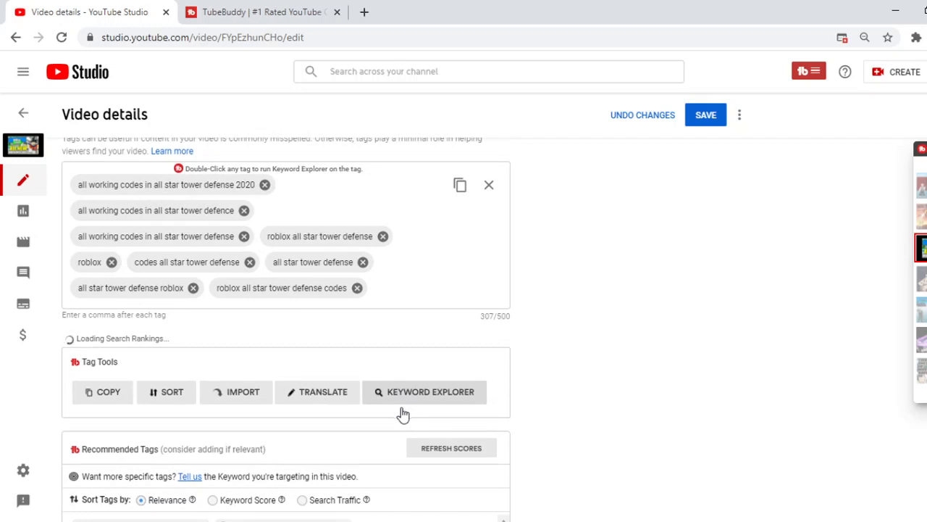
scroll("down", 3)
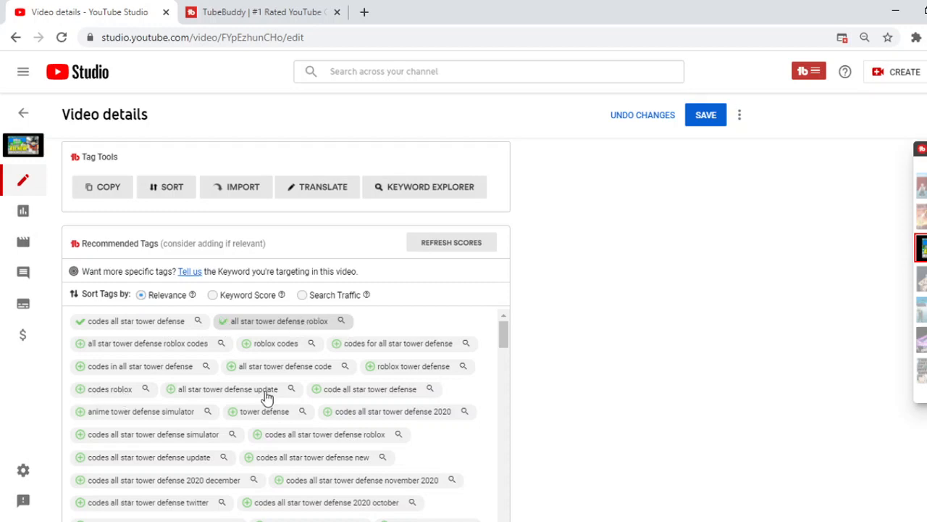
mouse_move(84, 350)
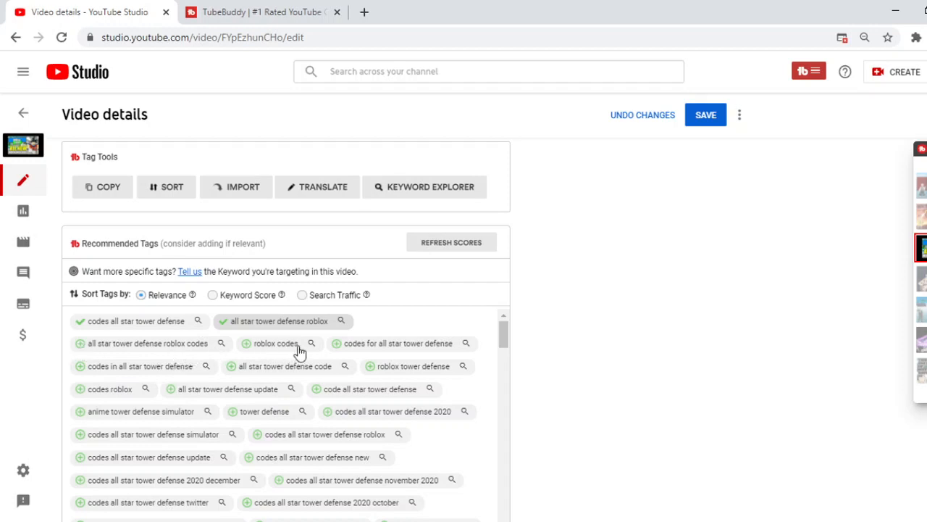
mouse_move(484, 321)
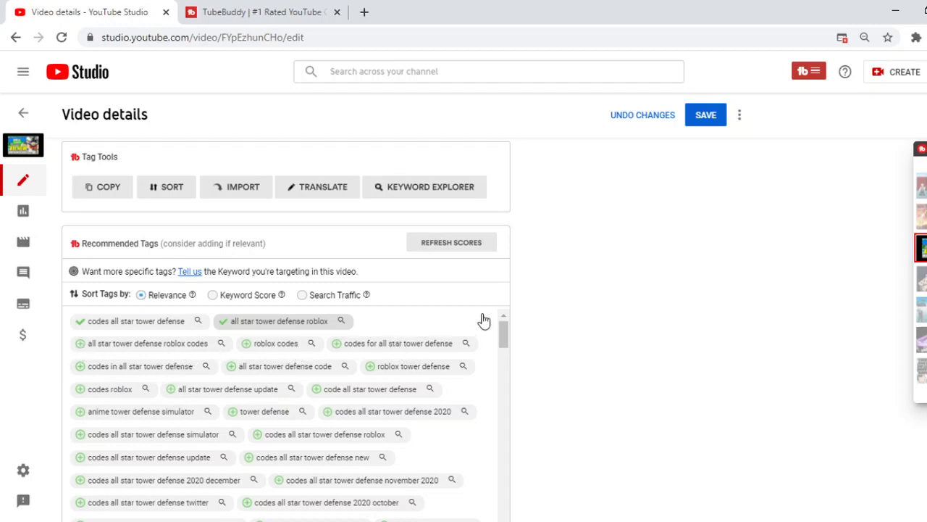
mouse_move(518, 232)
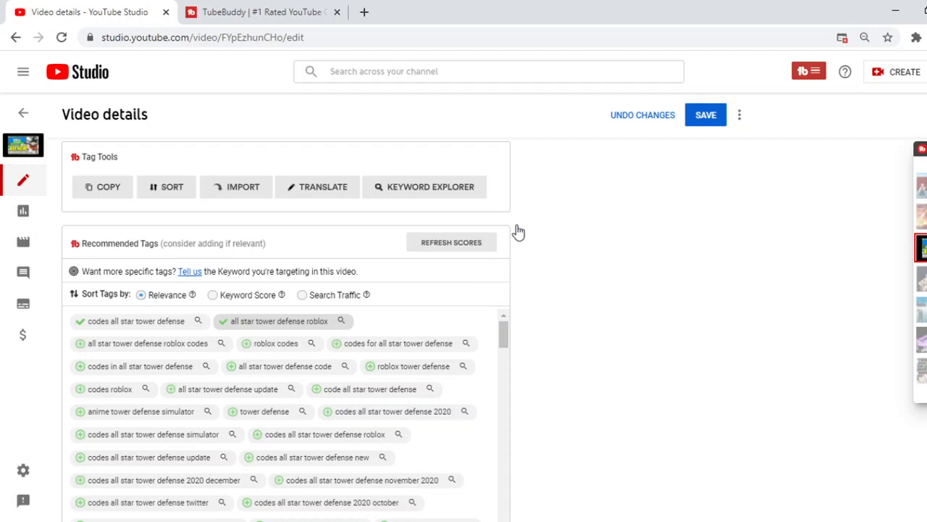
scroll("up", 3)
type("ROblox how to")
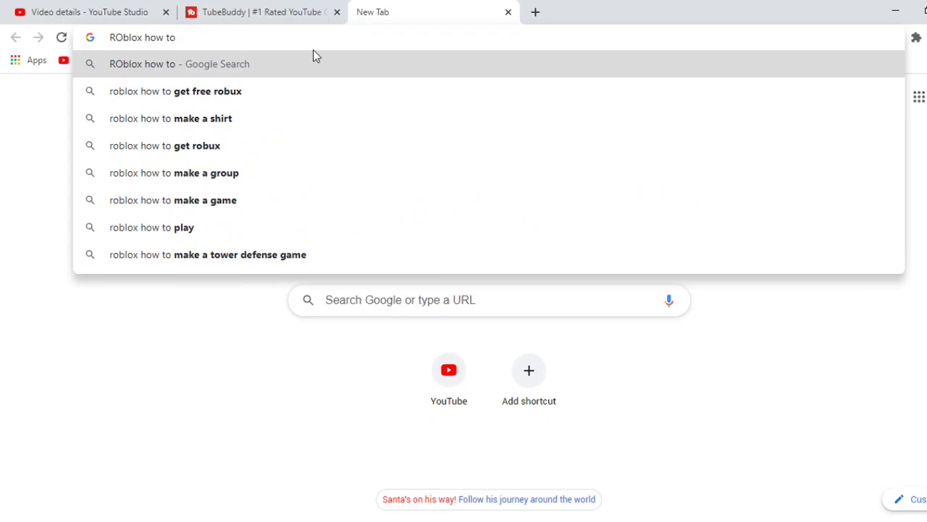
Type Roblox how-to queries in the new tab's address bar, then close the tab unsearched.
key("BackSpace")
type("R")
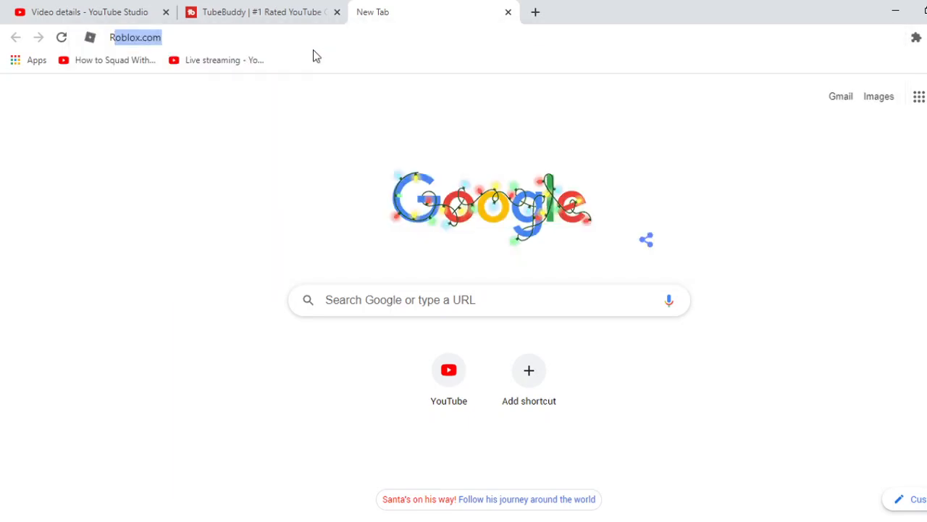
type("home")
type(" how to make a gro")
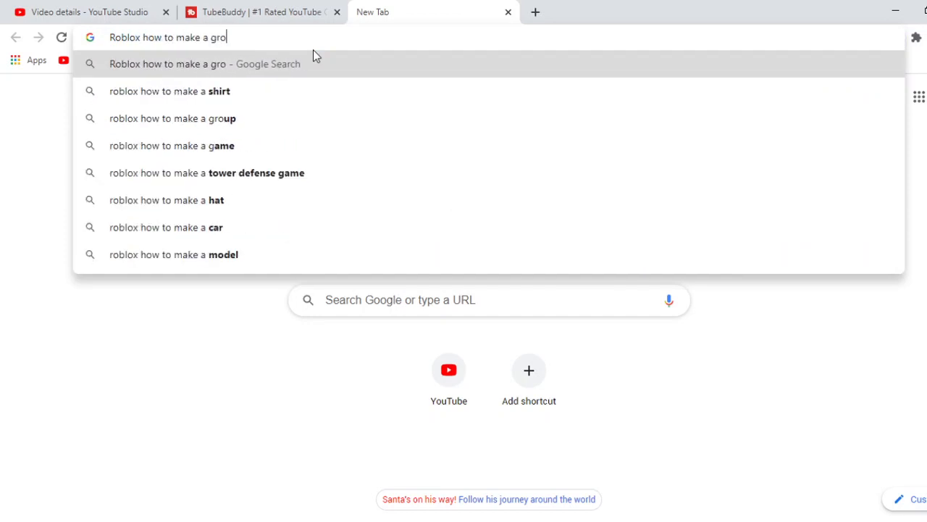
type("up")
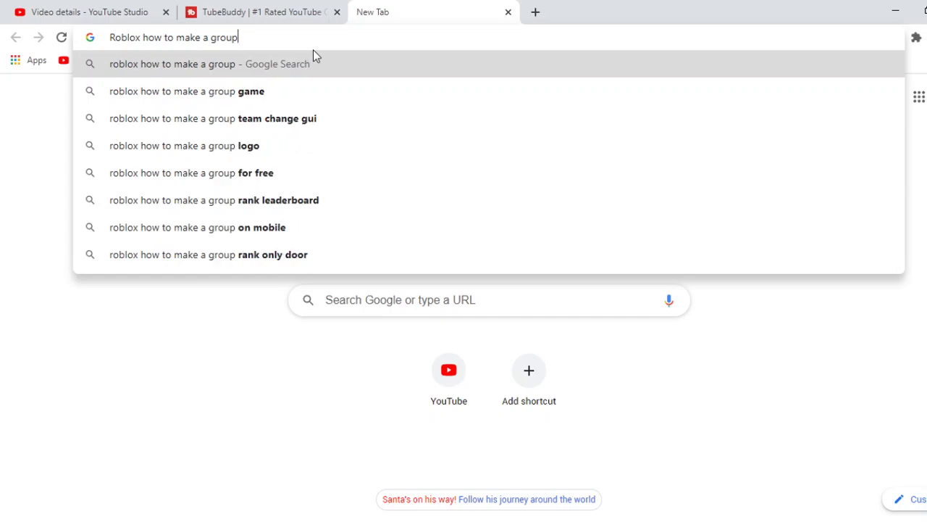
type(".")
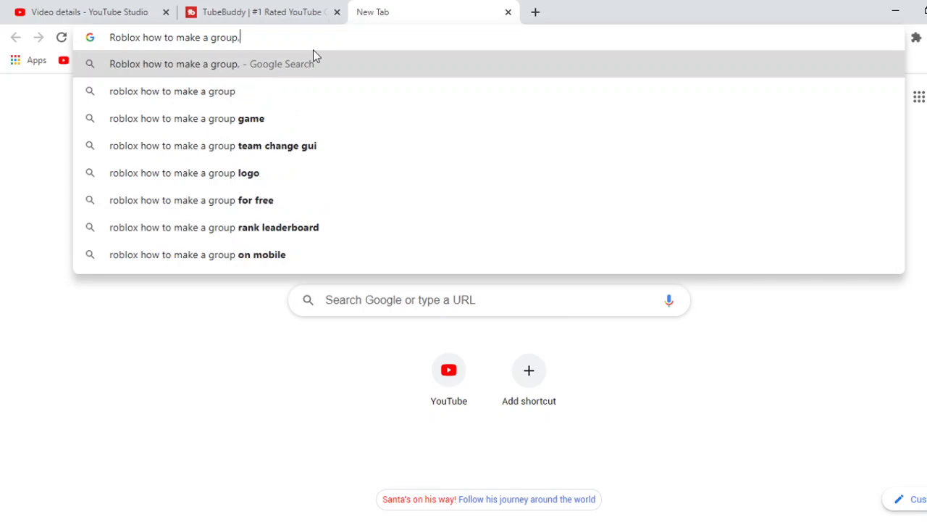
type(",Group")
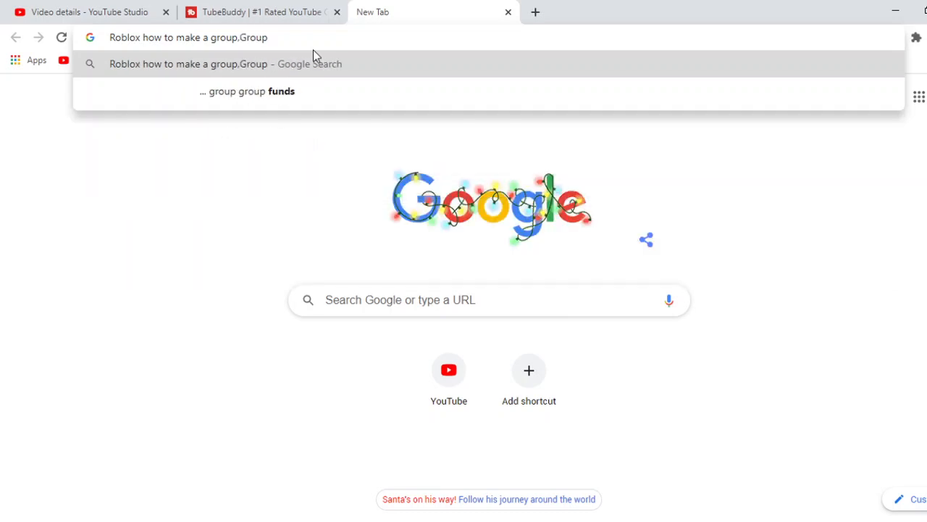
type("Roblox")
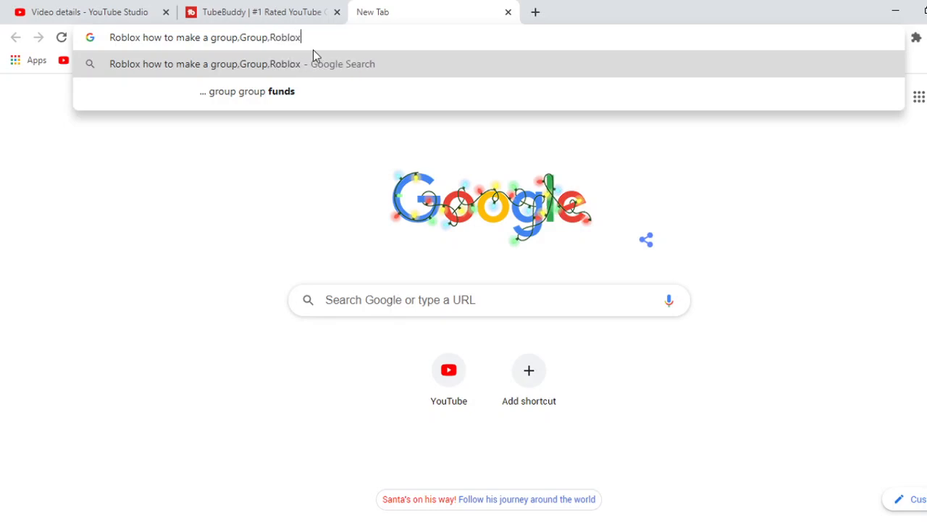
type("H")
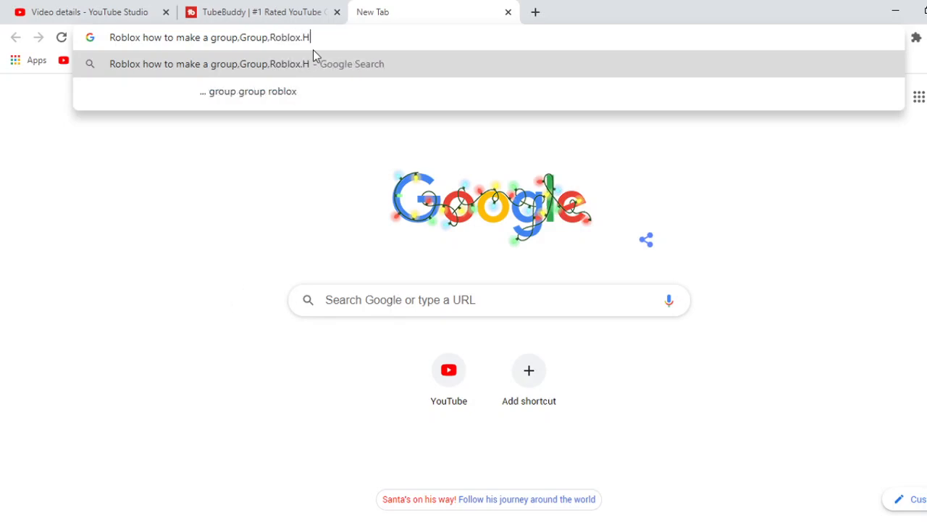
type("ow to")
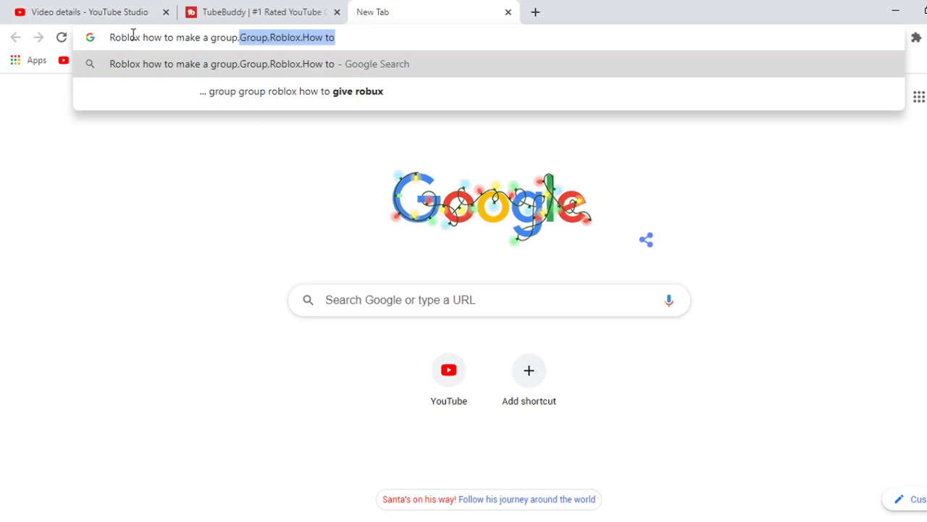
mouse_move(489, 14)
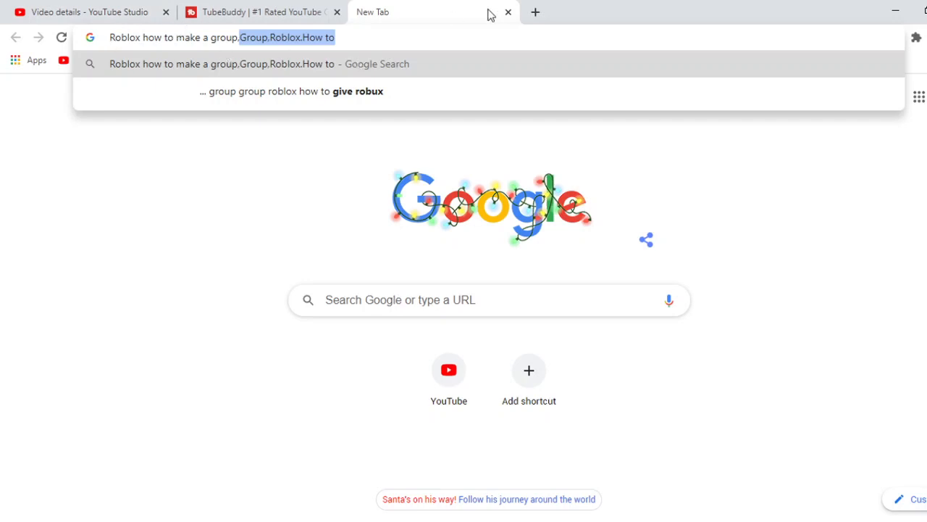
left_click(508, 12)
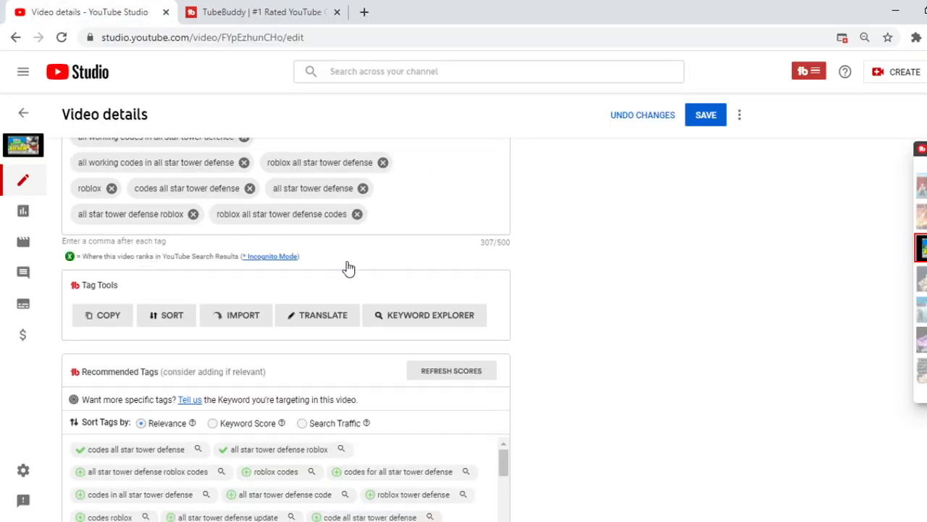
Scroll down to bring more of TubeBuddy's Recommended Tags list into view.
scroll("down", 3)
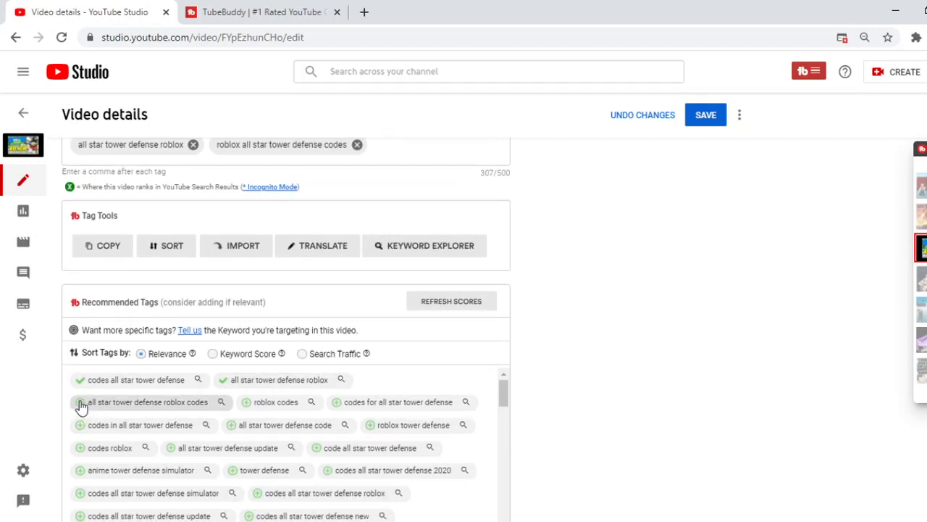
mouse_move(375, 426)
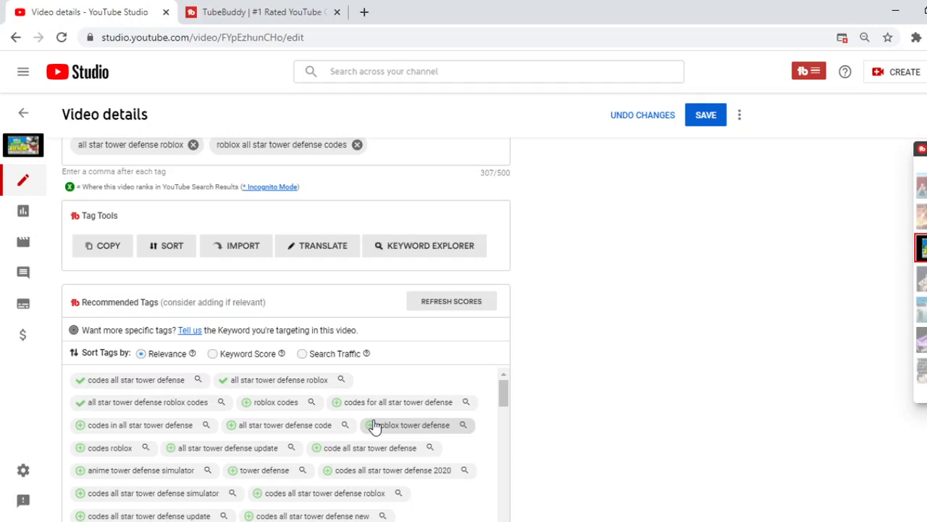
mouse_move(387, 395)
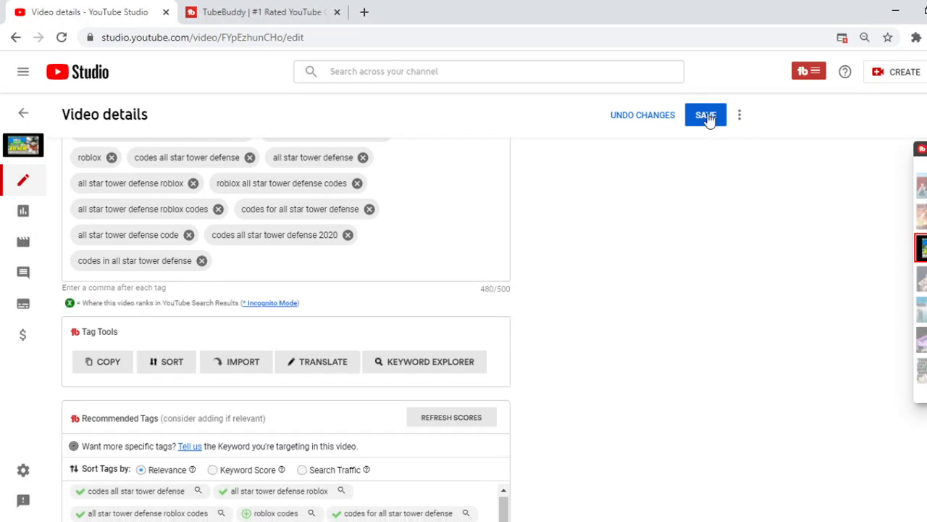
mouse_move(452, 292)
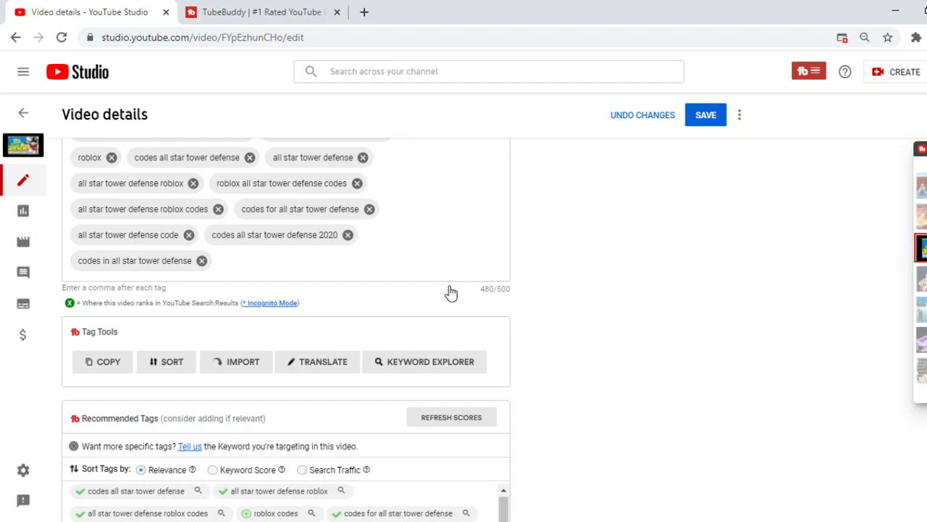
mouse_move(489, 316)
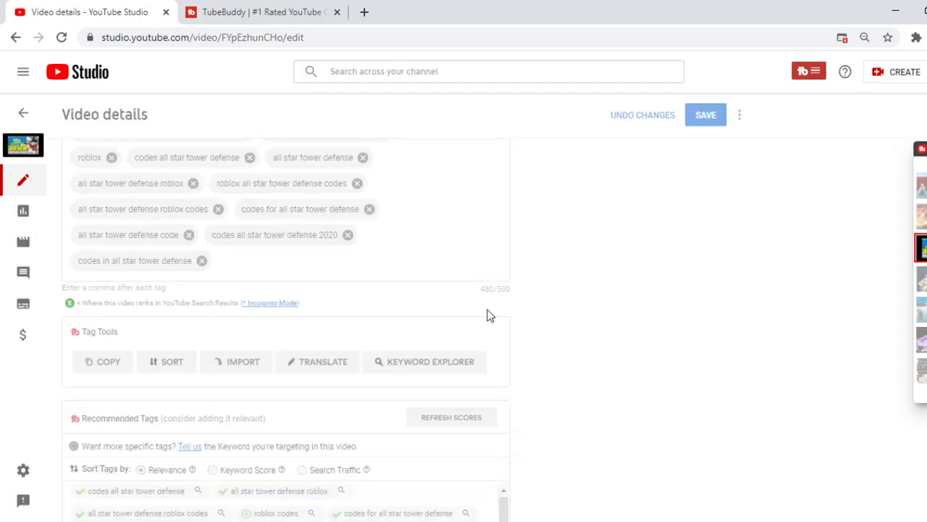
Save the video details with tags at 480/500, then switch to the TubeBuddy tab.
left_click(705, 114)
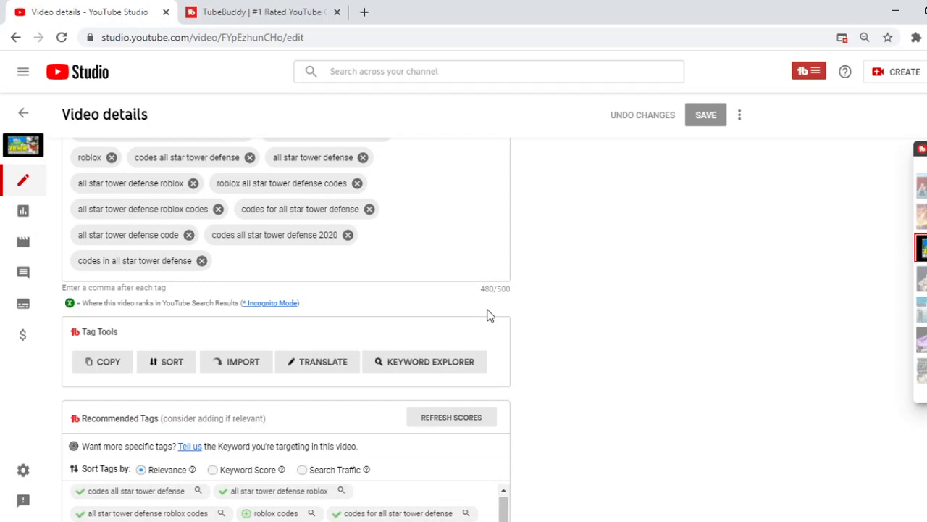
mouse_move(406, 244)
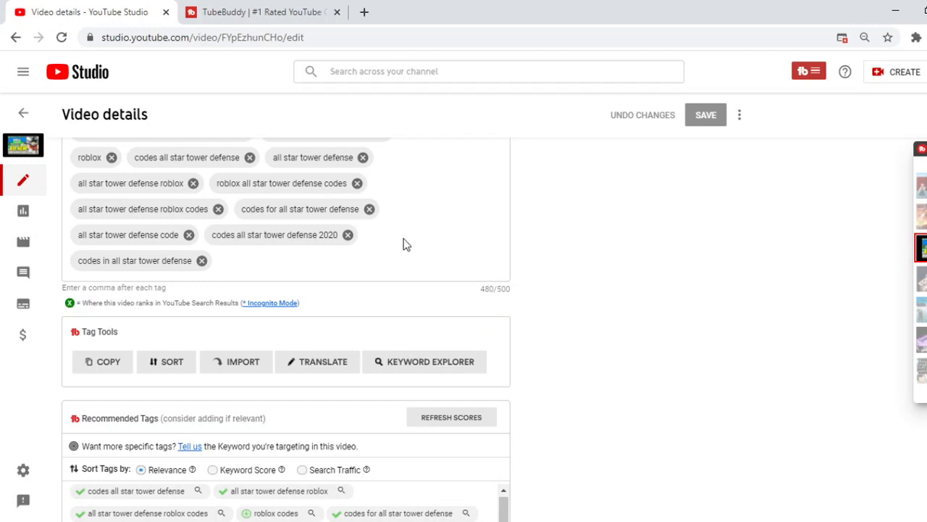
left_click(261, 11)
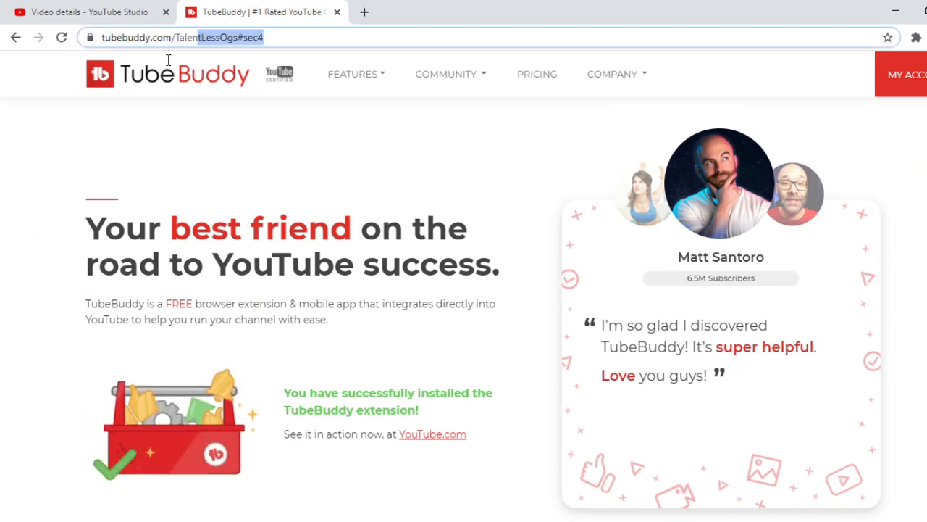
Scroll TubeBuddy's page to Advanced Keyword Research, then return to the Video details tab.
left_click(181, 37)
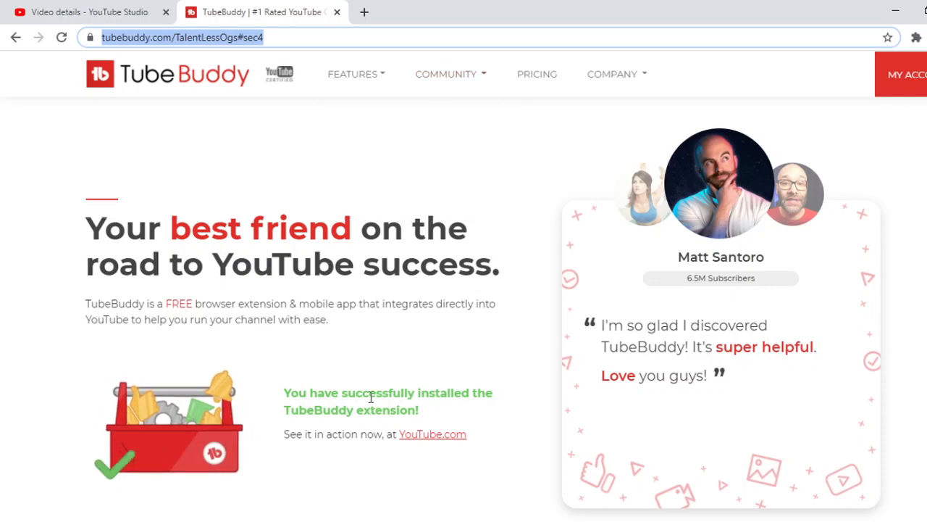
scroll("down", 3)
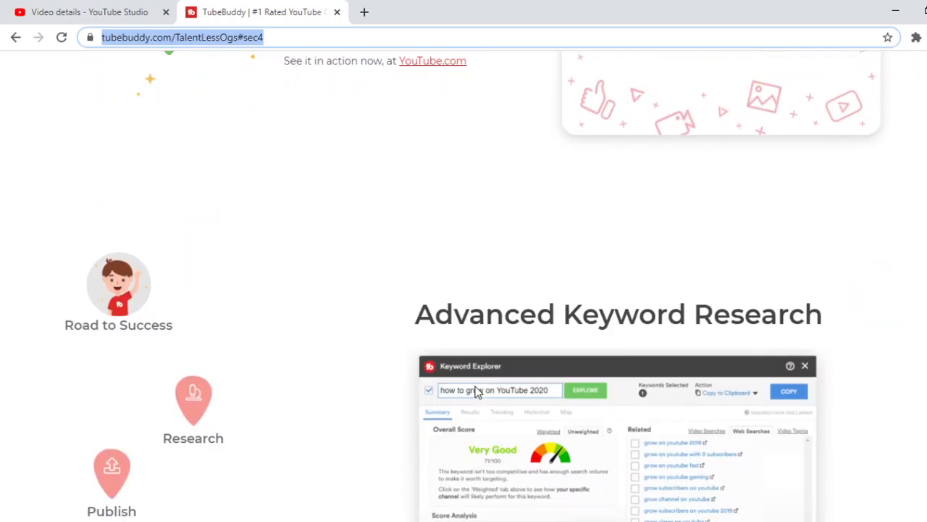
left_click(87, 12)
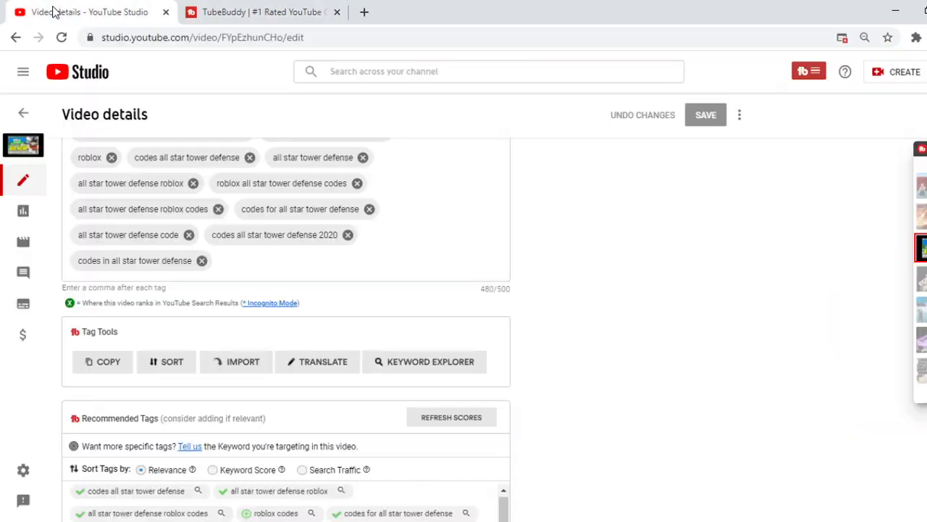
mouse_move(625, 415)
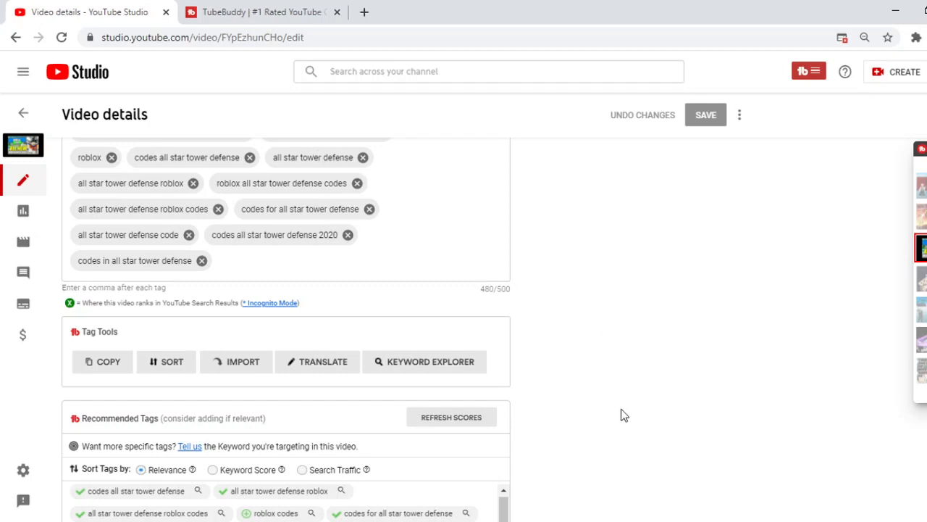